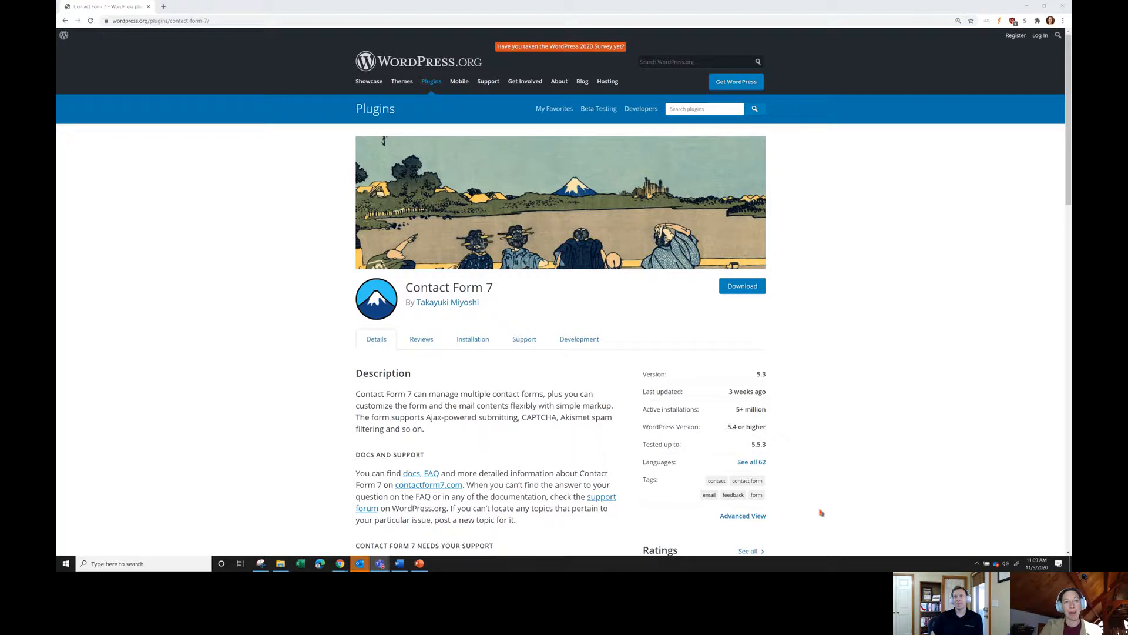
Step: Scroll through the Contact Form 7 test page's name, email, subject and message fields
{"action": "left_click_drag", "start_coordinate": [356, 373], "coordinate": [765, 408]}
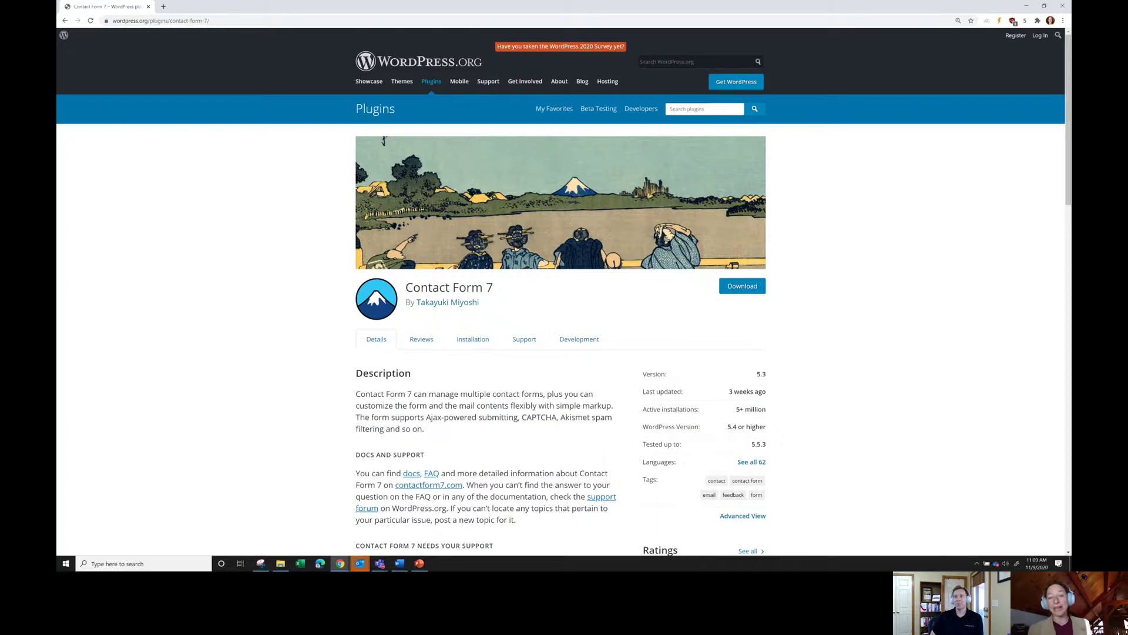
{"action": "mouse_move", "coordinate": [771, 394]}
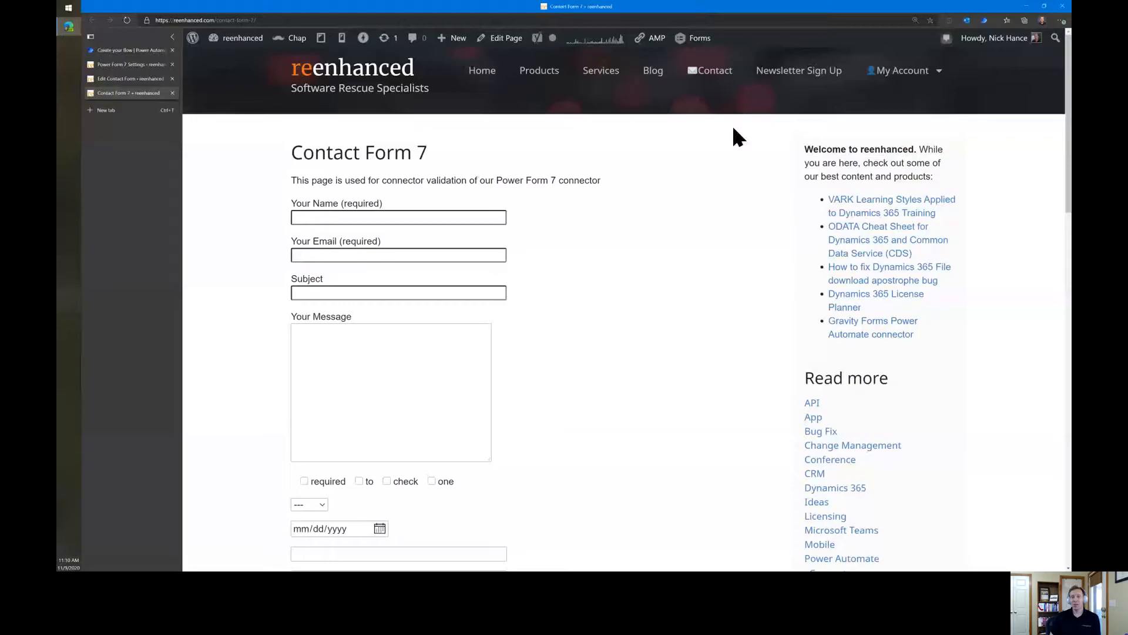
{"action": "scroll", "scroll_direction": "down", "scroll_amount": 3}
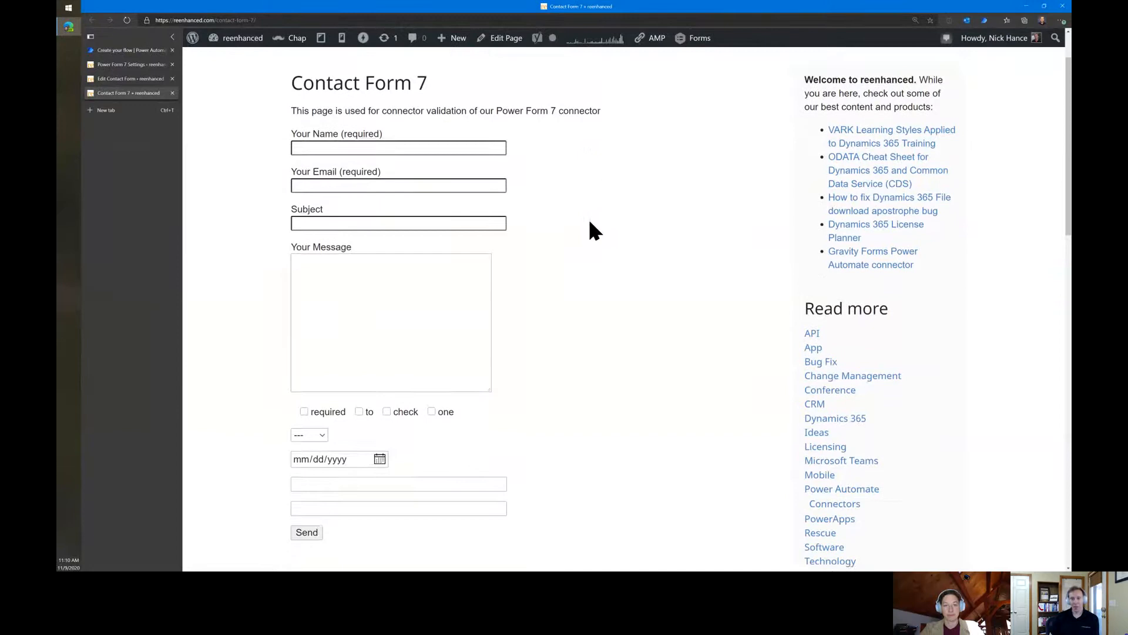
{"action": "scroll", "scroll_direction": "down", "scroll_amount": 3}
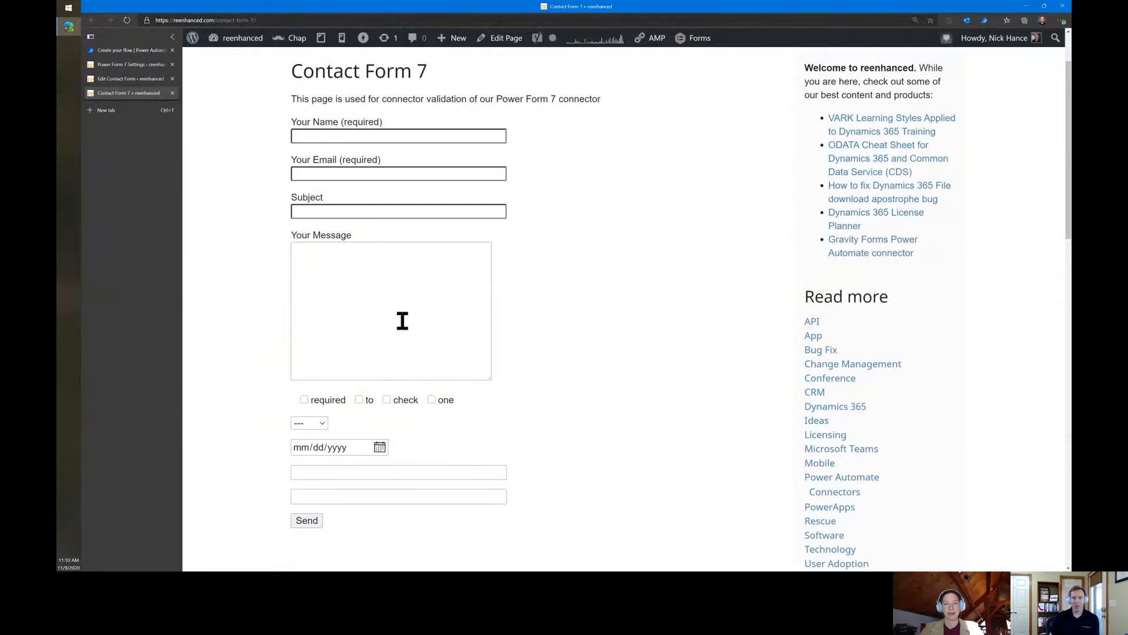
{"action": "mouse_move", "coordinate": [324, 197]}
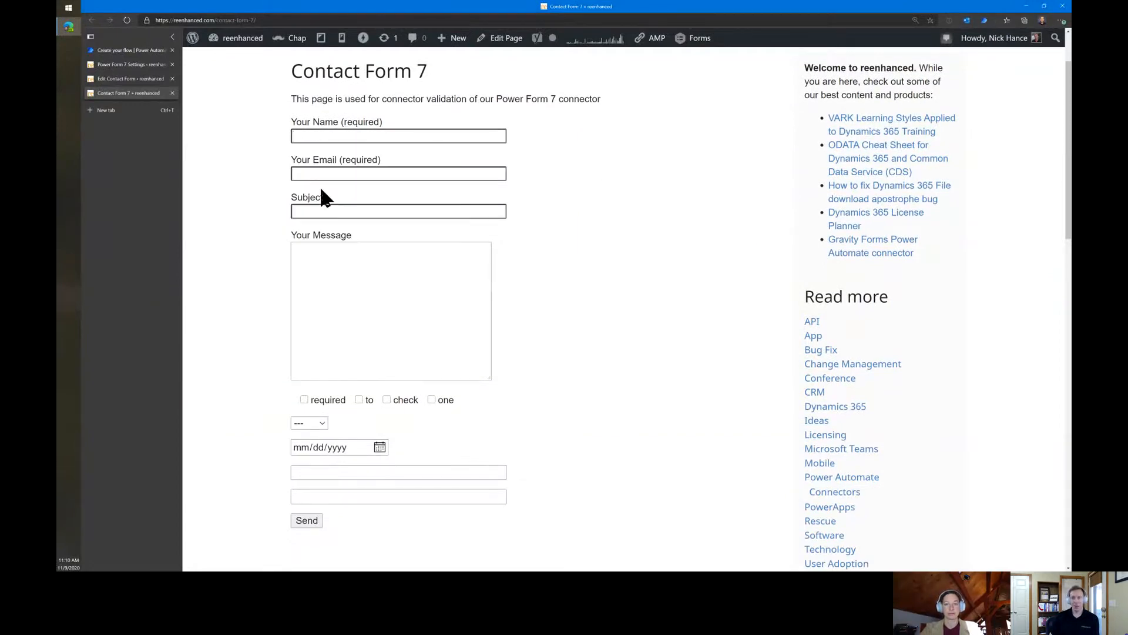
{"action": "mouse_move", "coordinate": [489, 424]}
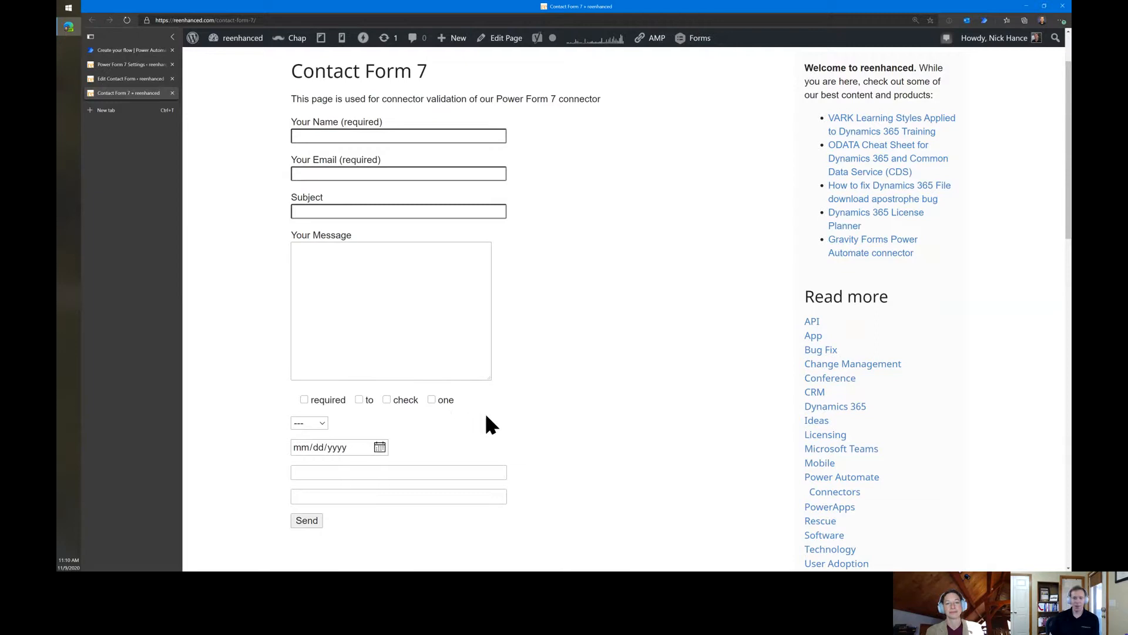
{"action": "left_click", "coordinate": [308, 422]}
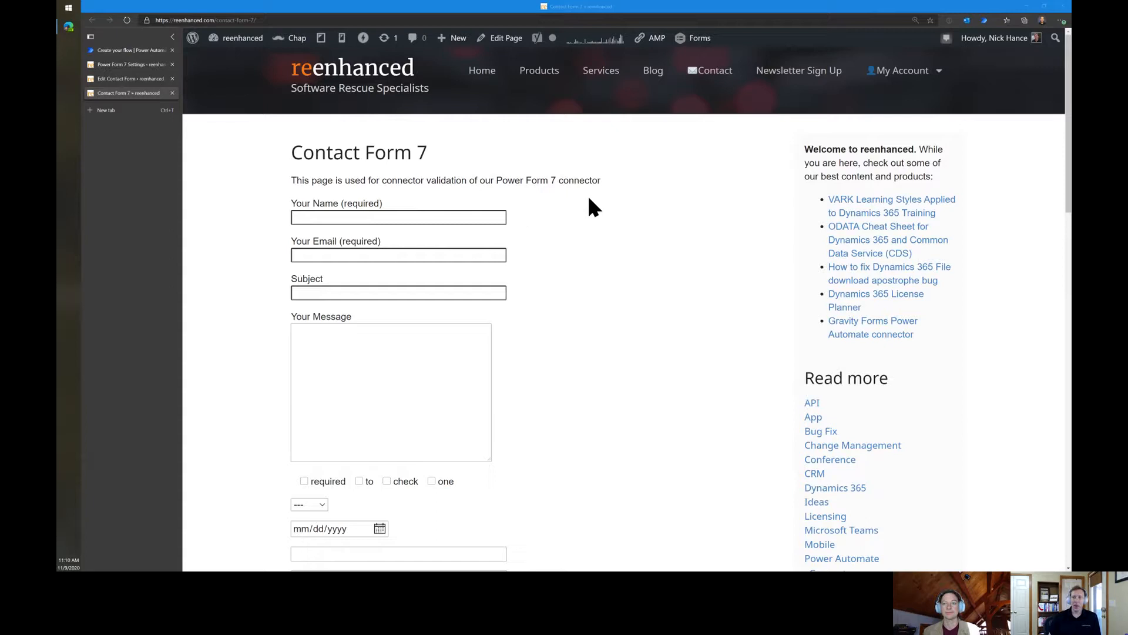
{"action": "mouse_move", "coordinate": [436, 138]}
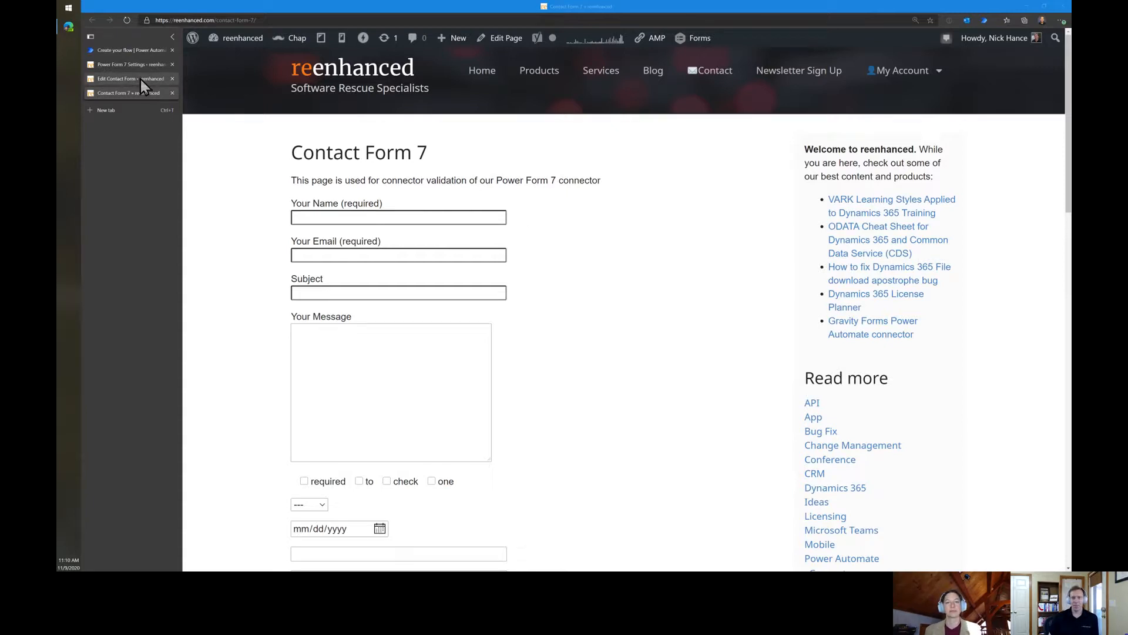
Step: Open Contact form 1's editor and highlight the your-name, your-email and your-message tags
{"action": "left_click", "coordinate": [124, 79]}
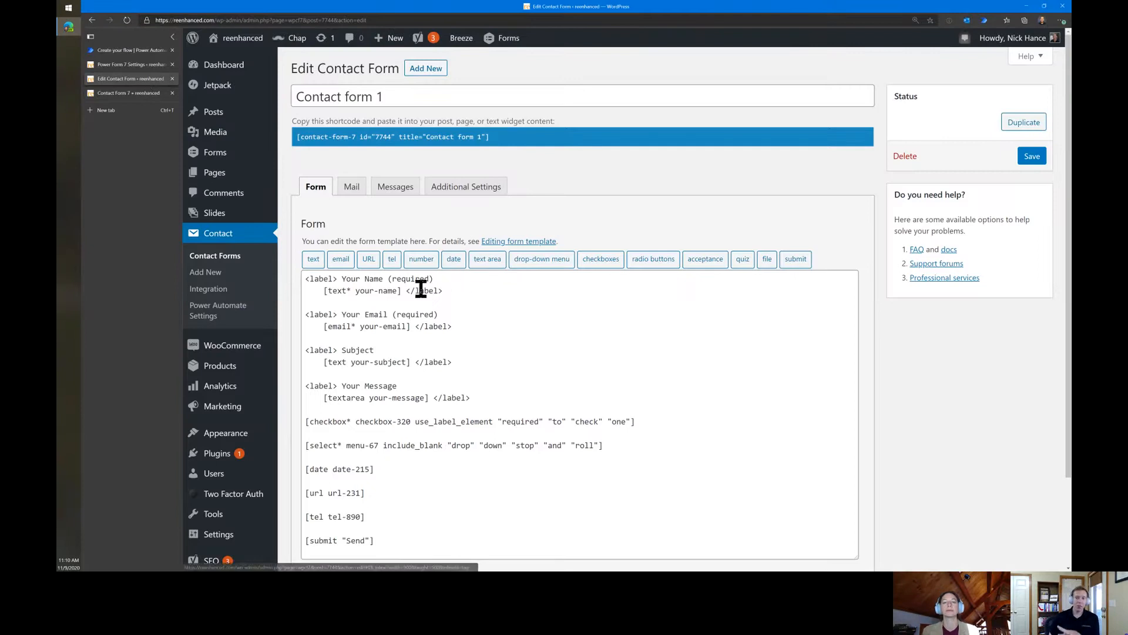
{"action": "double_click", "coordinate": [377, 290]}
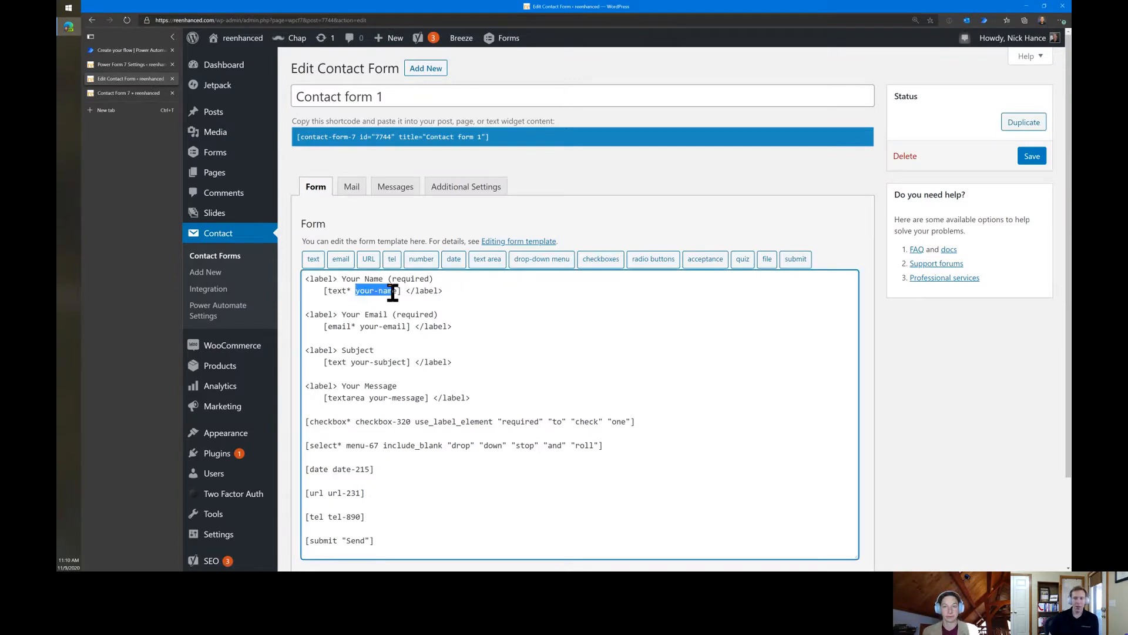
{"action": "double_click", "coordinate": [381, 326]}
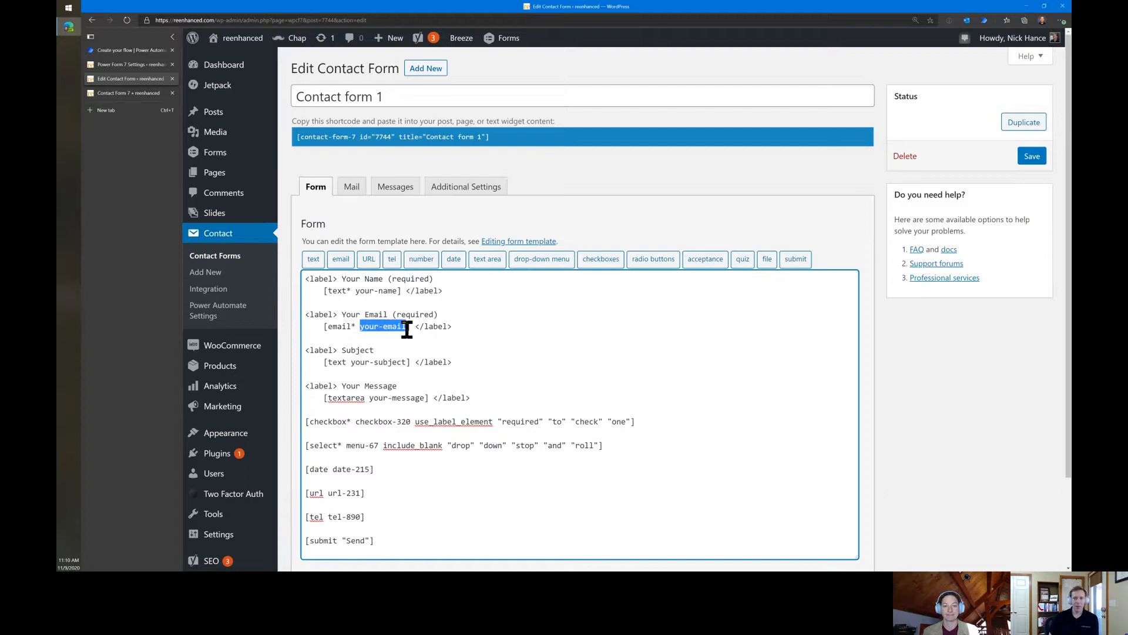
{"action": "double_click", "coordinate": [376, 362]}
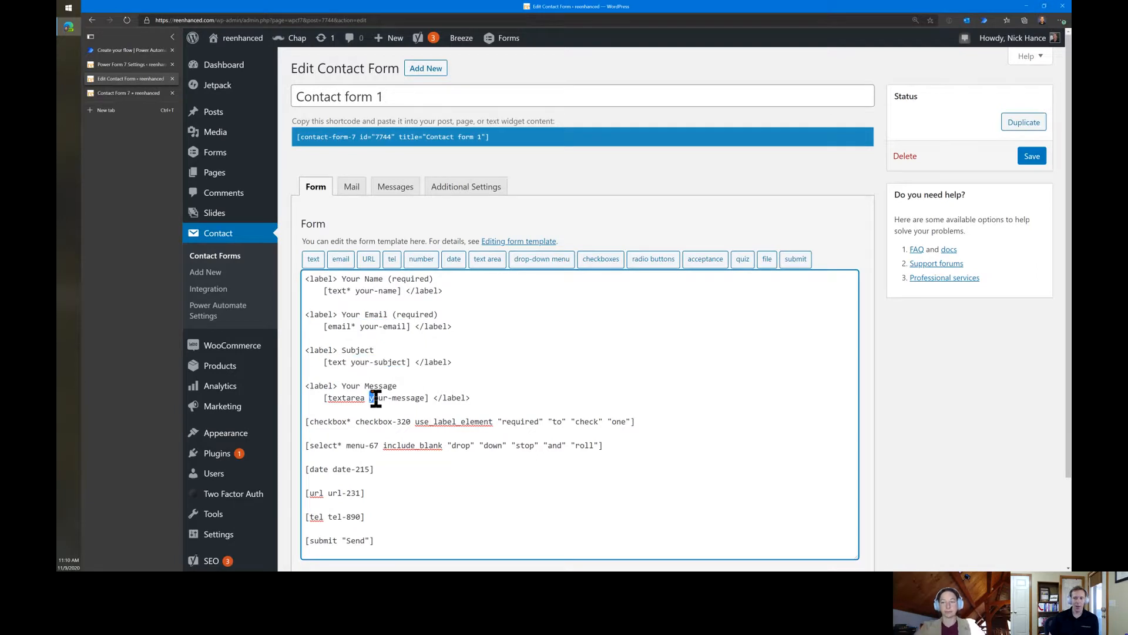
{"action": "double_click", "coordinate": [396, 397]}
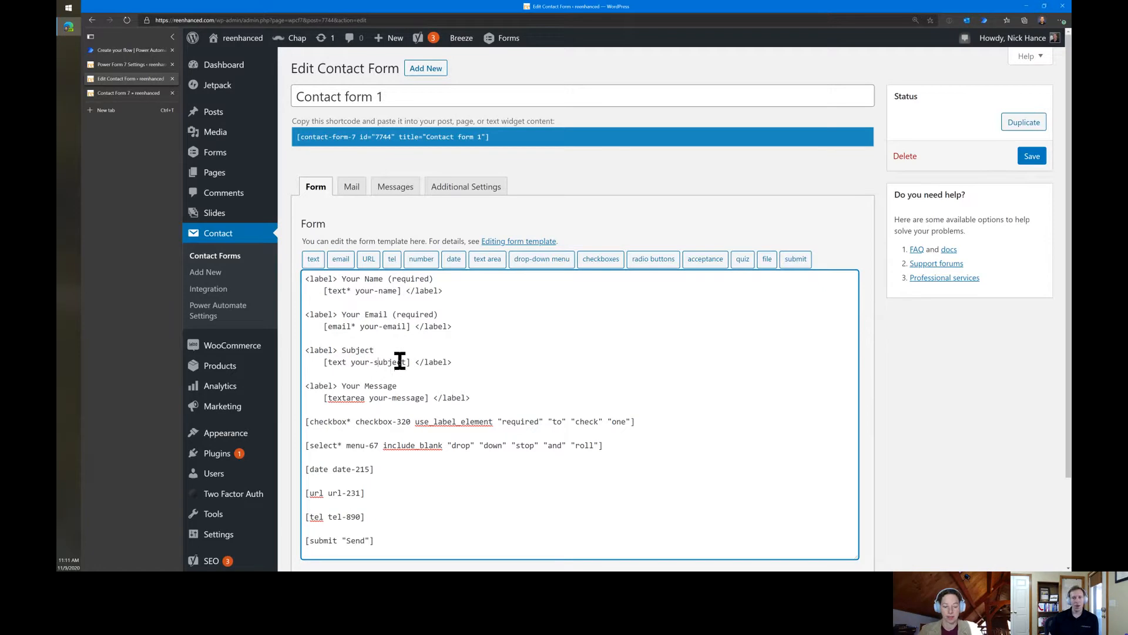
{"action": "mouse_move", "coordinate": [383, 435]}
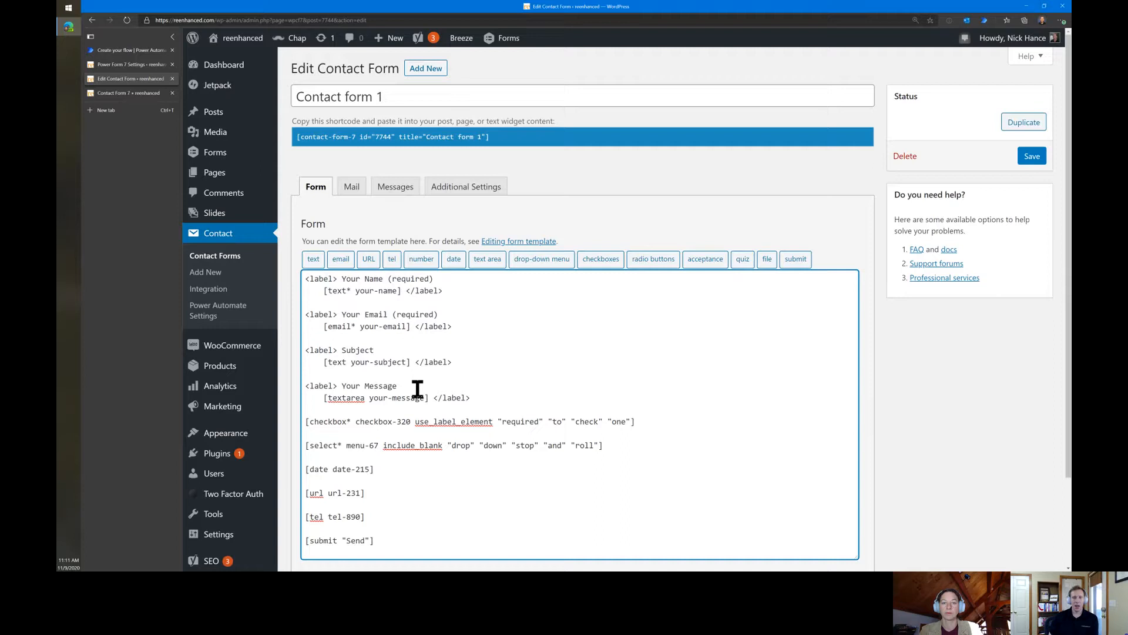
{"action": "mouse_move", "coordinate": [421, 298]}
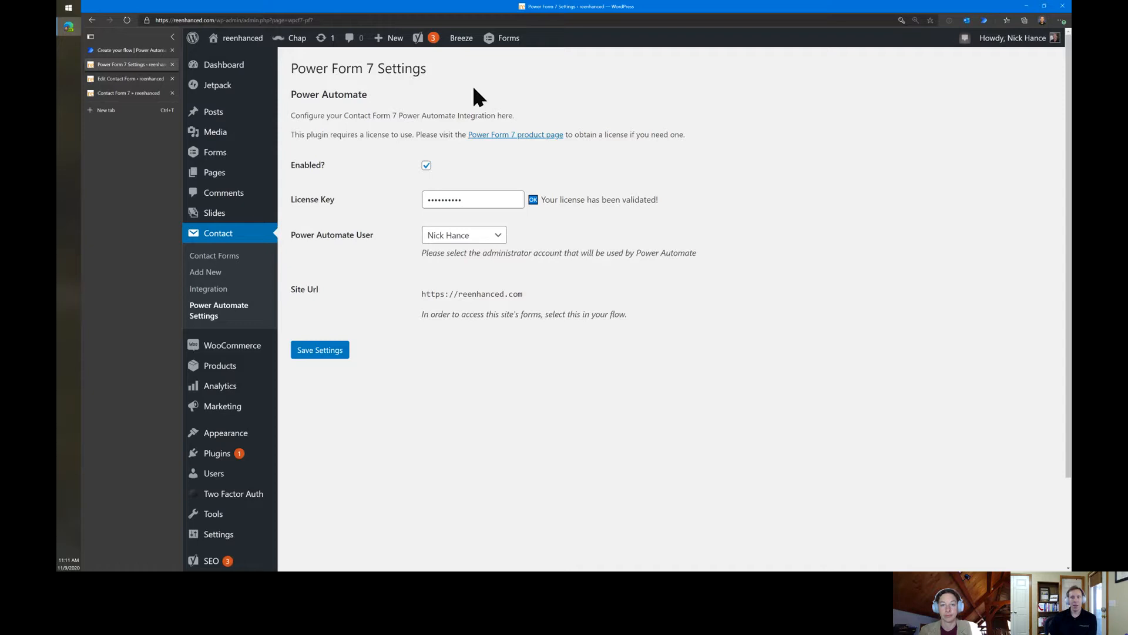
{"action": "mouse_move", "coordinate": [422, 184]}
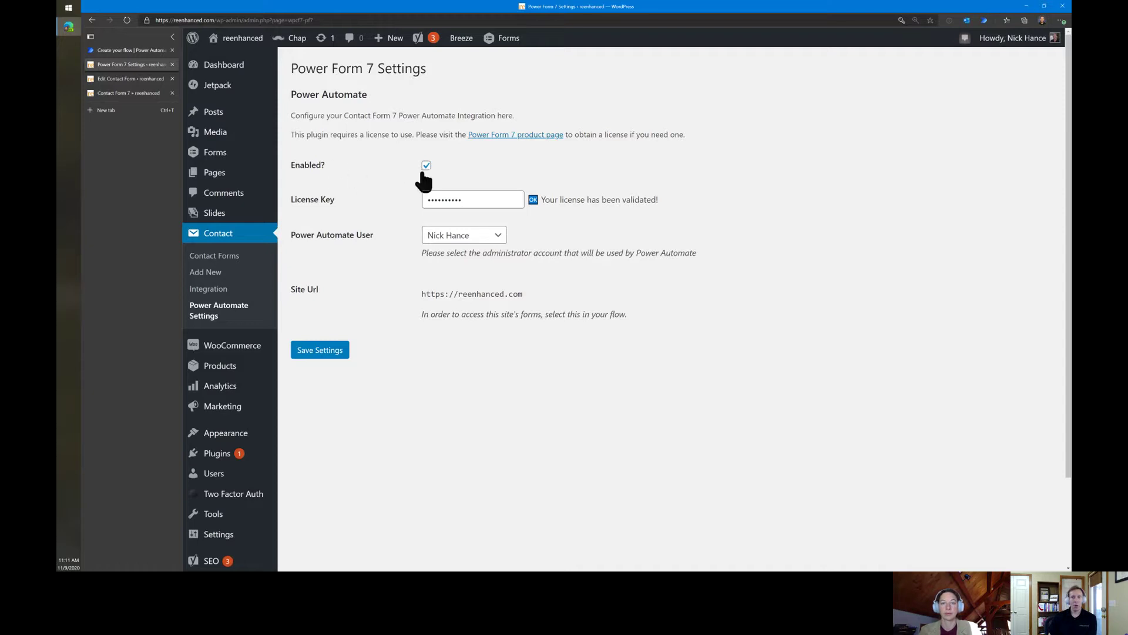
{"action": "mouse_move", "coordinate": [442, 174]}
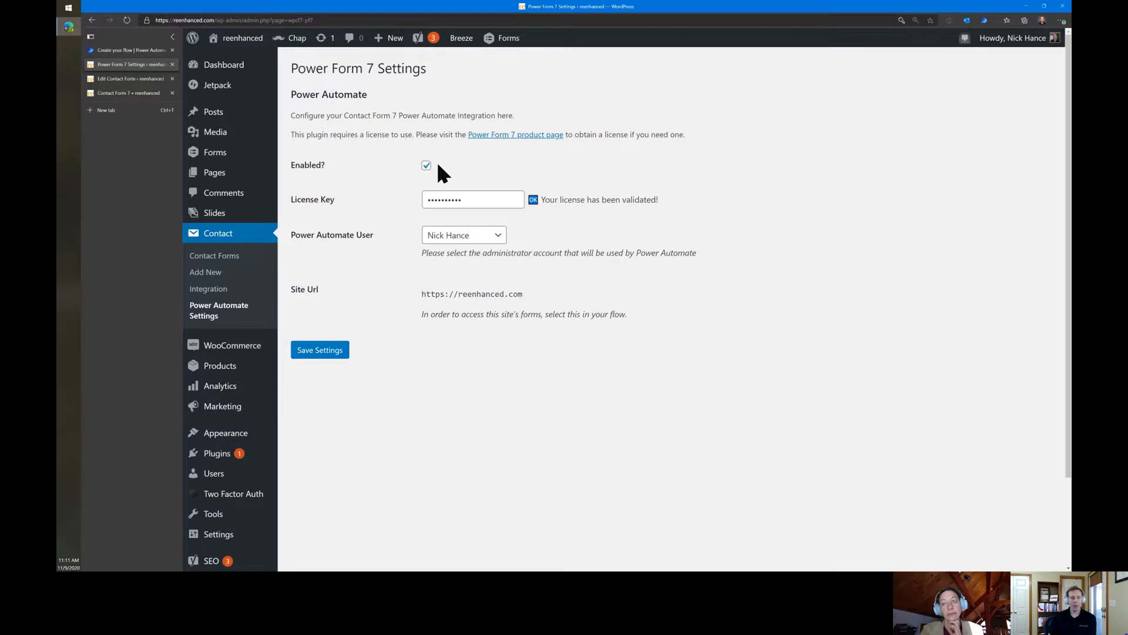
{"action": "mouse_move", "coordinate": [622, 200]}
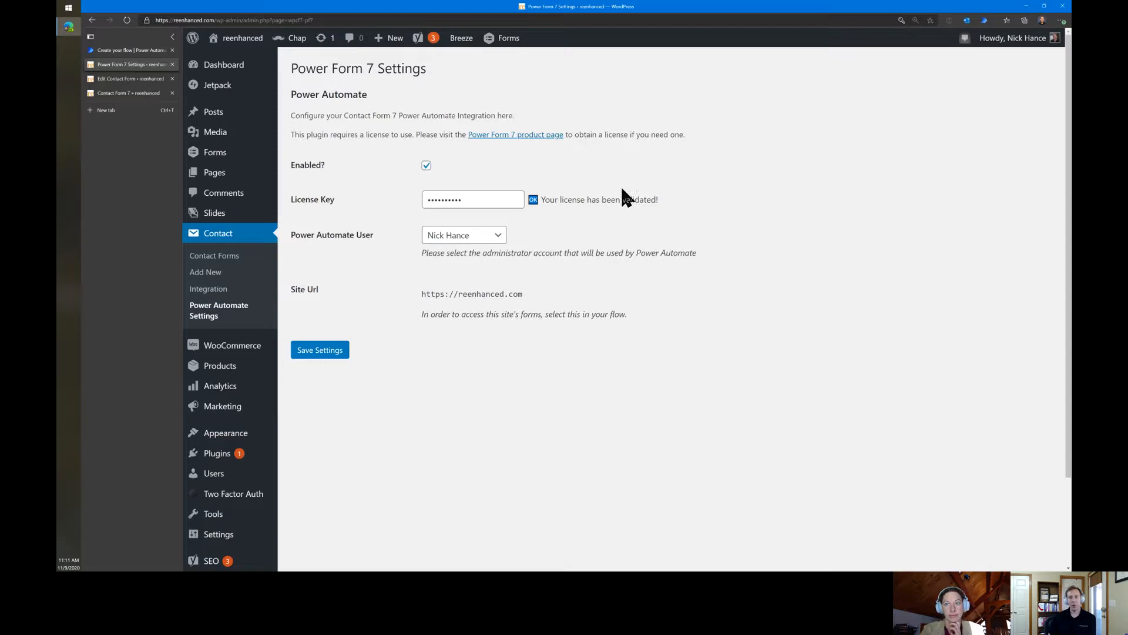
{"action": "mouse_move", "coordinate": [533, 197]}
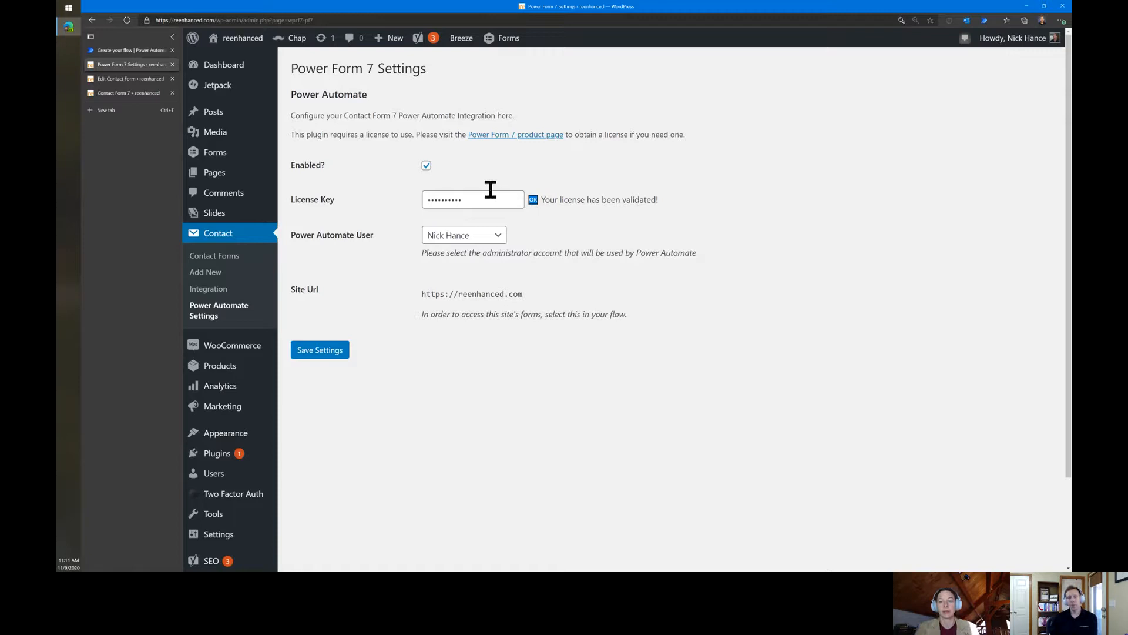
{"action": "mouse_move", "coordinate": [398, 247]}
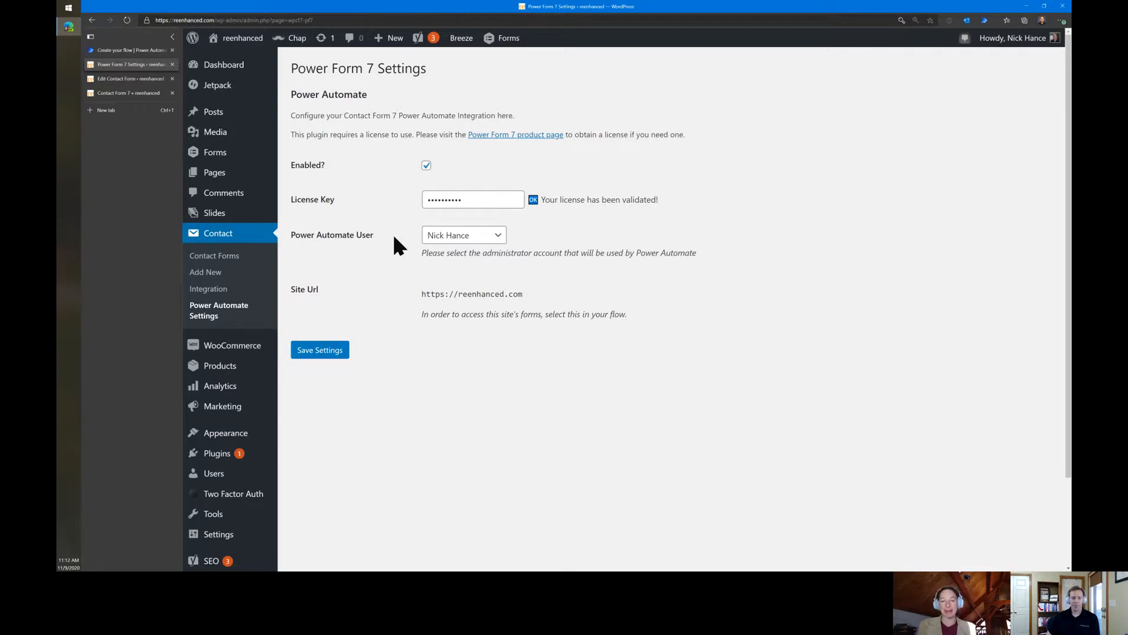
{"action": "mouse_move", "coordinate": [537, 118]}
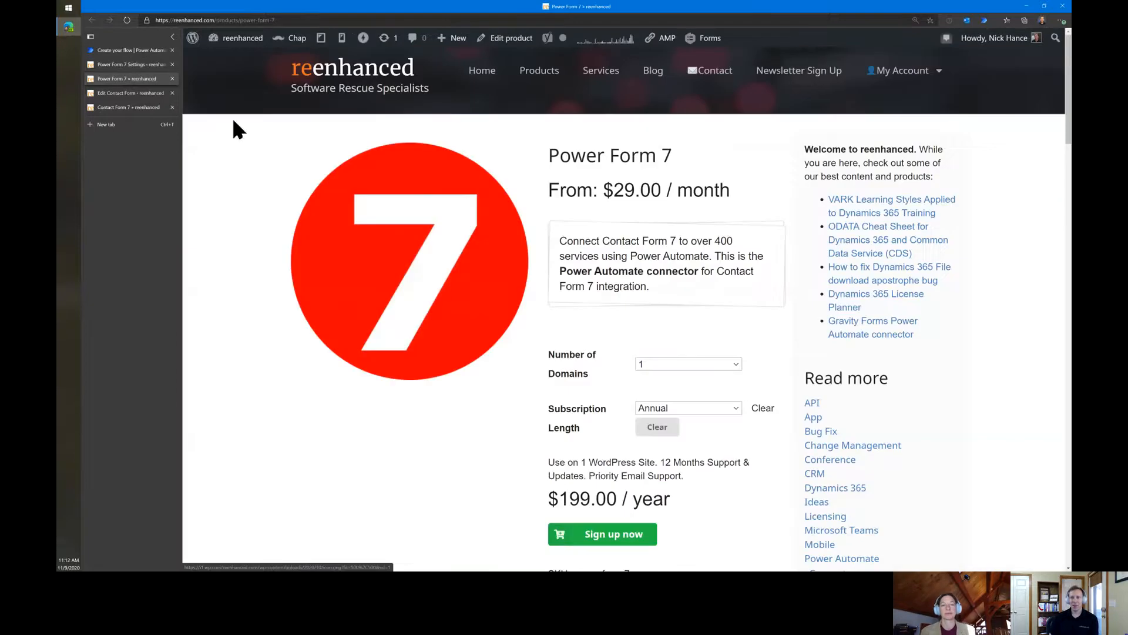
{"action": "mouse_move", "coordinate": [542, 249]}
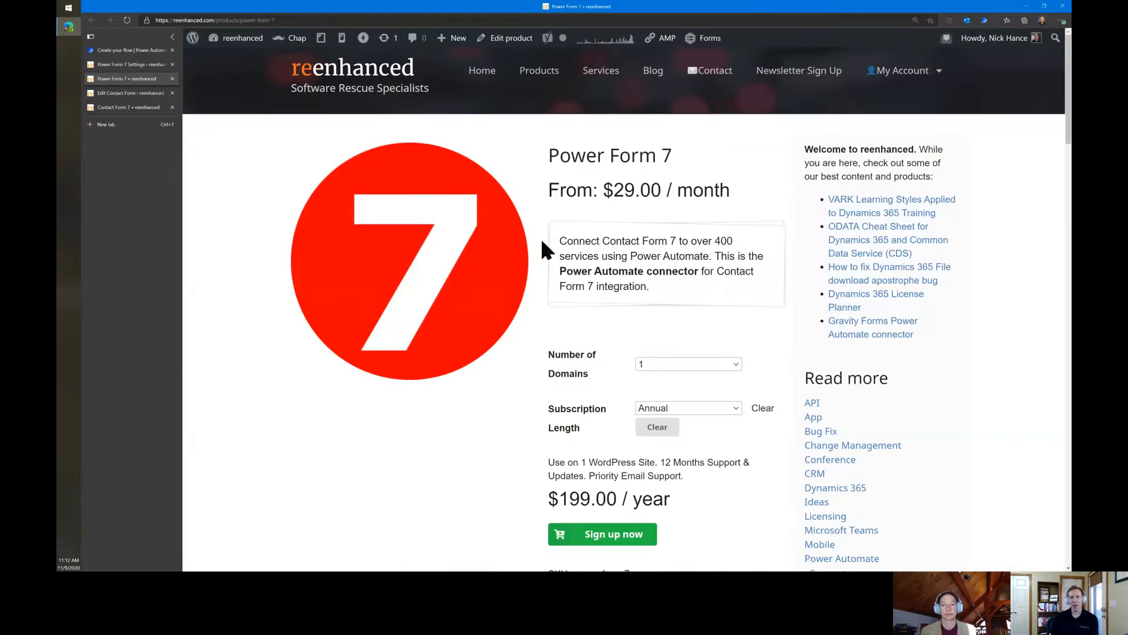
{"action": "mouse_move", "coordinate": [155, 114]}
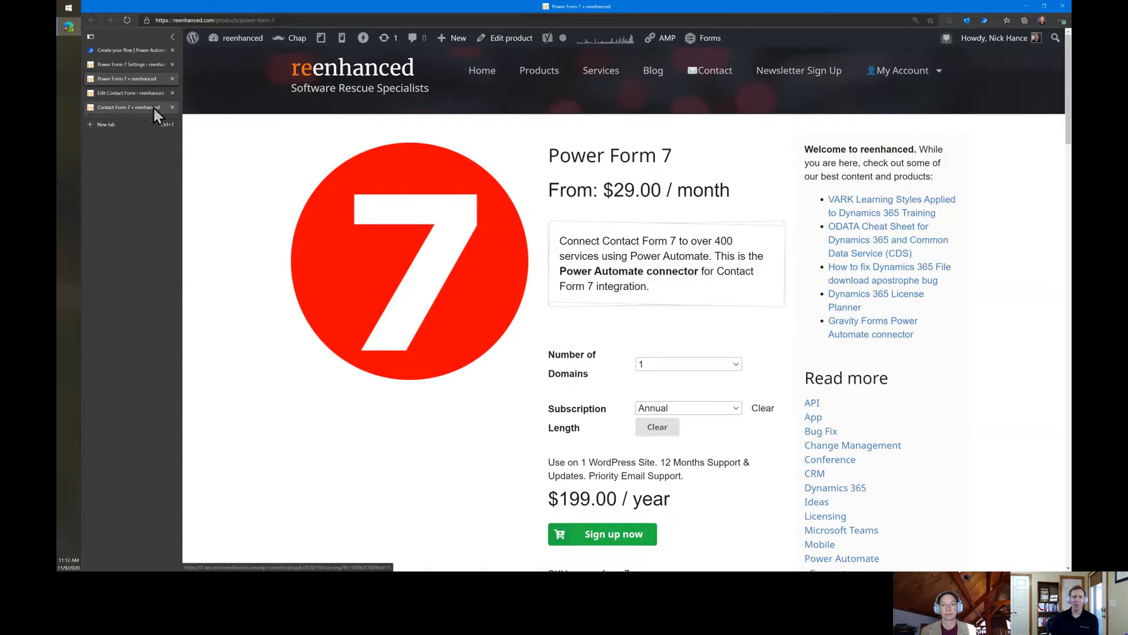
{"action": "left_click", "coordinate": [123, 62]}
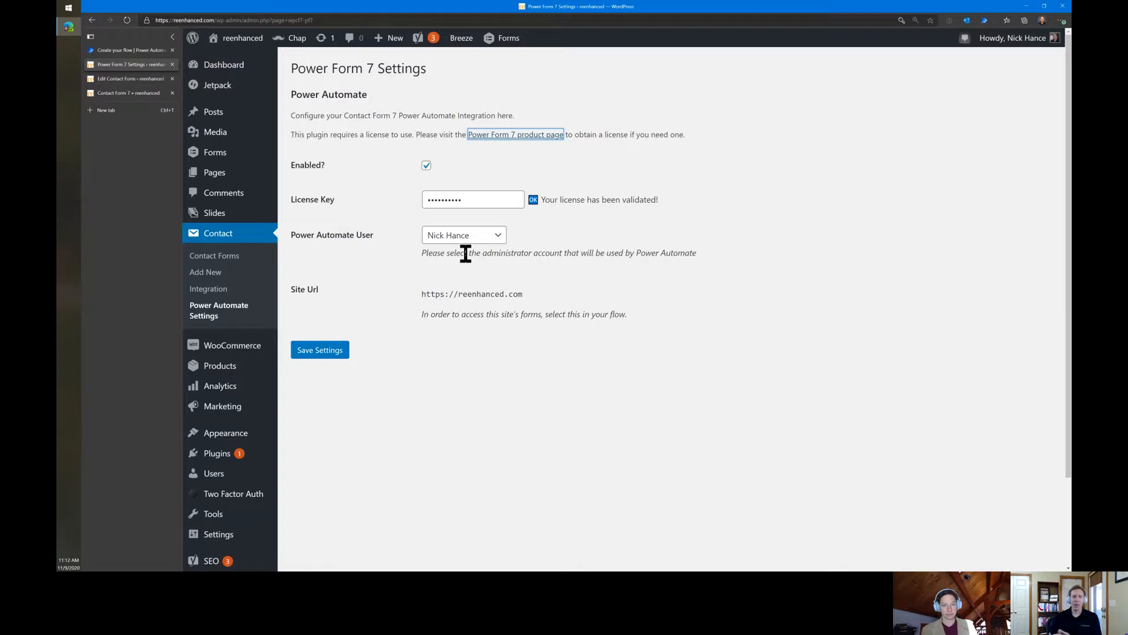
{"action": "mouse_move", "coordinate": [375, 285]}
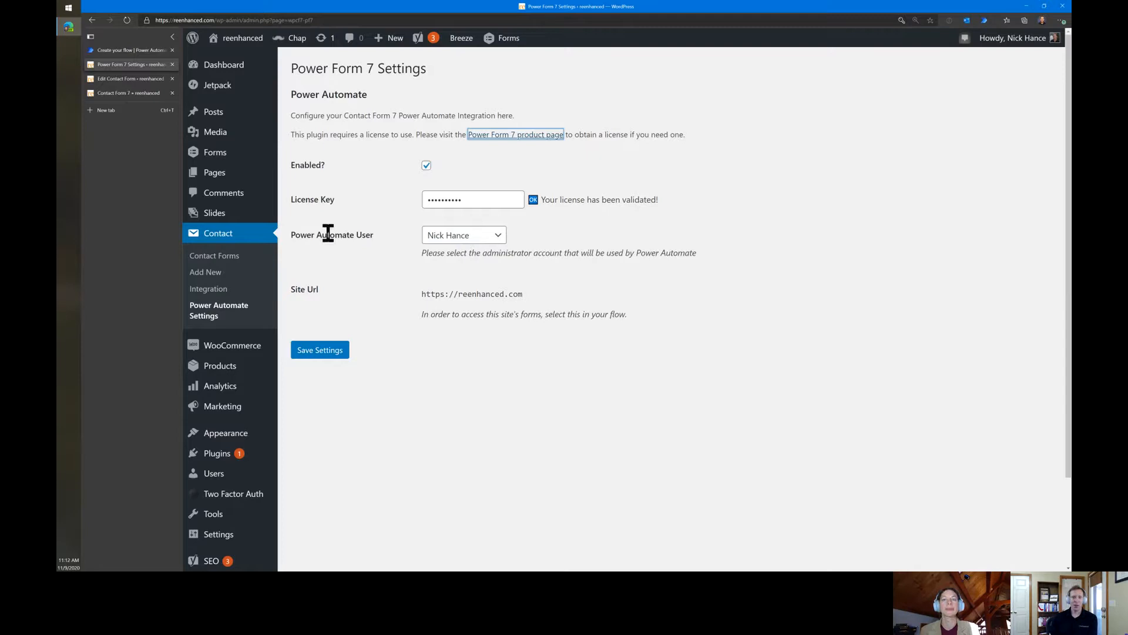
{"action": "mouse_move", "coordinate": [392, 236]}
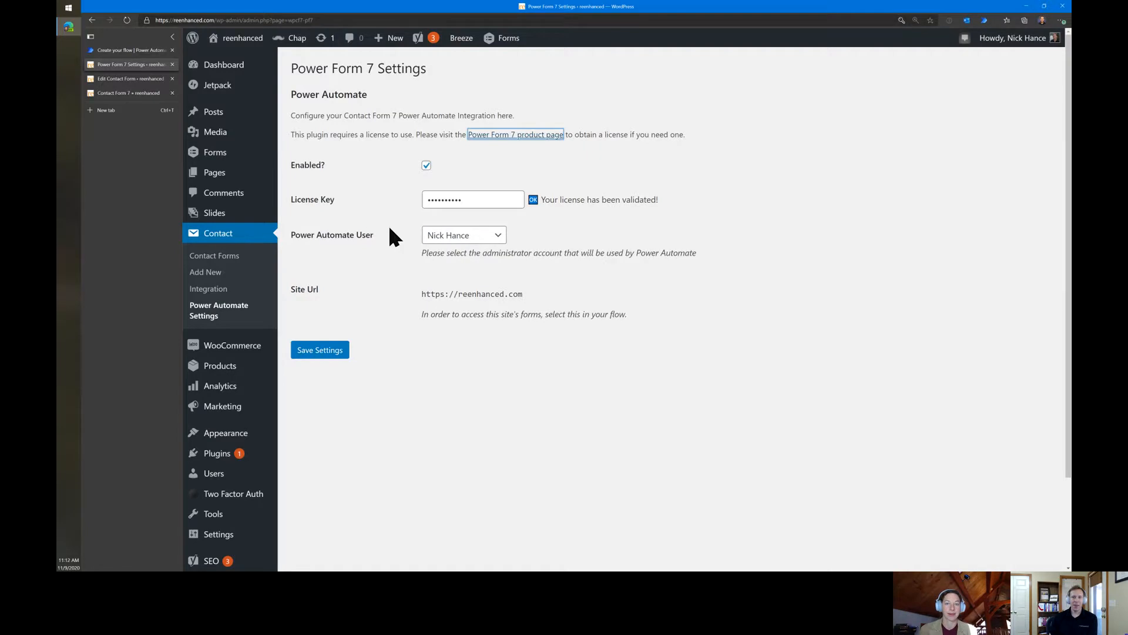
{"action": "mouse_move", "coordinate": [386, 257]}
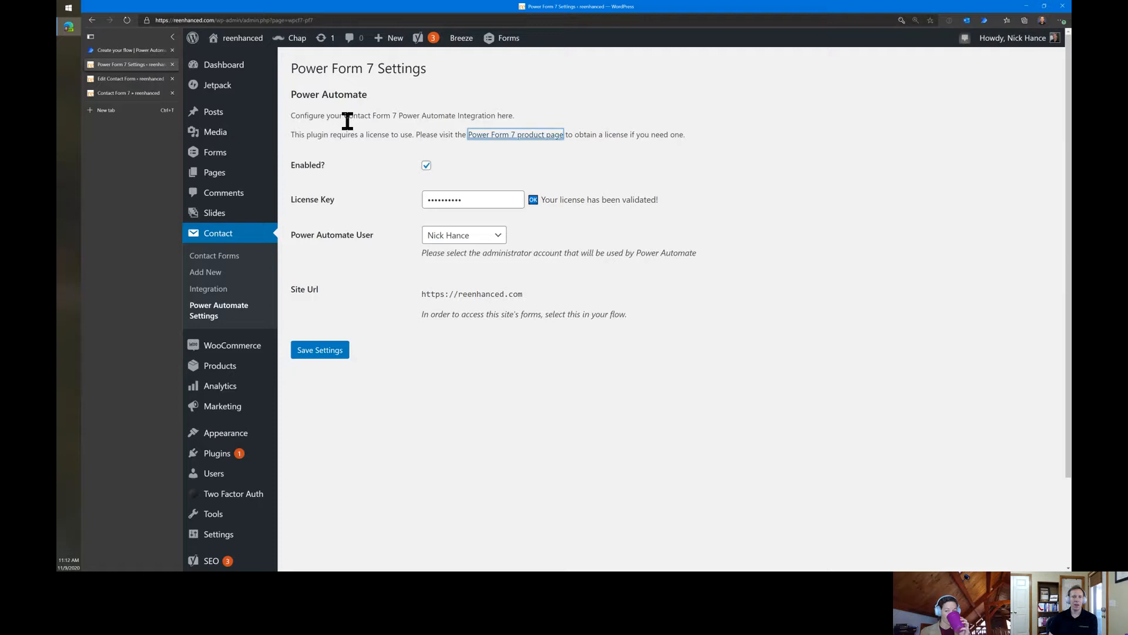
{"action": "mouse_move", "coordinate": [332, 286]}
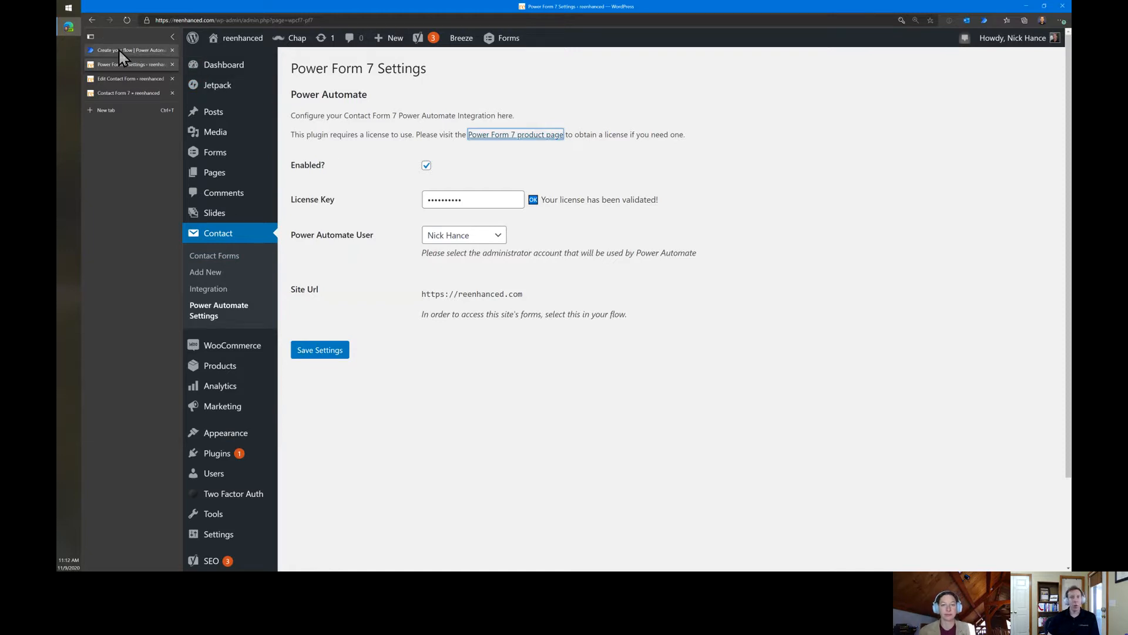
Step: Switch to the 'Create your flow | Power Automate' browser tab
{"action": "left_click", "coordinate": [126, 49]}
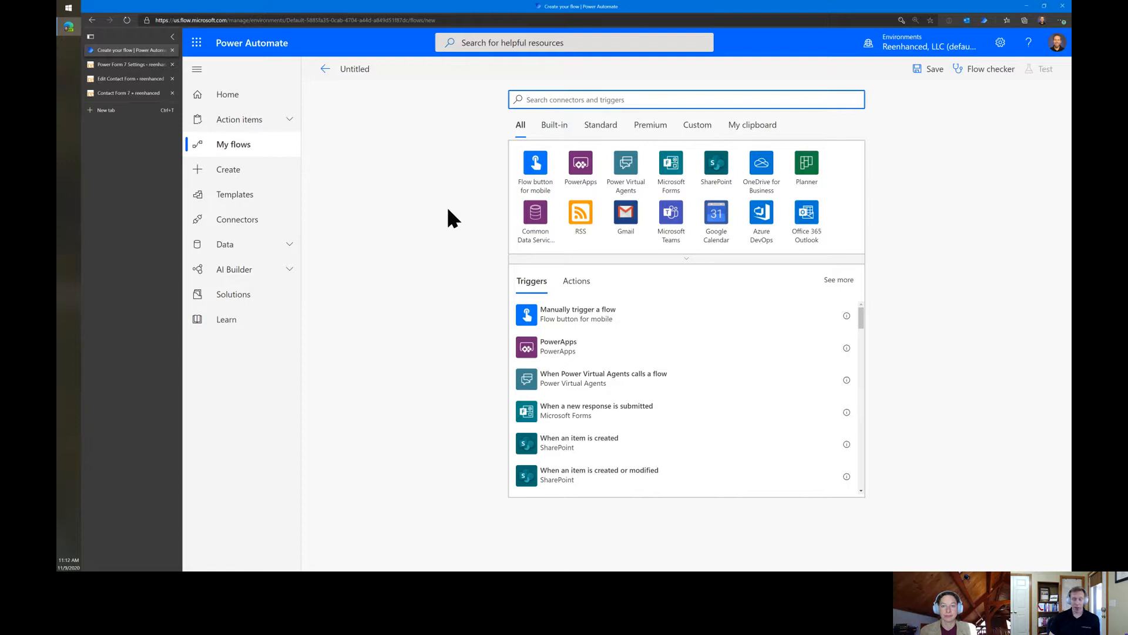
{"action": "type", "text": "powerr"}
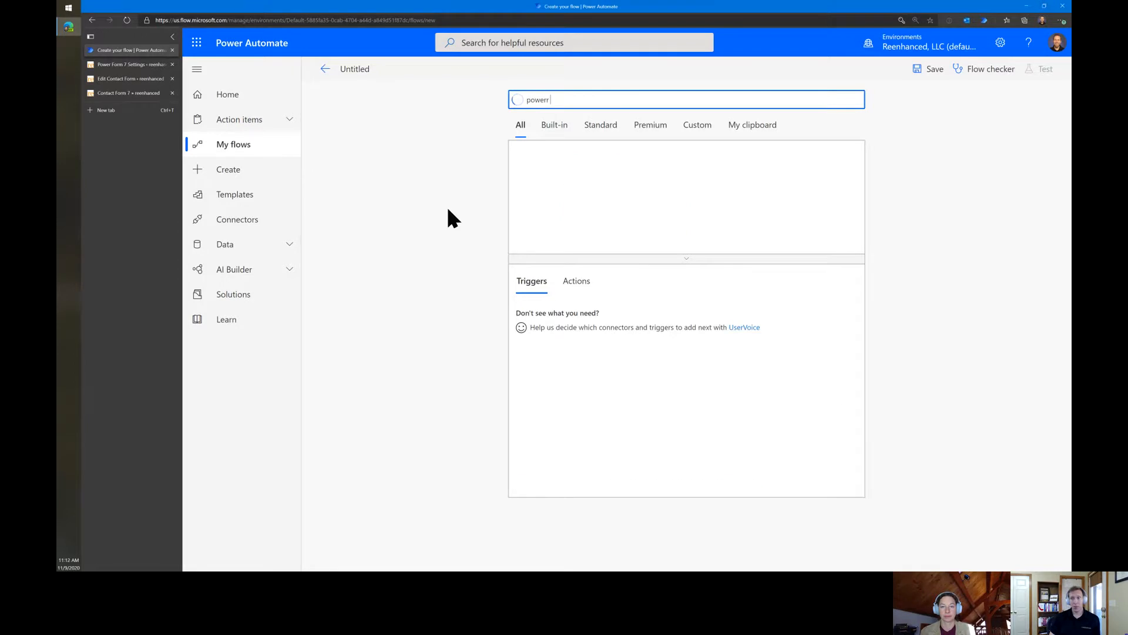
{"action": "type", "text": "power form 7"}
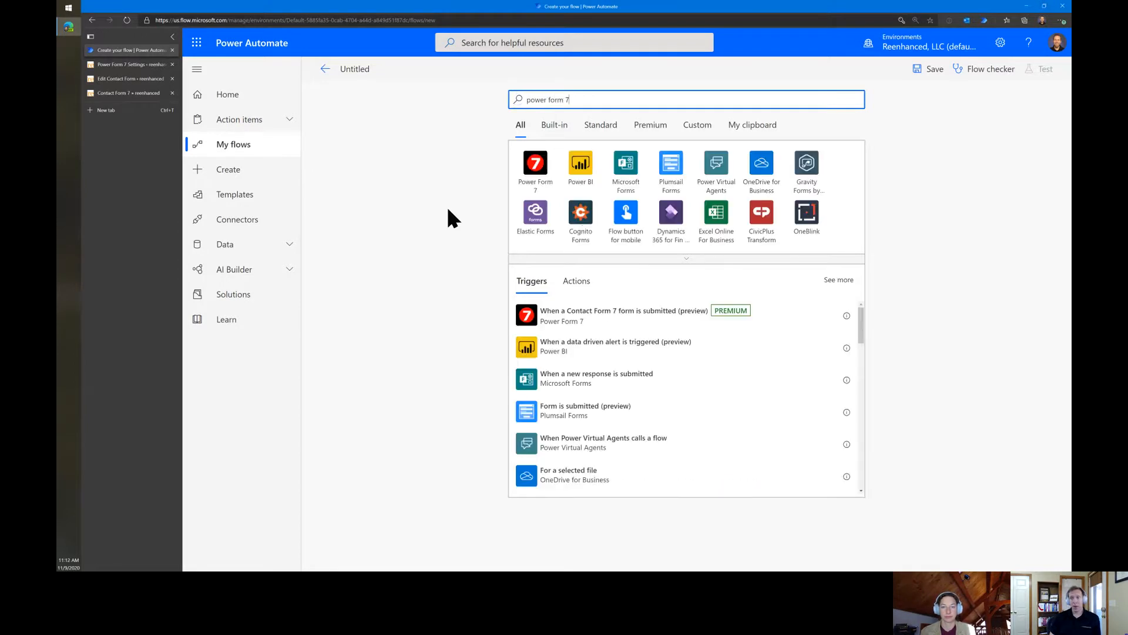
{"action": "mouse_move", "coordinate": [603, 321]}
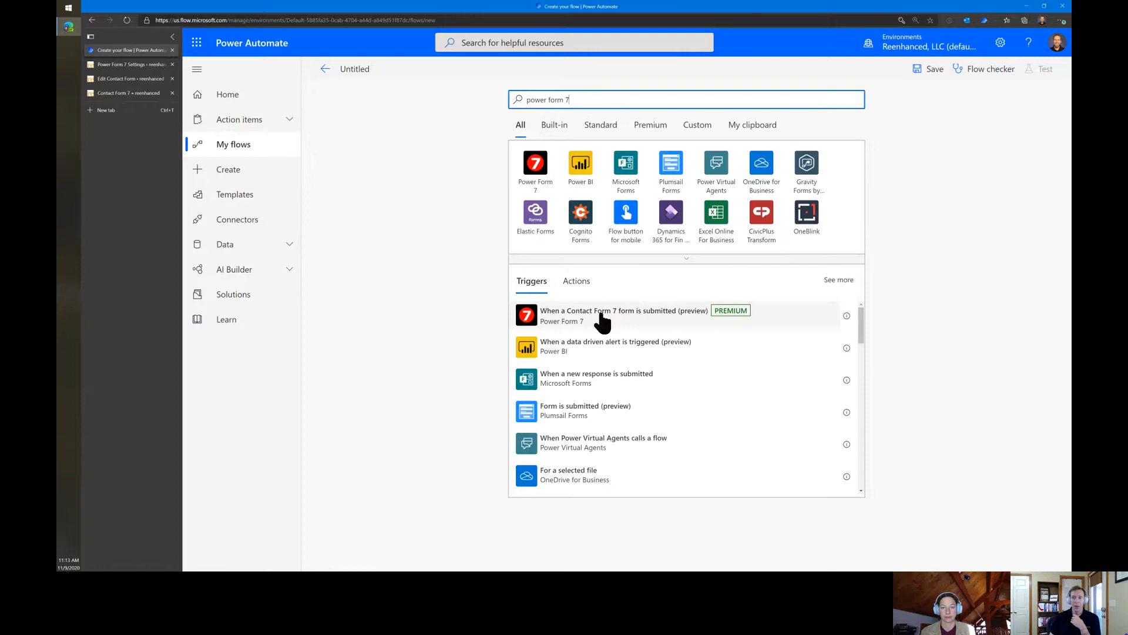
{"action": "left_click", "coordinate": [622, 316]}
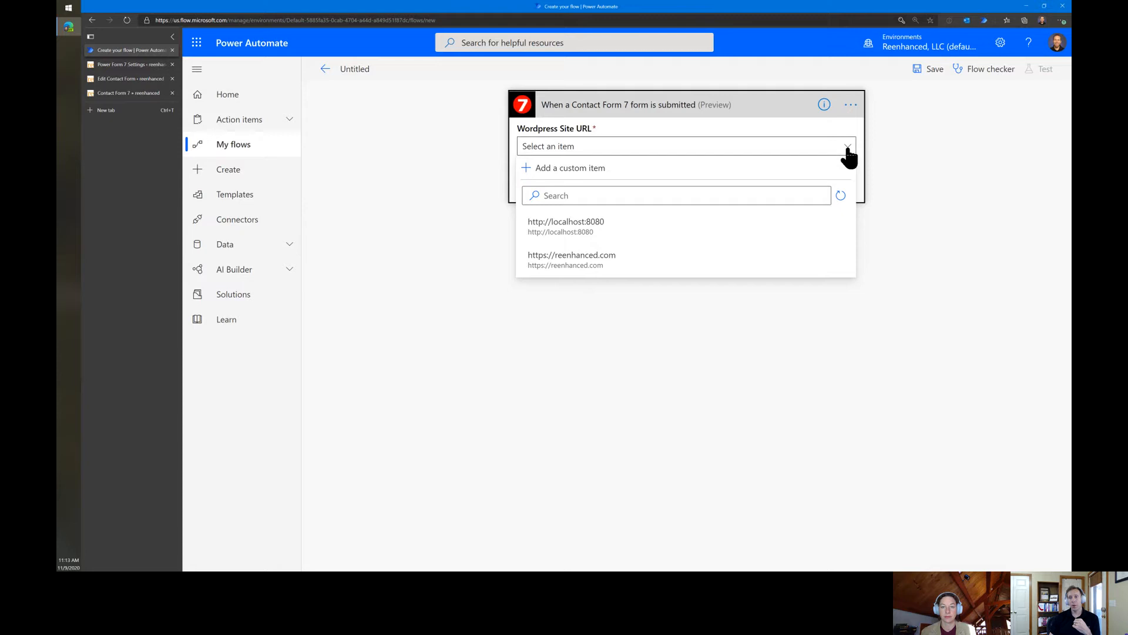
{"action": "left_click", "coordinate": [571, 255]}
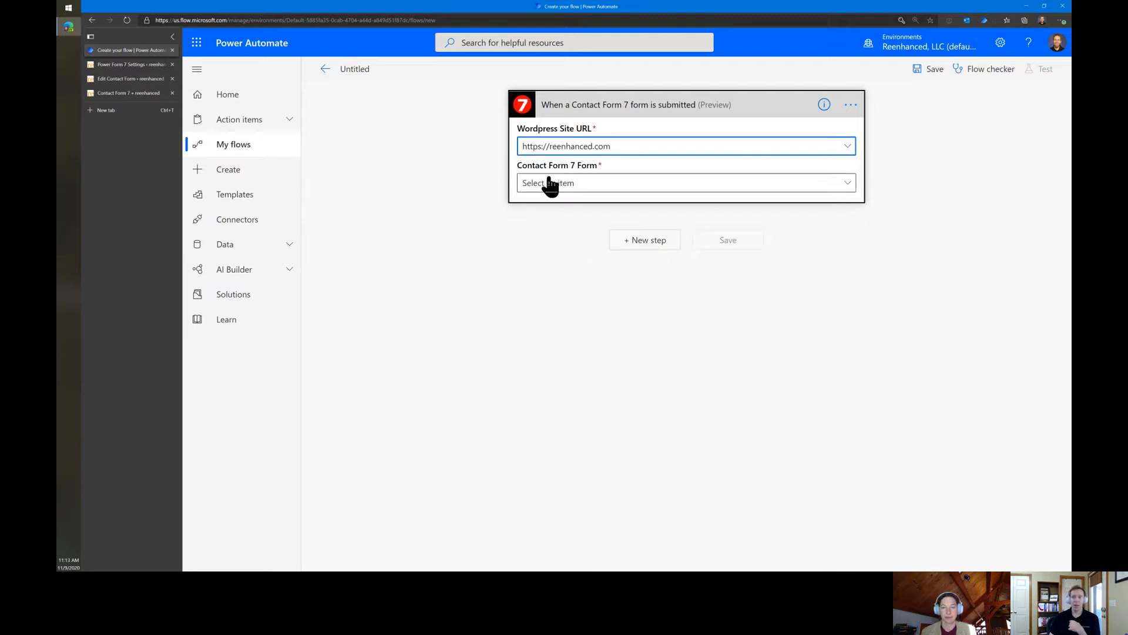
{"action": "left_click", "coordinate": [686, 182]}
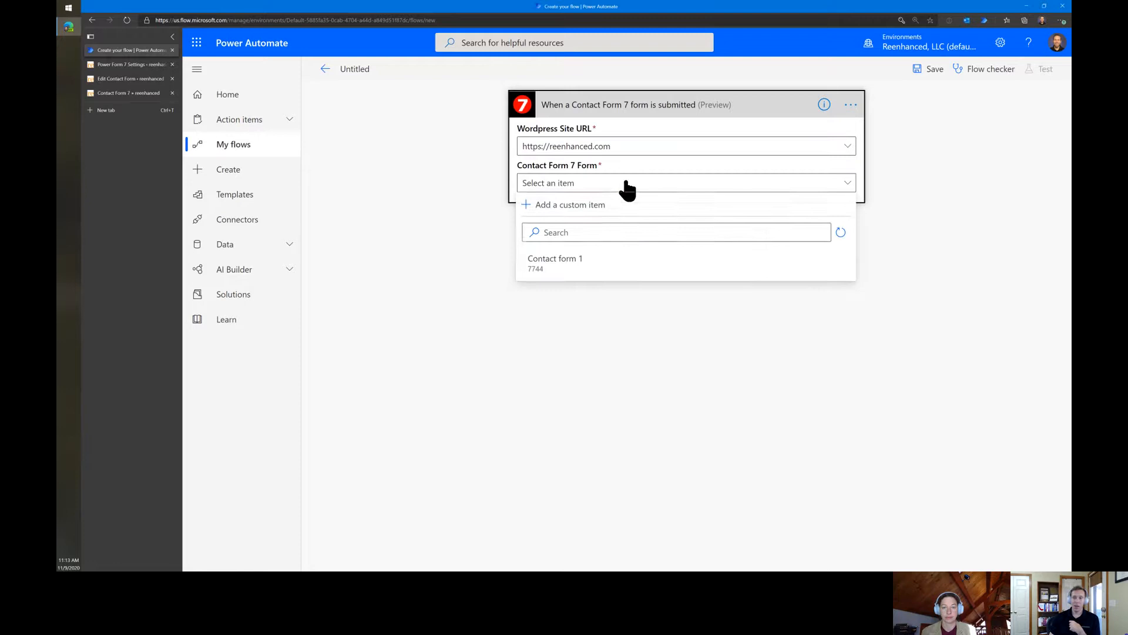
{"action": "left_click", "coordinate": [555, 259]}
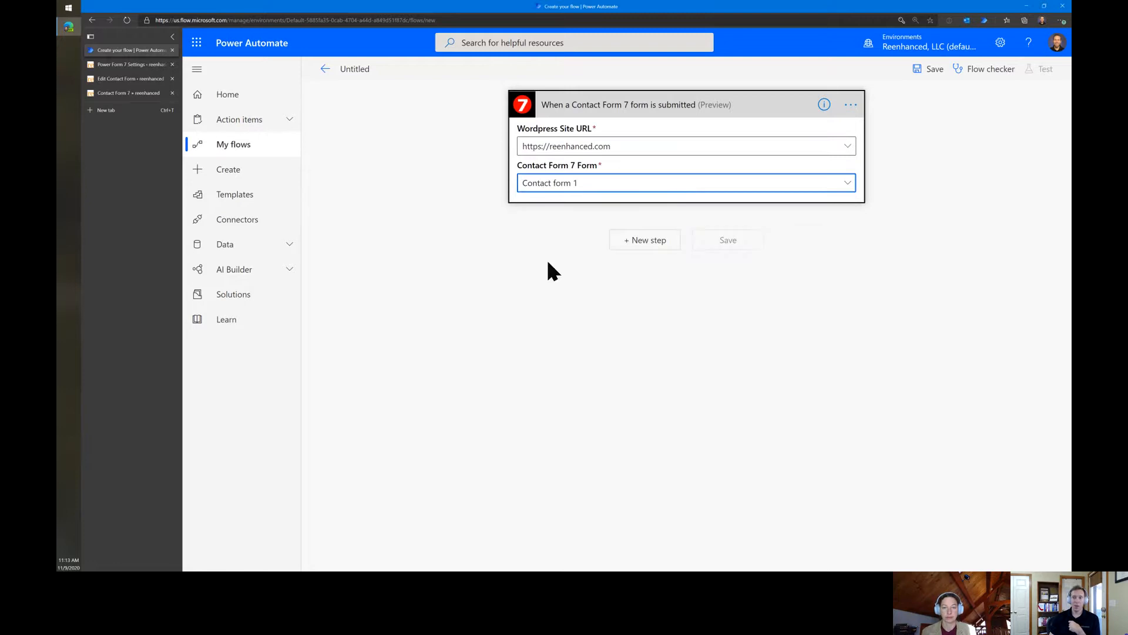
{"action": "mouse_move", "coordinate": [645, 228]}
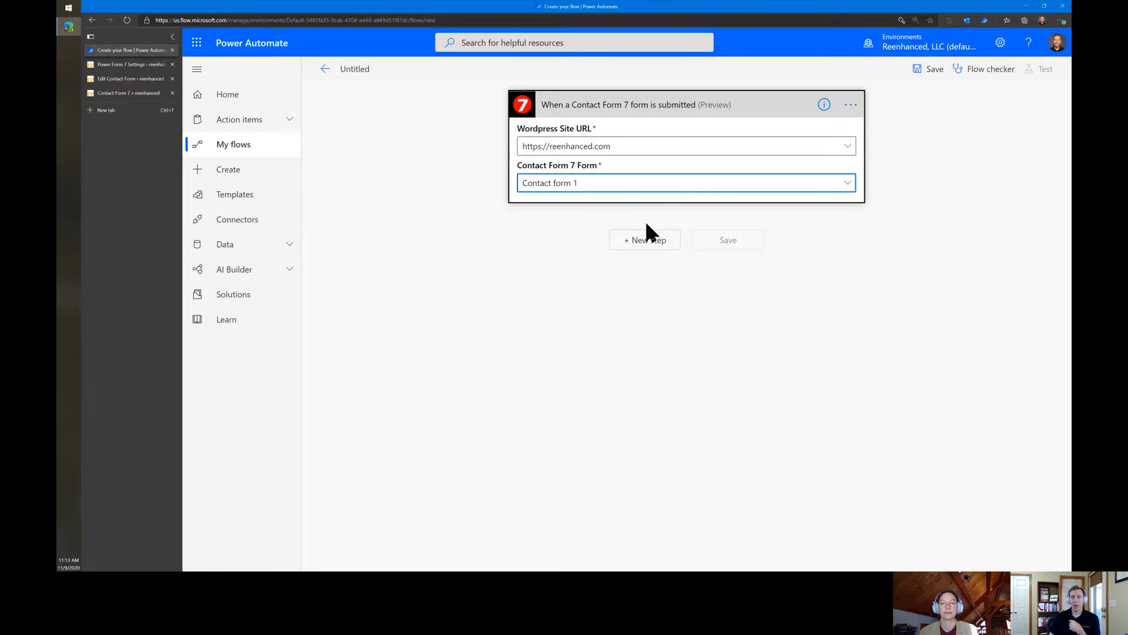
Step: Add a Mail 'Send an email notification (V3)' step after the trigger
{"action": "left_click", "coordinate": [645, 240]}
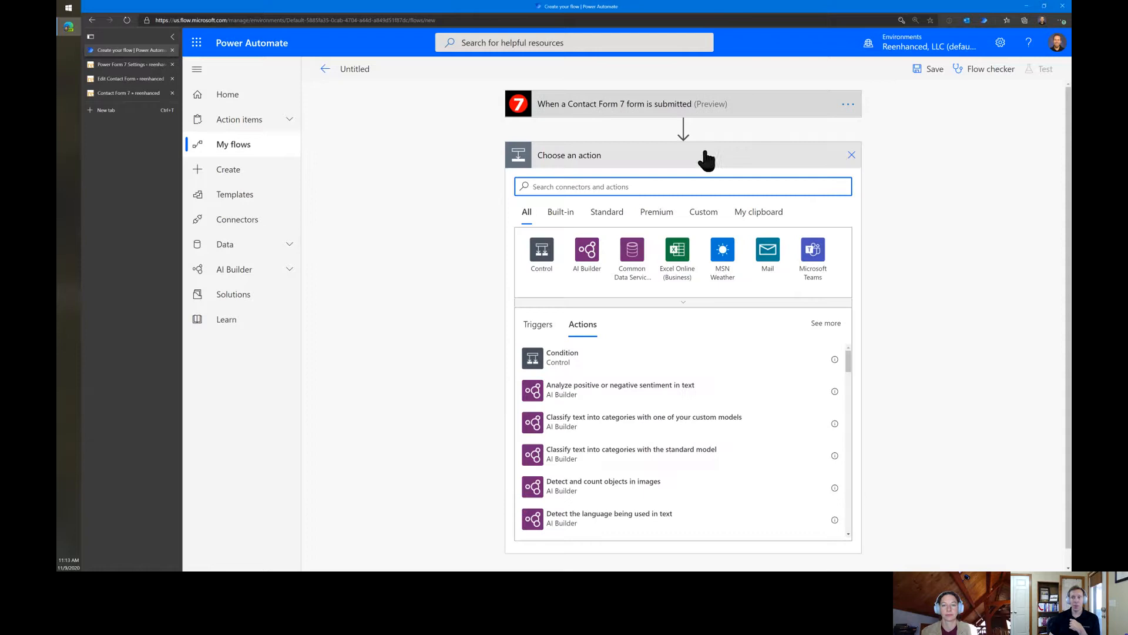
{"action": "mouse_move", "coordinate": [675, 119]}
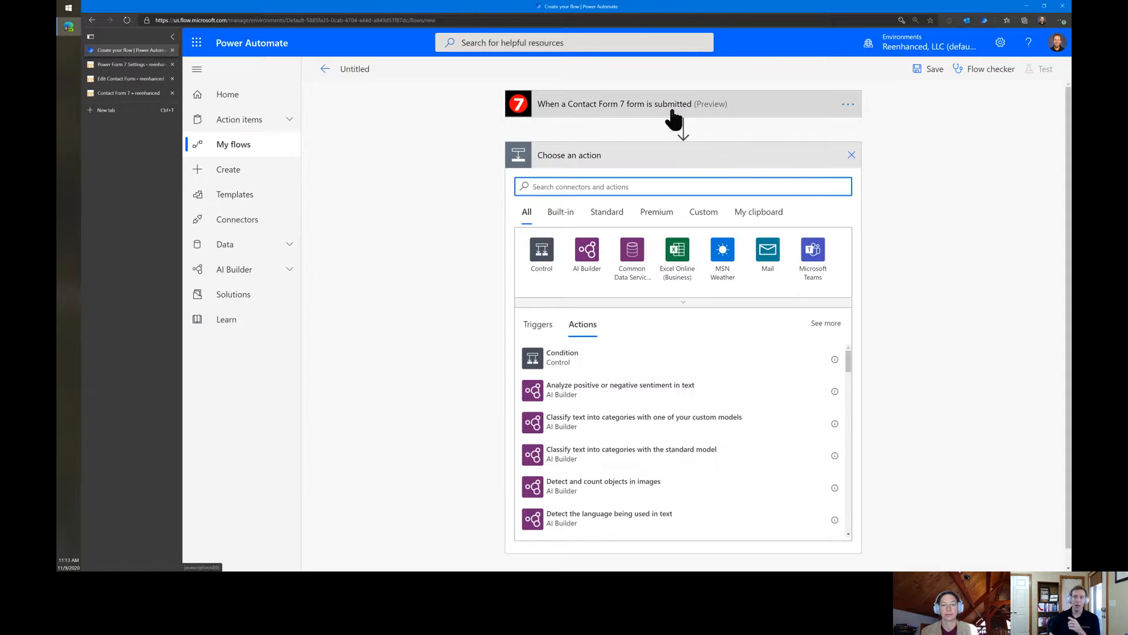
{"action": "mouse_move", "coordinate": [920, 301]}
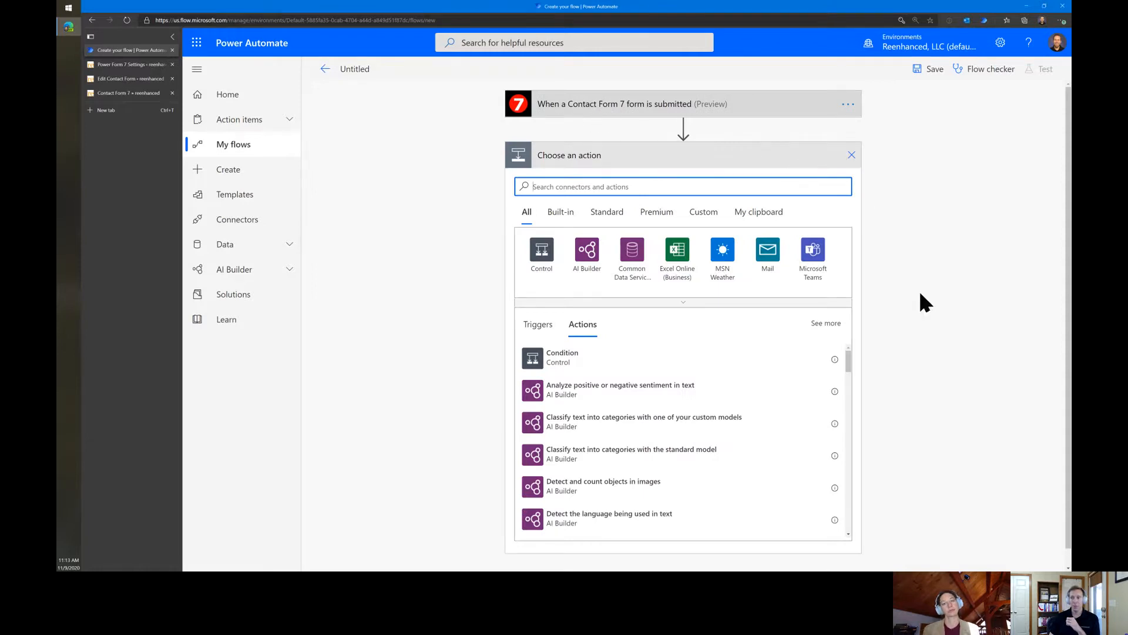
{"action": "mouse_move", "coordinate": [850, 366]}
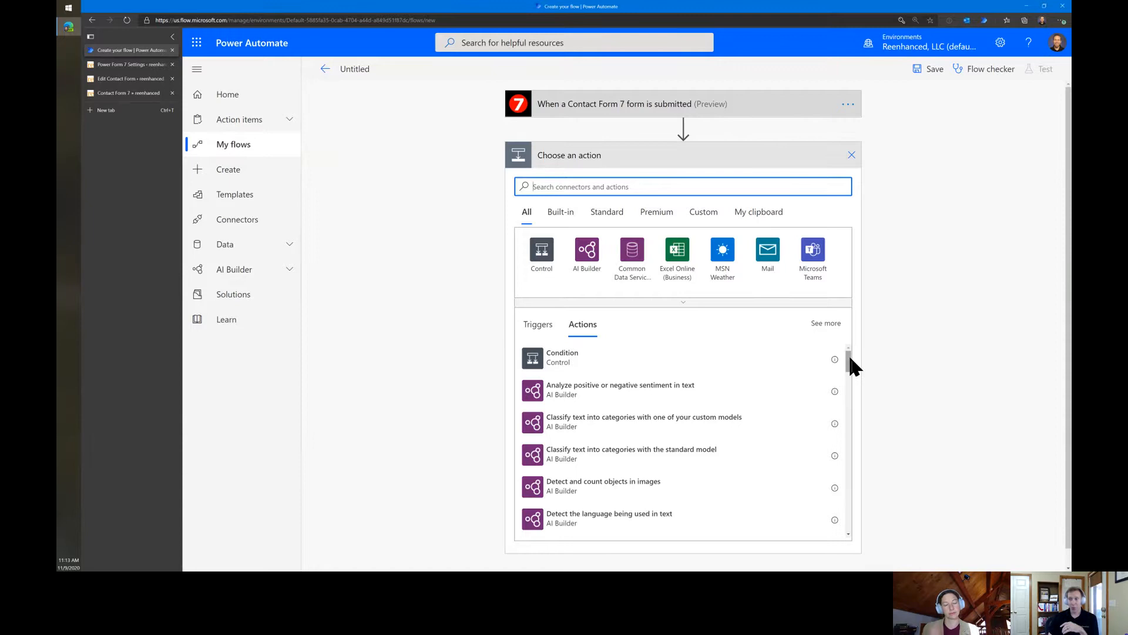
{"action": "mouse_move", "coordinate": [743, 397]}
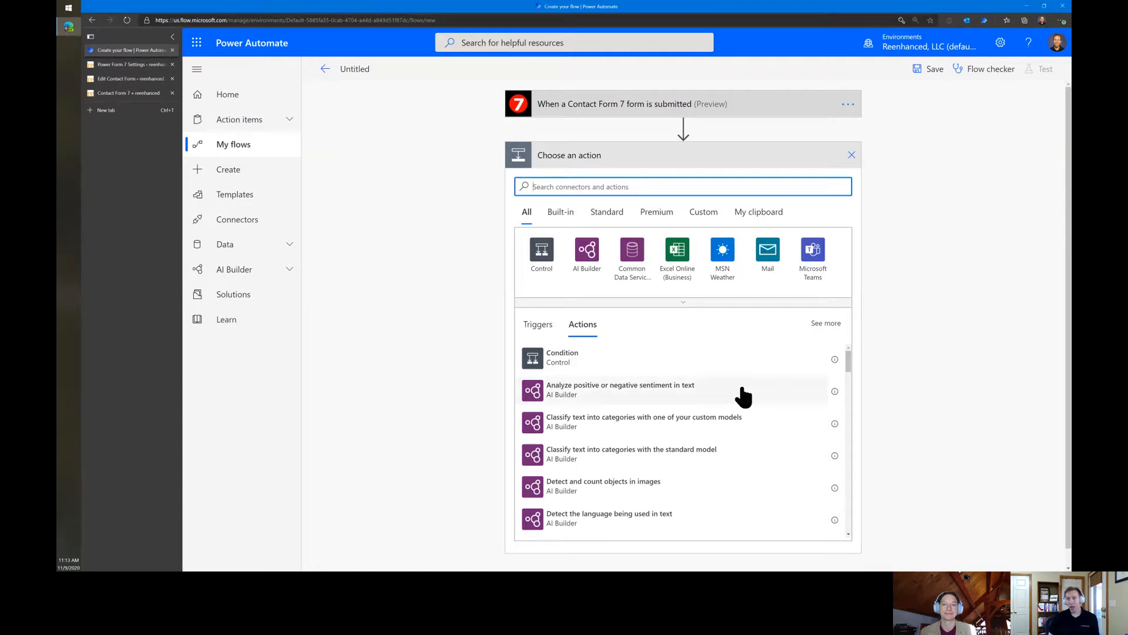
{"action": "mouse_move", "coordinate": [679, 237]}
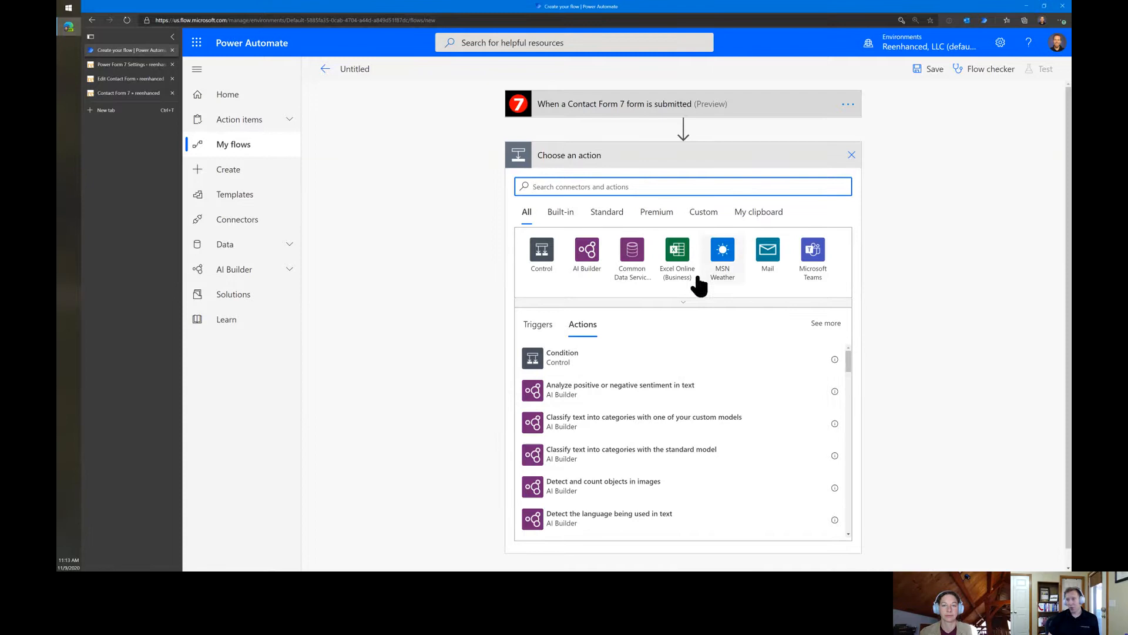
{"action": "left_click", "coordinate": [767, 250]}
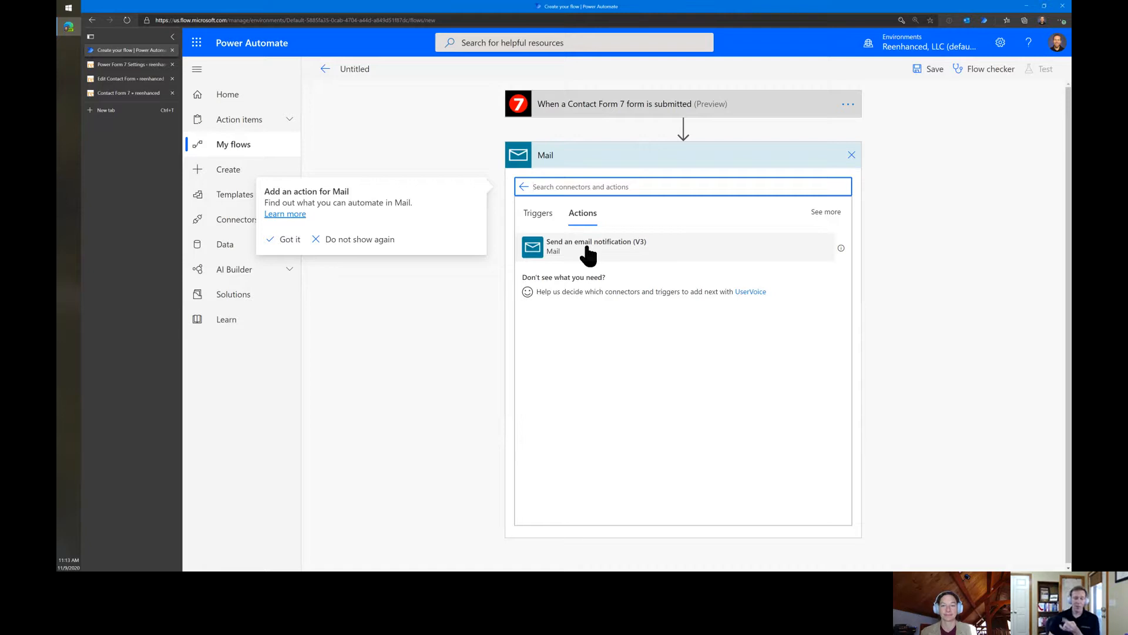
{"action": "left_click", "coordinate": [289, 239]}
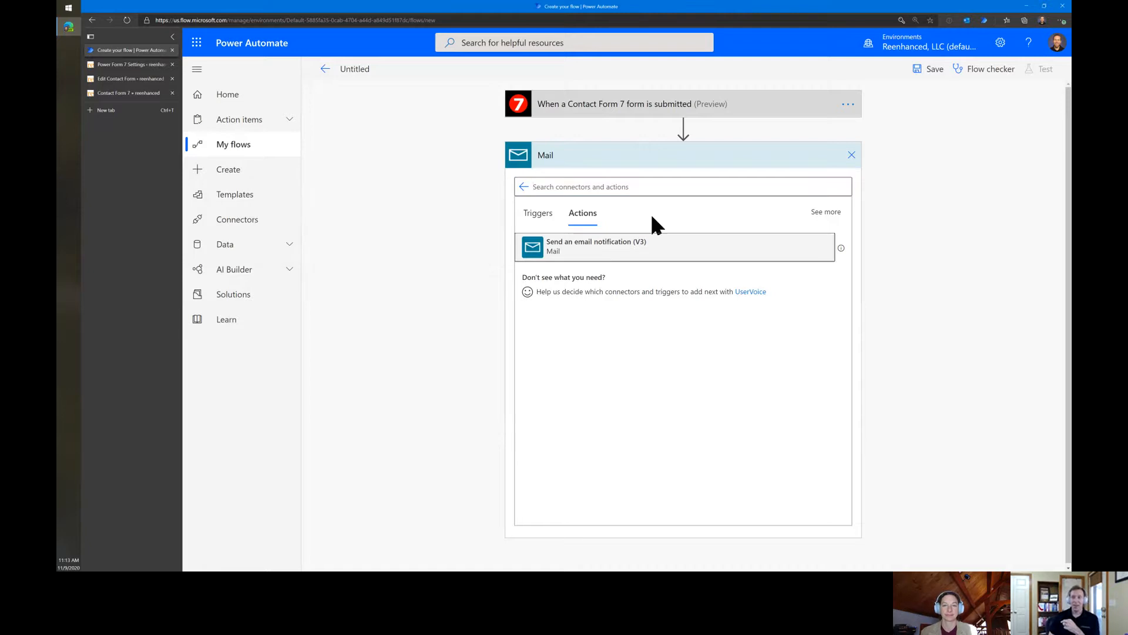
{"action": "left_click", "coordinate": [596, 247]}
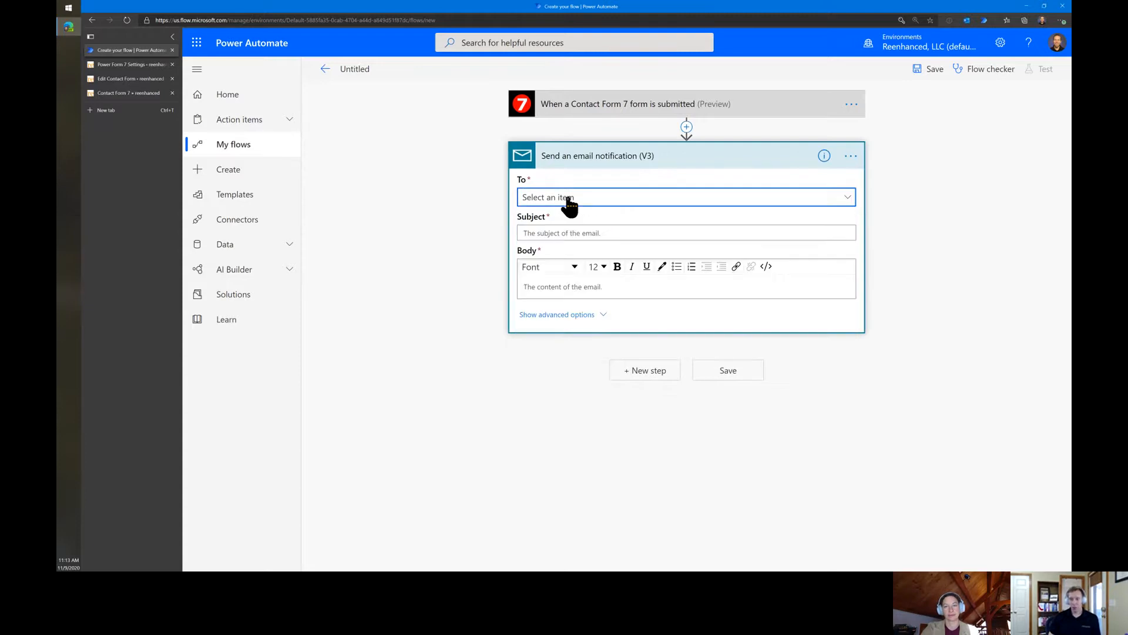
Step: Set a custom recipient address in the email step's To field
{"action": "left_click", "coordinate": [686, 197]}
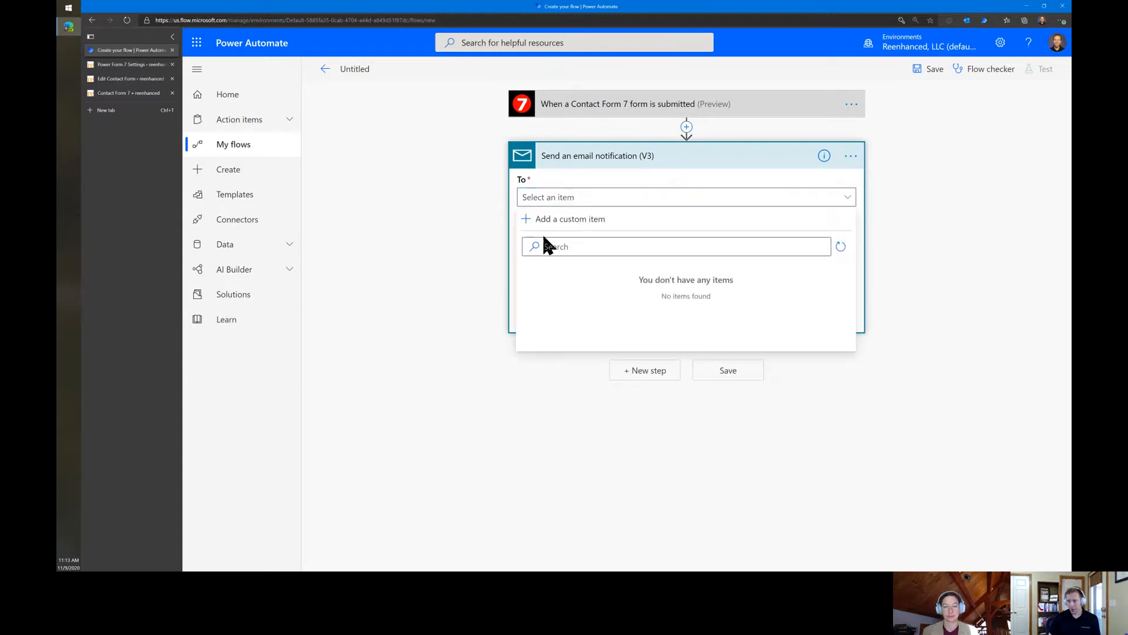
{"action": "type", "text": "nick"}
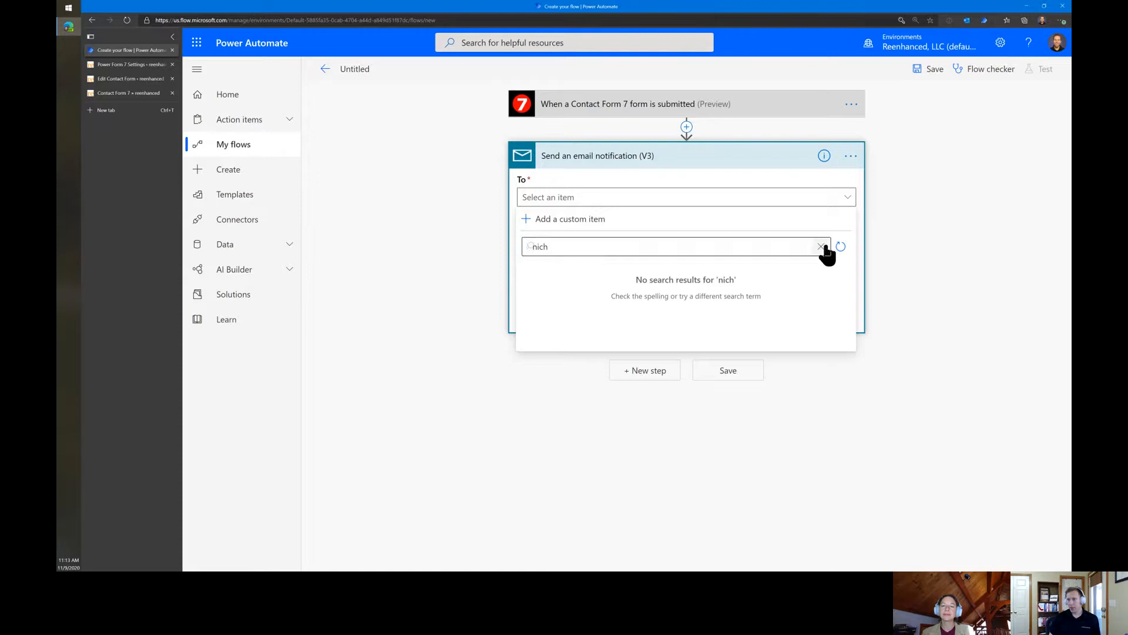
{"action": "left_click", "coordinate": [569, 219]}
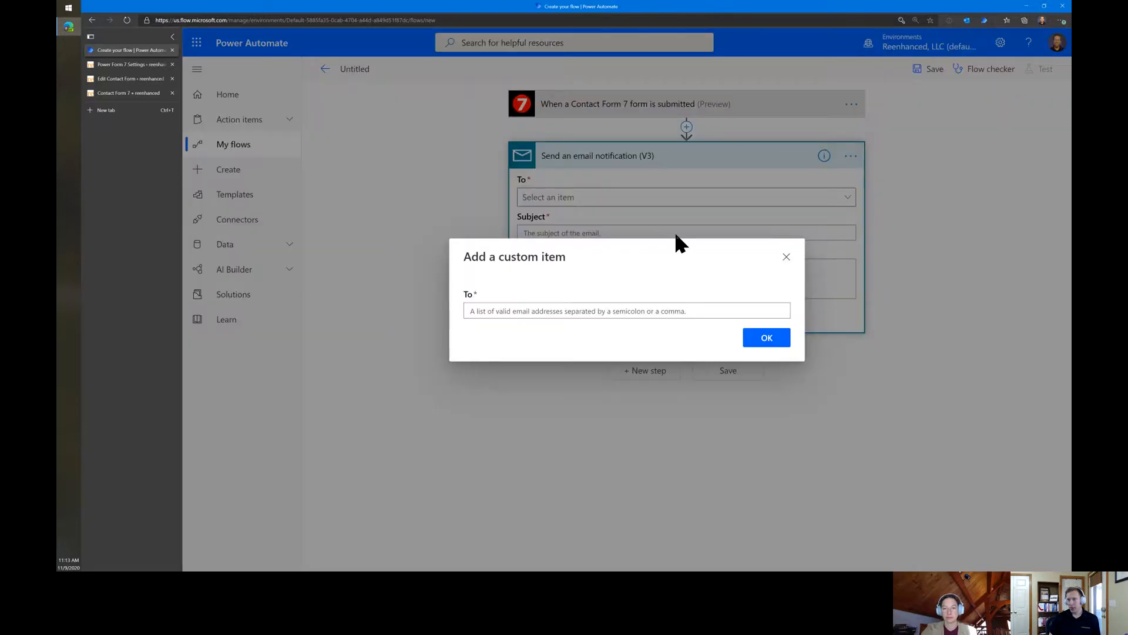
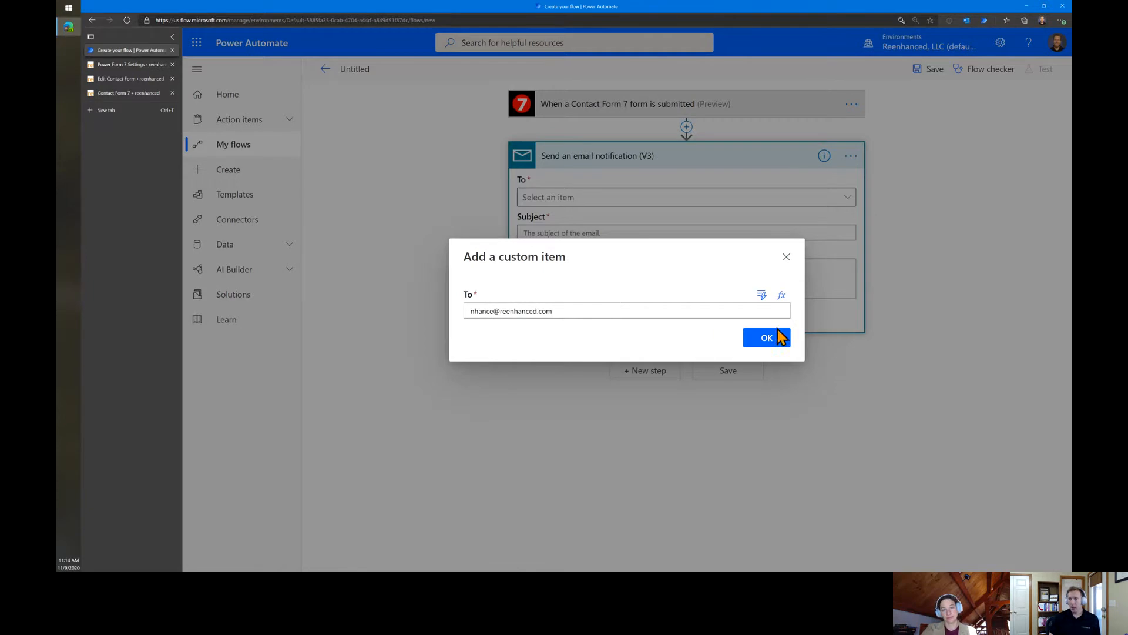
{"action": "left_click", "coordinate": [766, 338]}
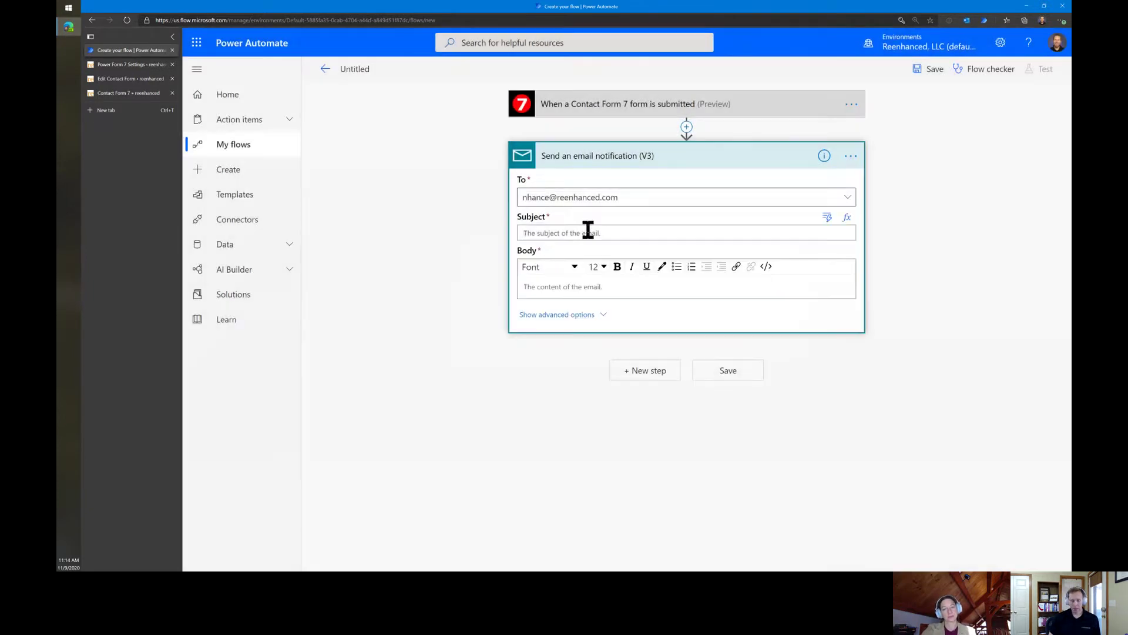
Step: Set the email subject to 'From Power Automate'
{"action": "type", "text": "From Power"}
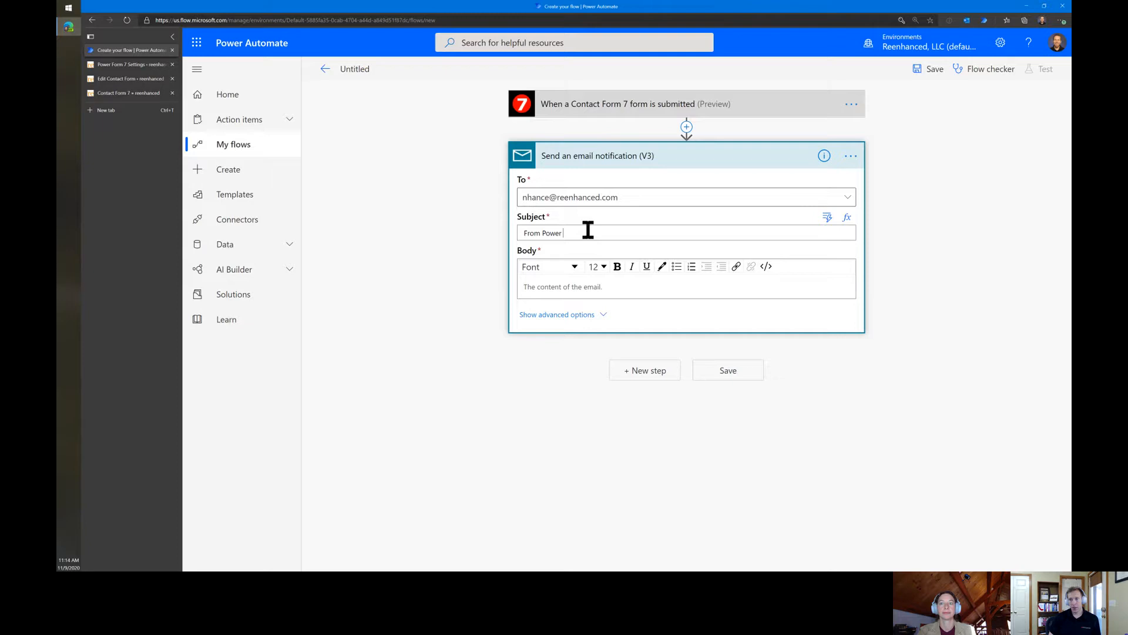
{"action": "type", "text": "Automate"}
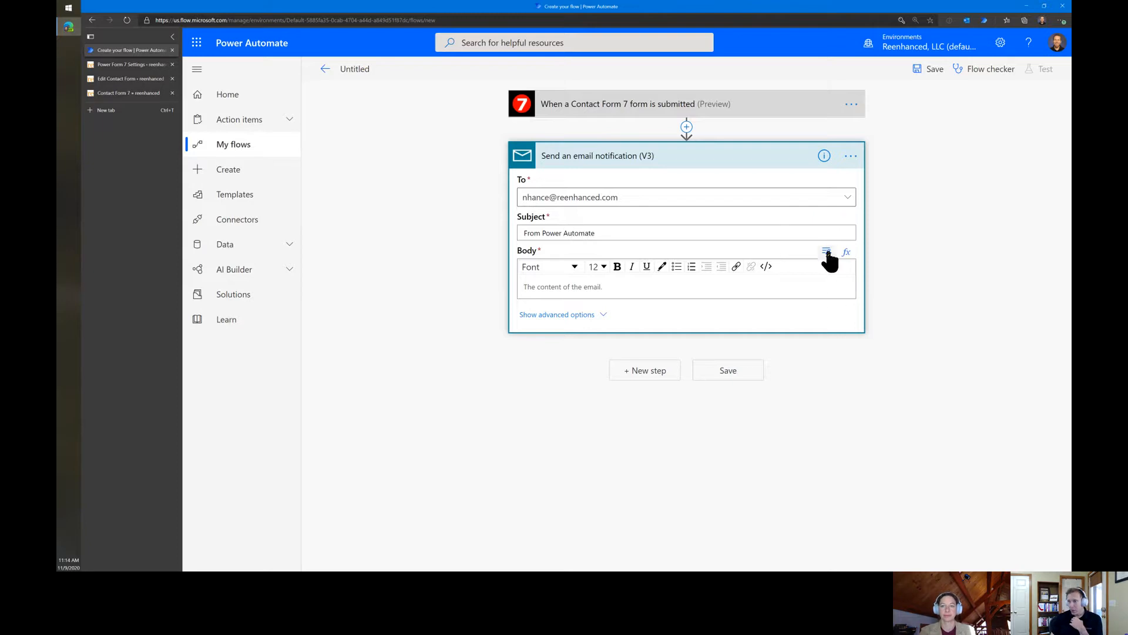
{"action": "left_click", "coordinate": [826, 252]}
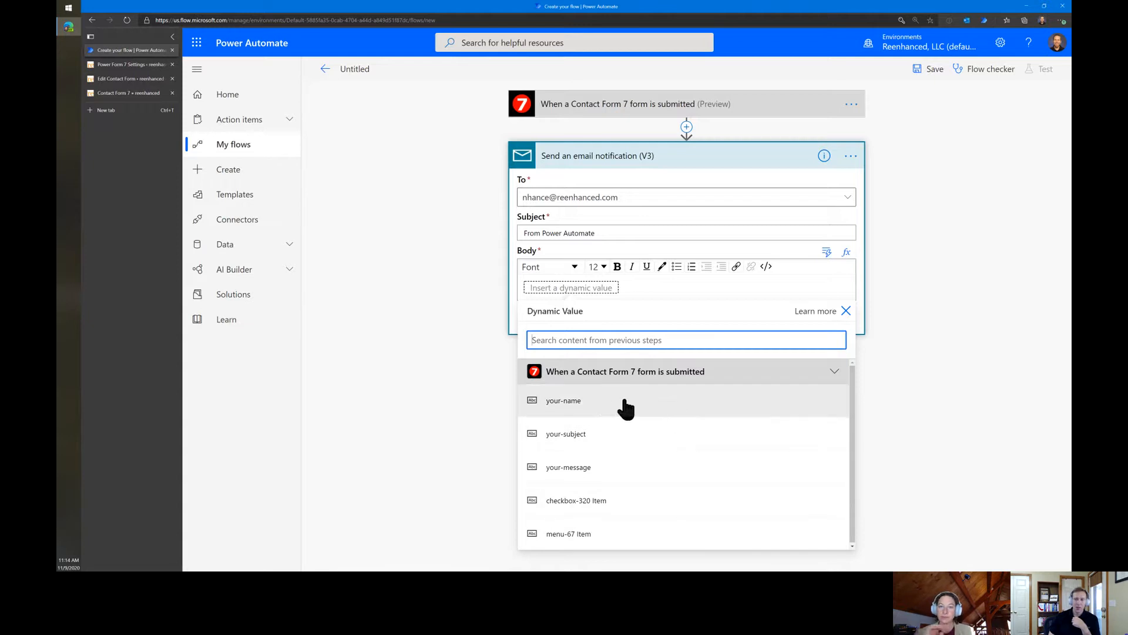
Step: Make the email body read 'your-name has submitted a form' and save the flow
{"action": "left_click", "coordinate": [563, 400]}
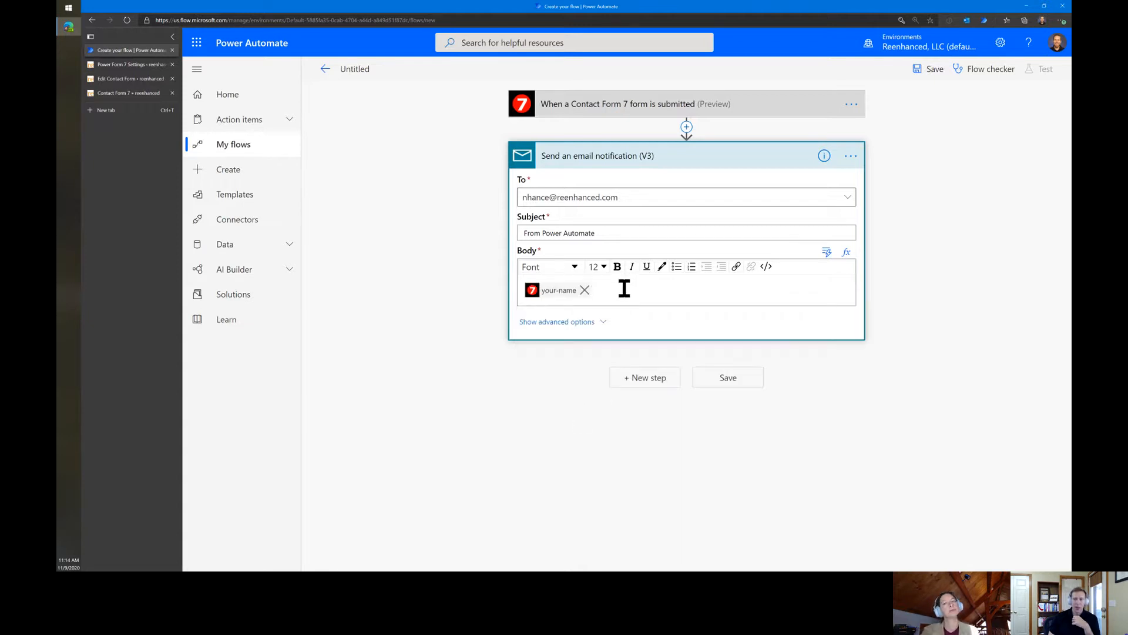
{"action": "type", "text": "has submitted a"}
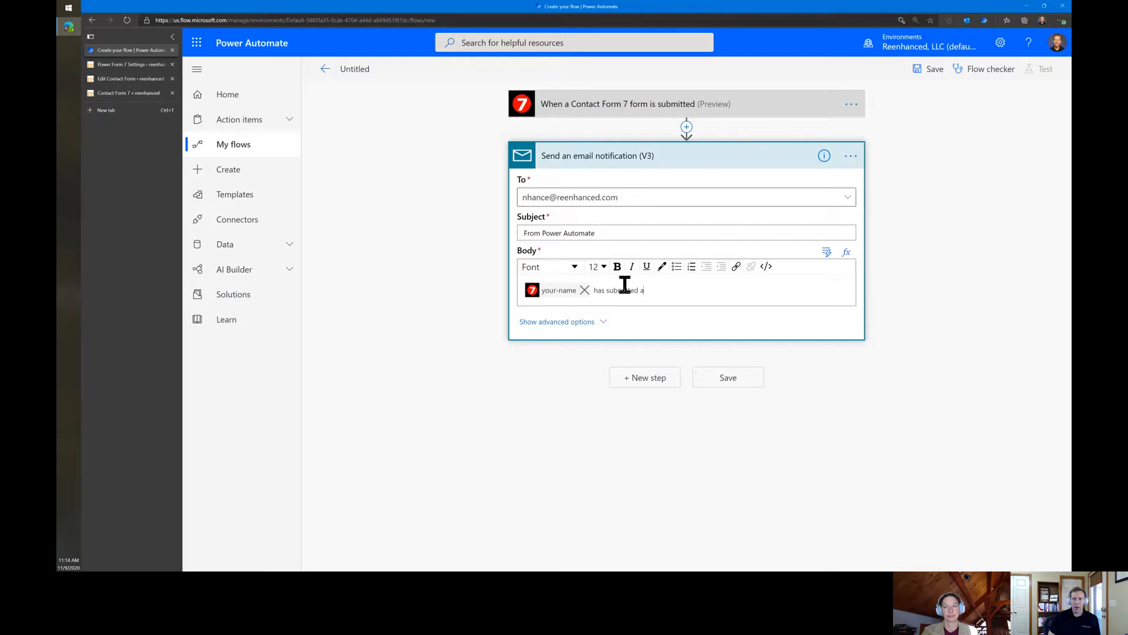
{"action": "left_click", "coordinate": [728, 377]}
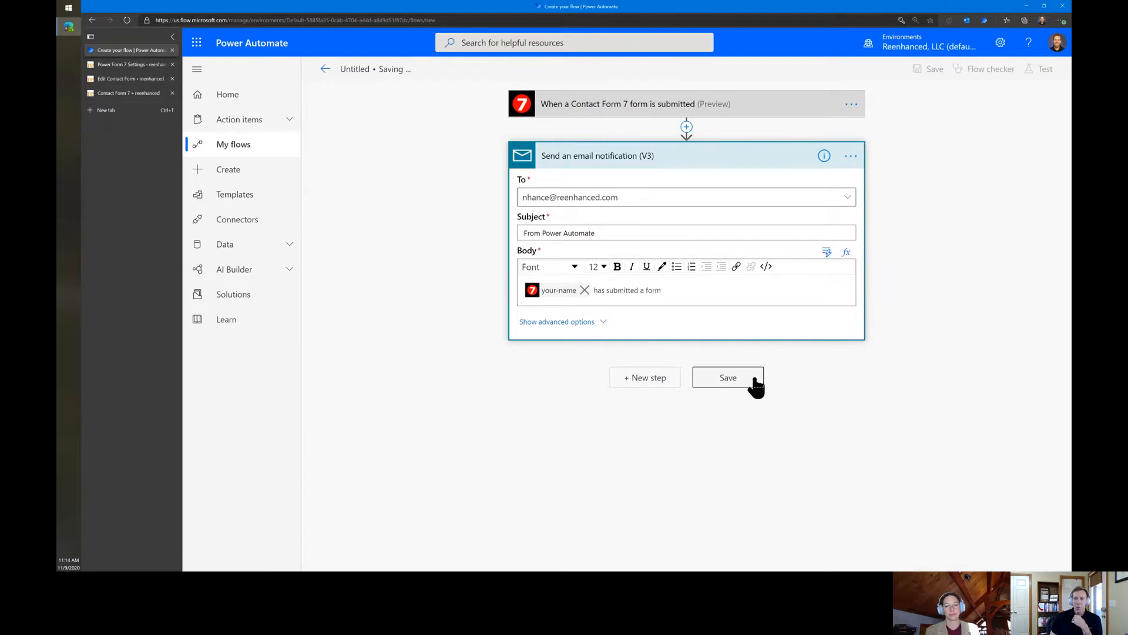
{"action": "left_click", "coordinate": [728, 377]}
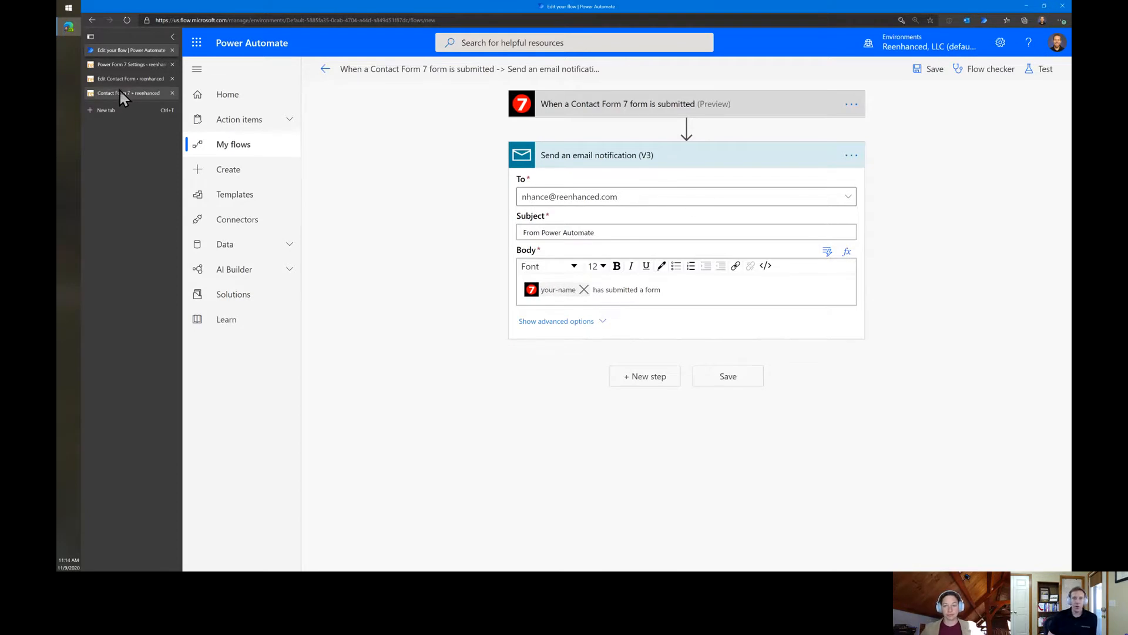
{"action": "left_click", "coordinate": [123, 93]}
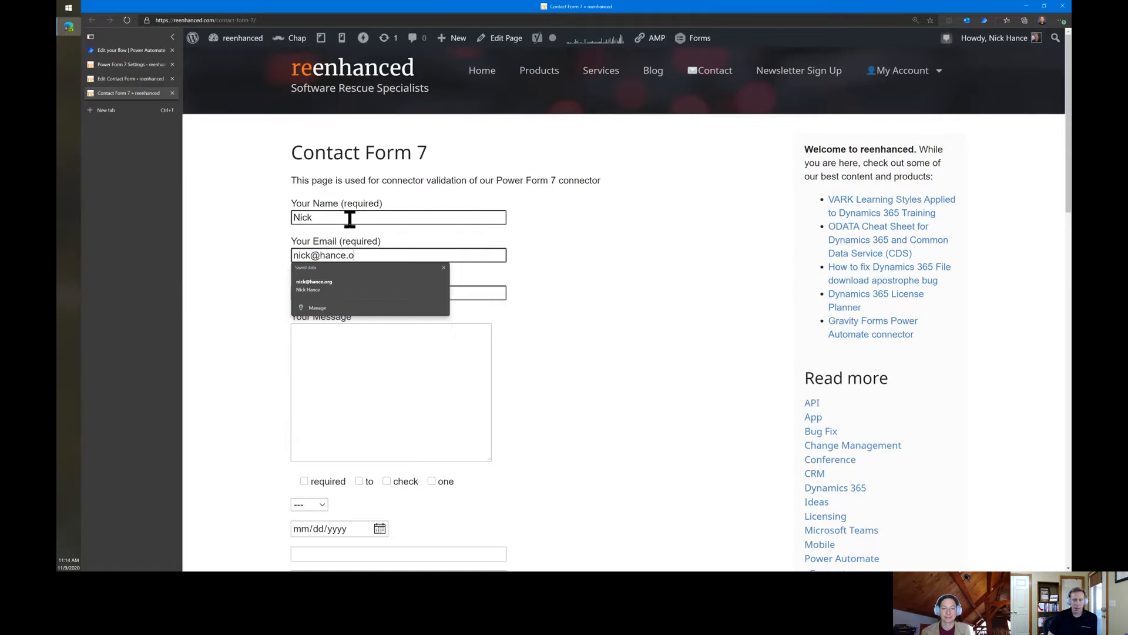
Step: Fill the contact form with subject 'test', a message, and the 'down' option
{"action": "left_click", "coordinate": [398, 293]}
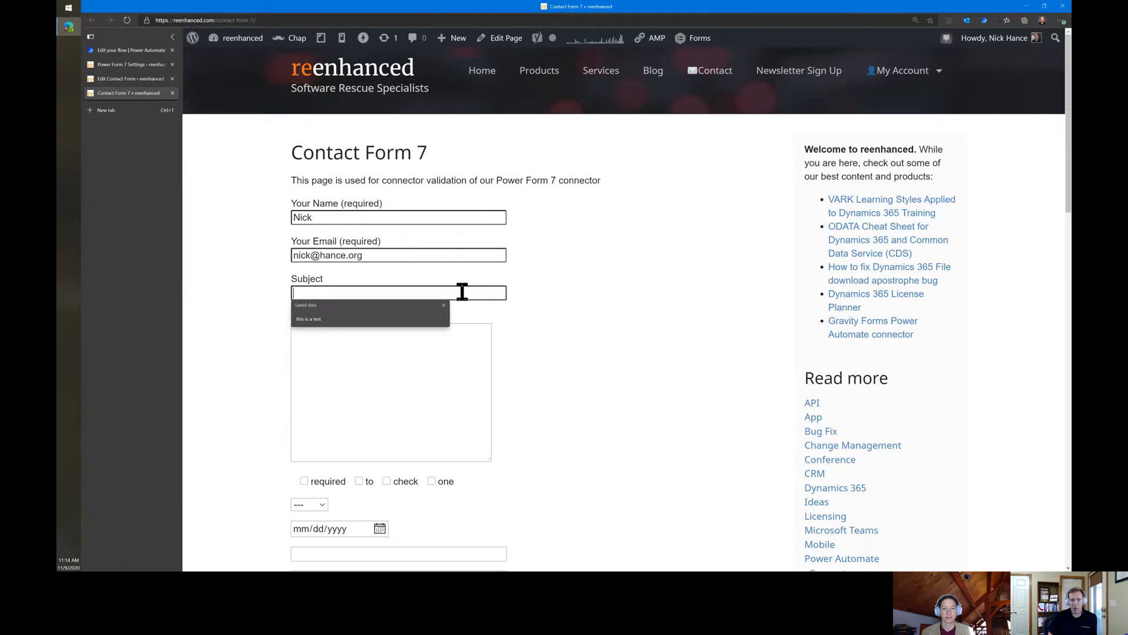
{"action": "type", "text": "test"}
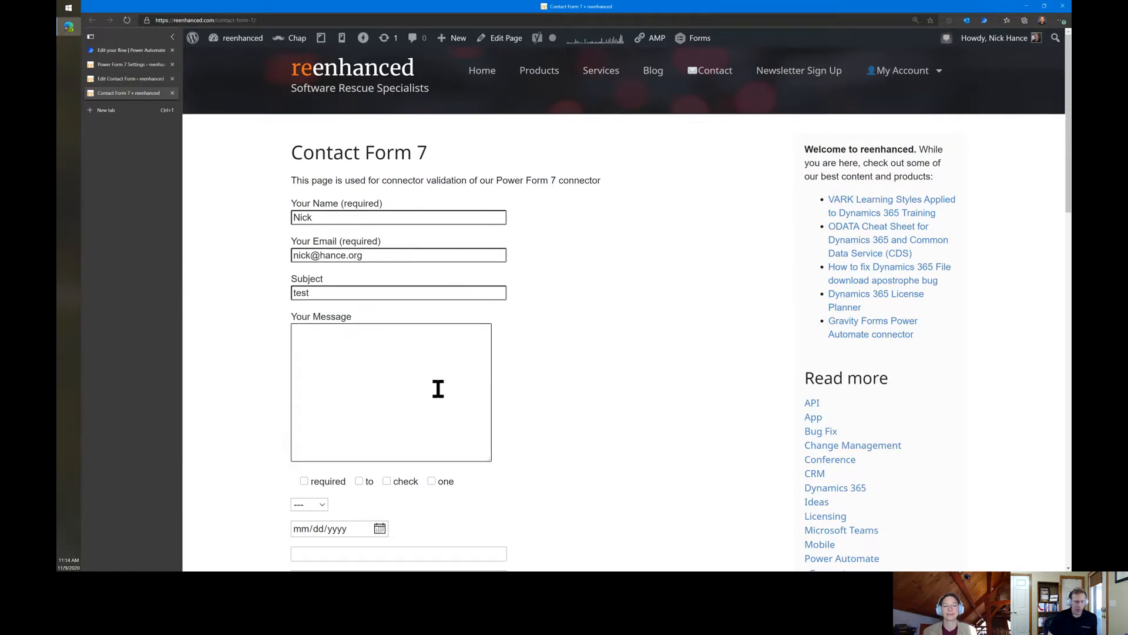
{"action": "type", "text": "Message"}
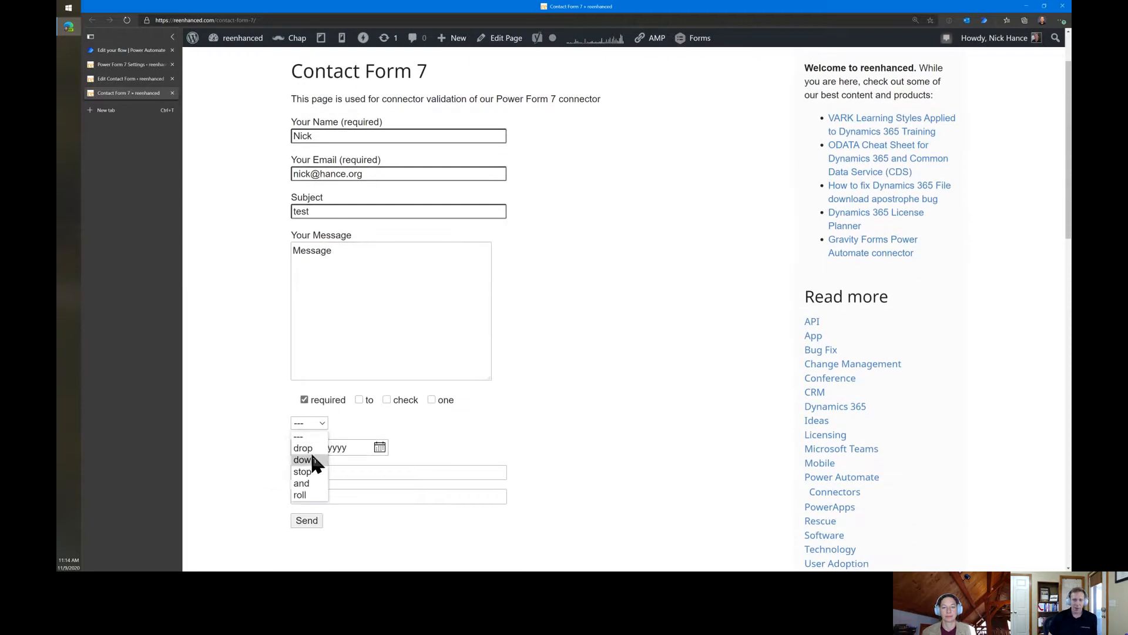
{"action": "left_click", "coordinate": [303, 459]}
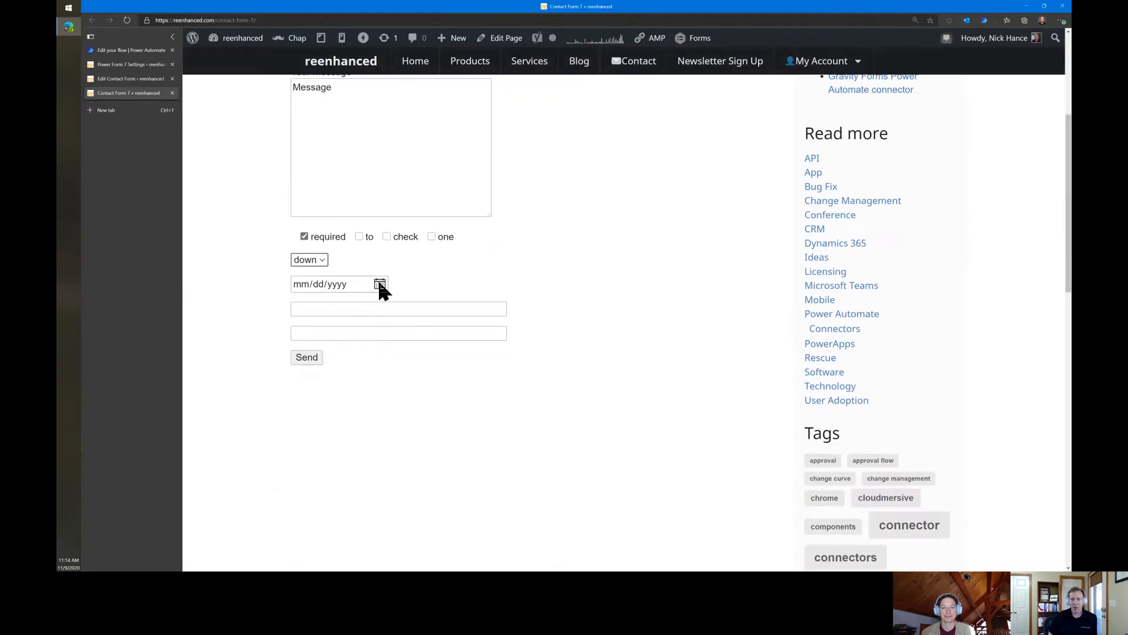
{"action": "left_click", "coordinate": [328, 284]}
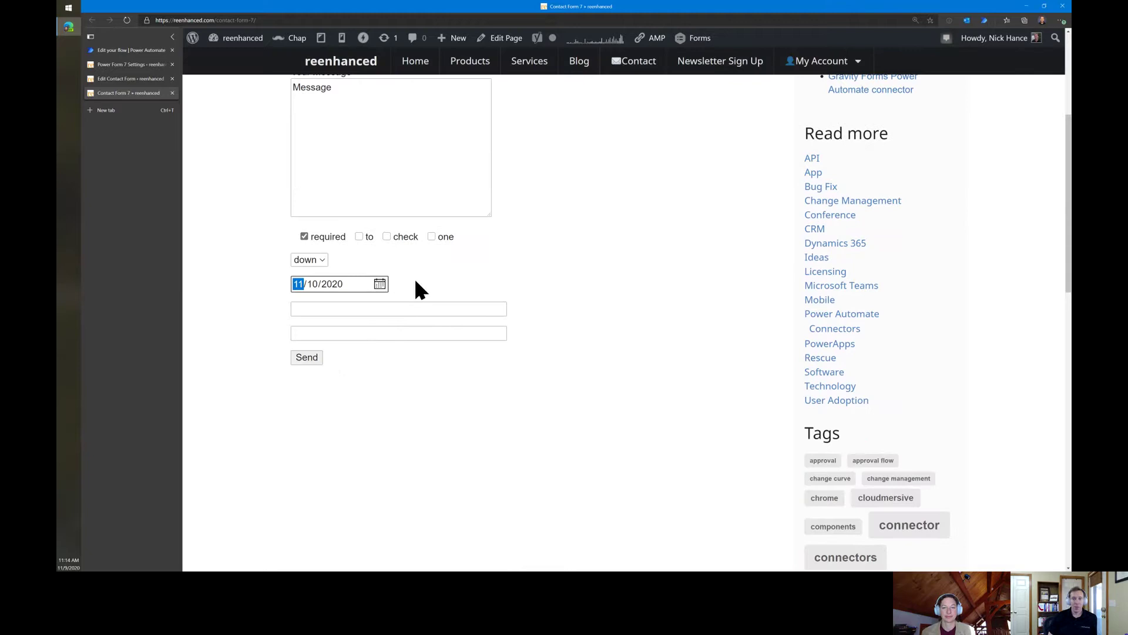
{"action": "scroll", "scroll_direction": "up", "scroll_amount": 3}
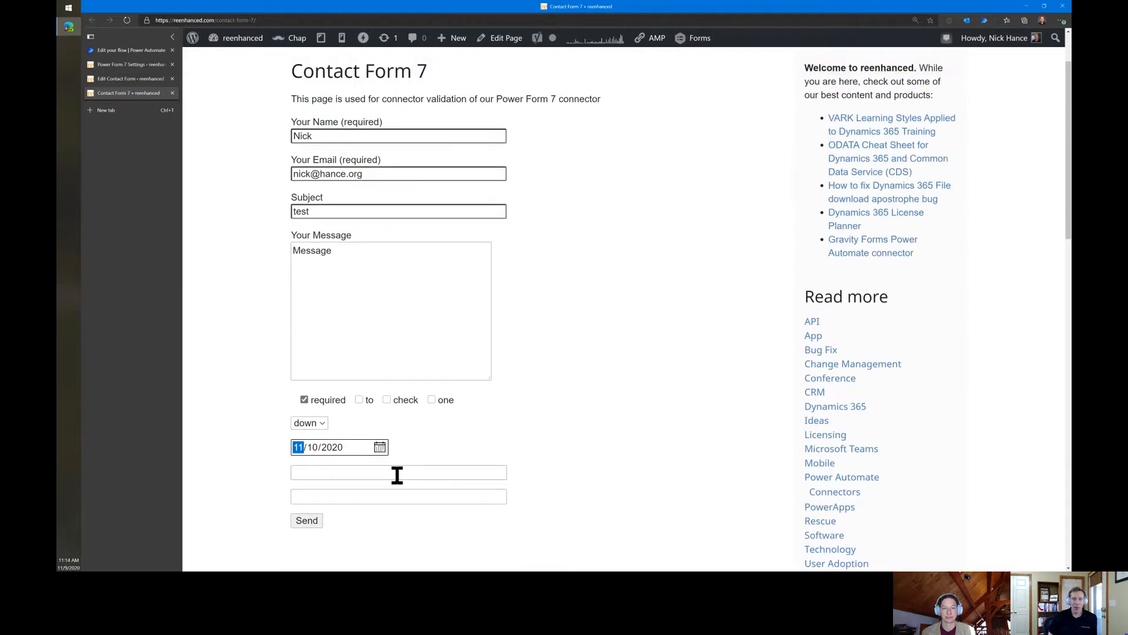
{"action": "type", "text": "teszxt"}
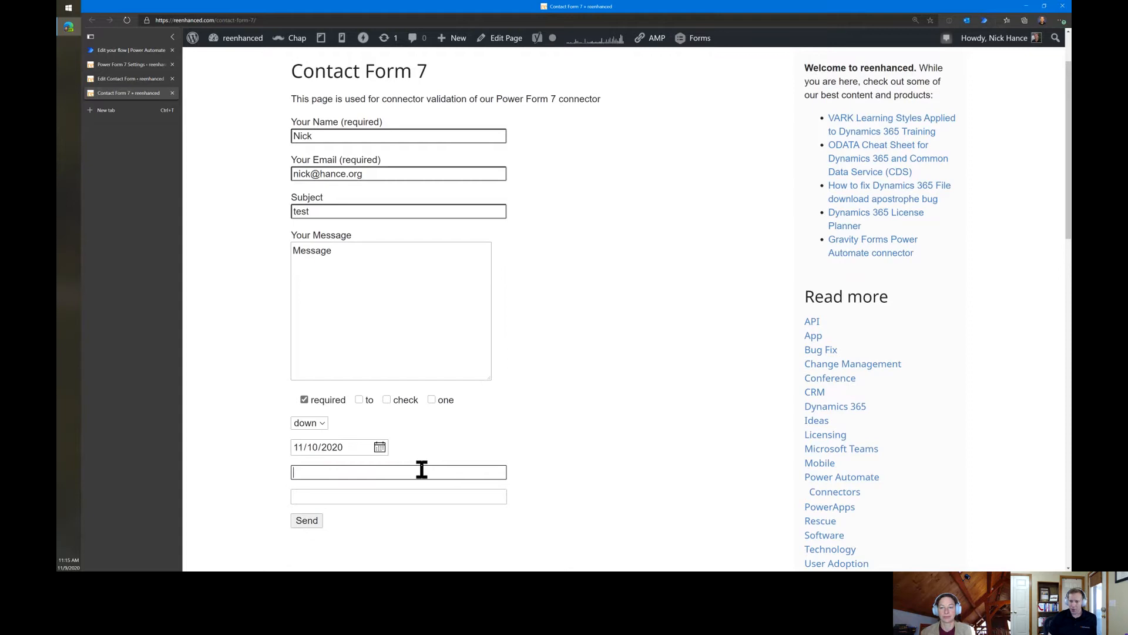
{"action": "type", "text": "1112"}
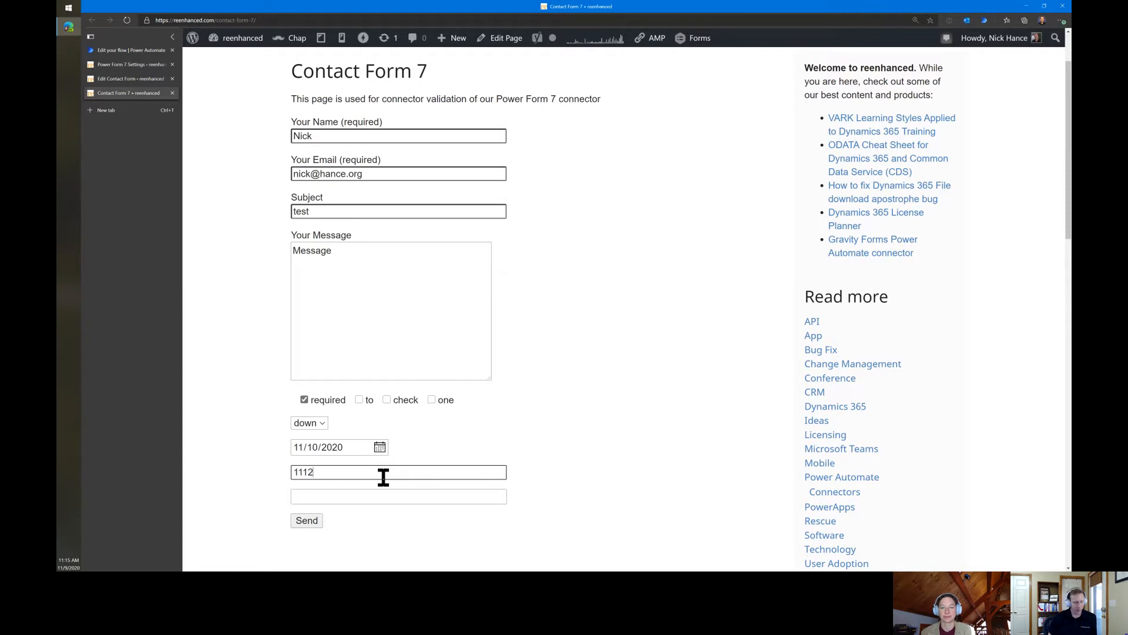
{"action": "type", "text": "223333"}
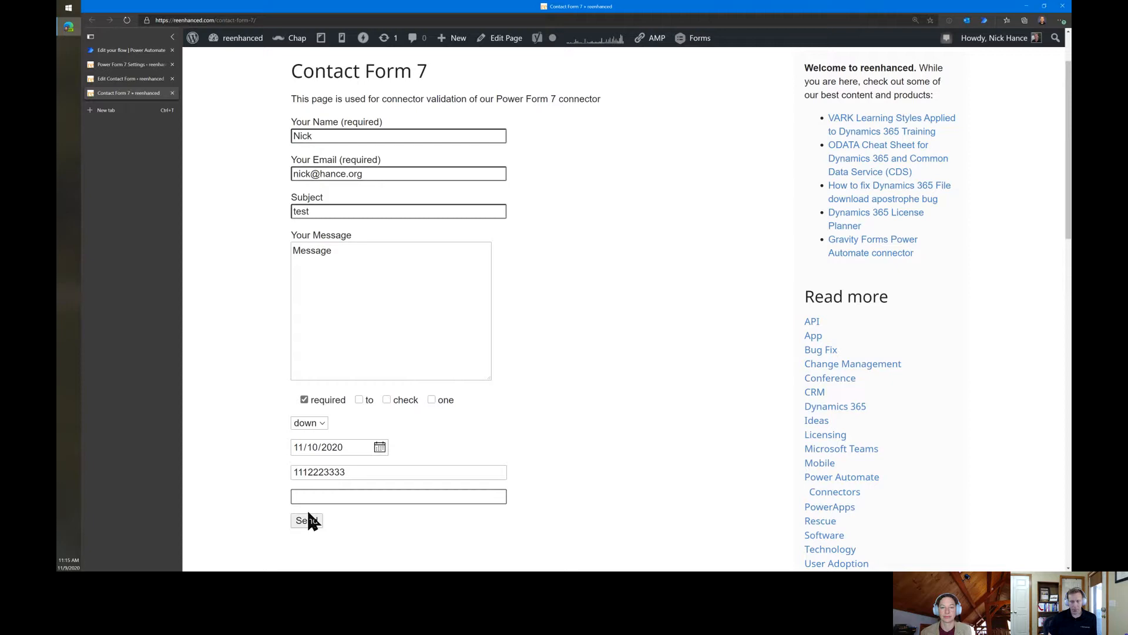
{"action": "mouse_move", "coordinate": [136, 79]}
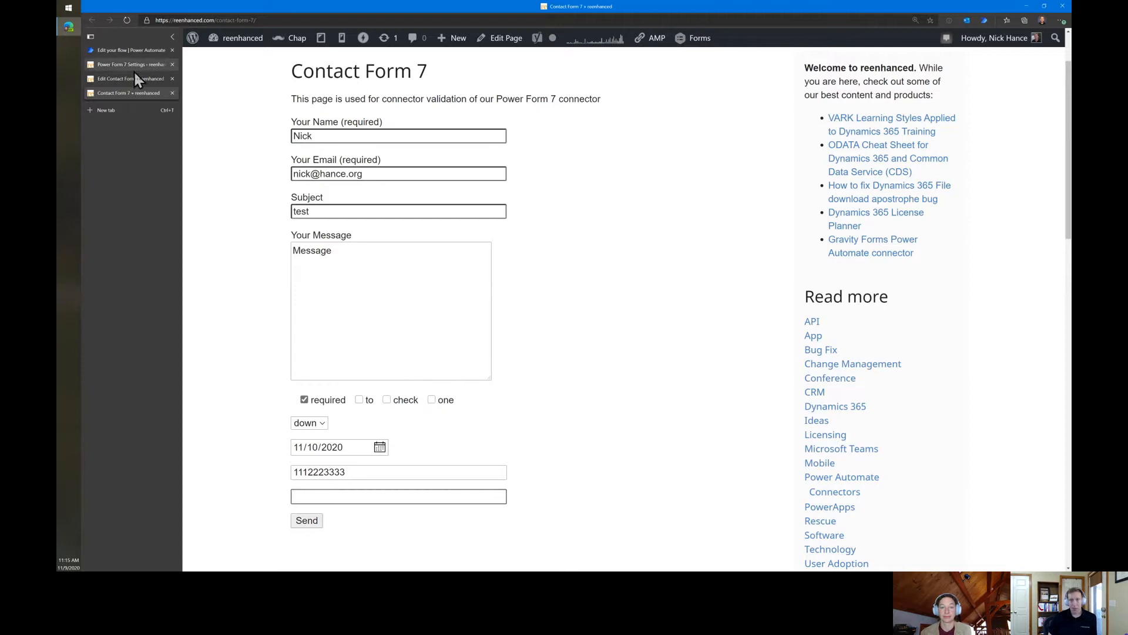
{"action": "left_click", "coordinate": [124, 79]}
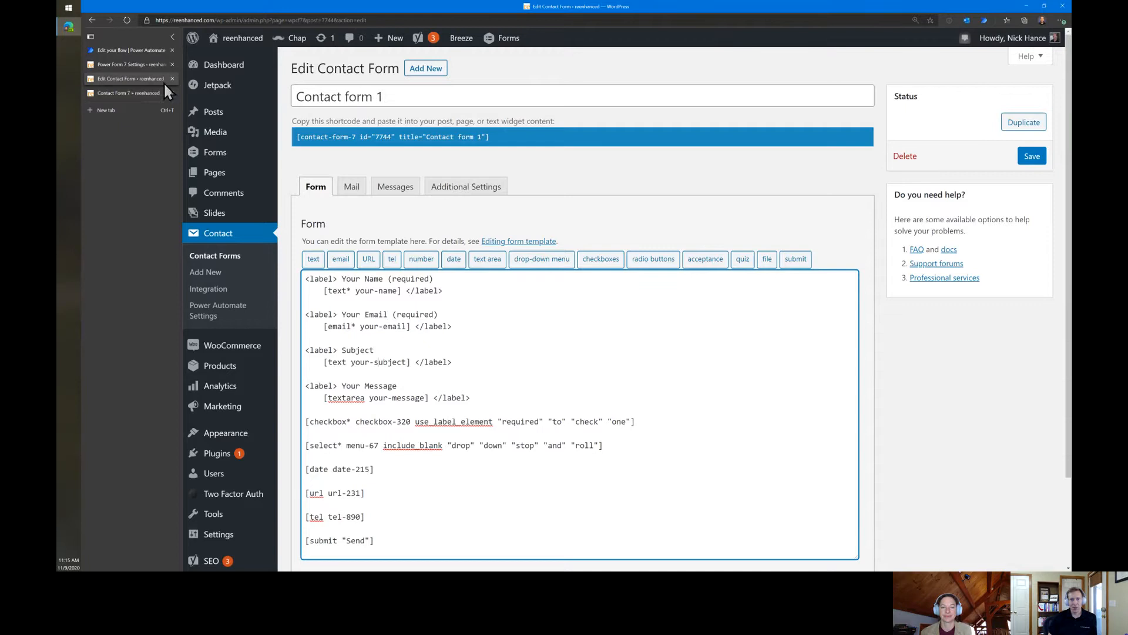
{"action": "mouse_move", "coordinate": [129, 97]}
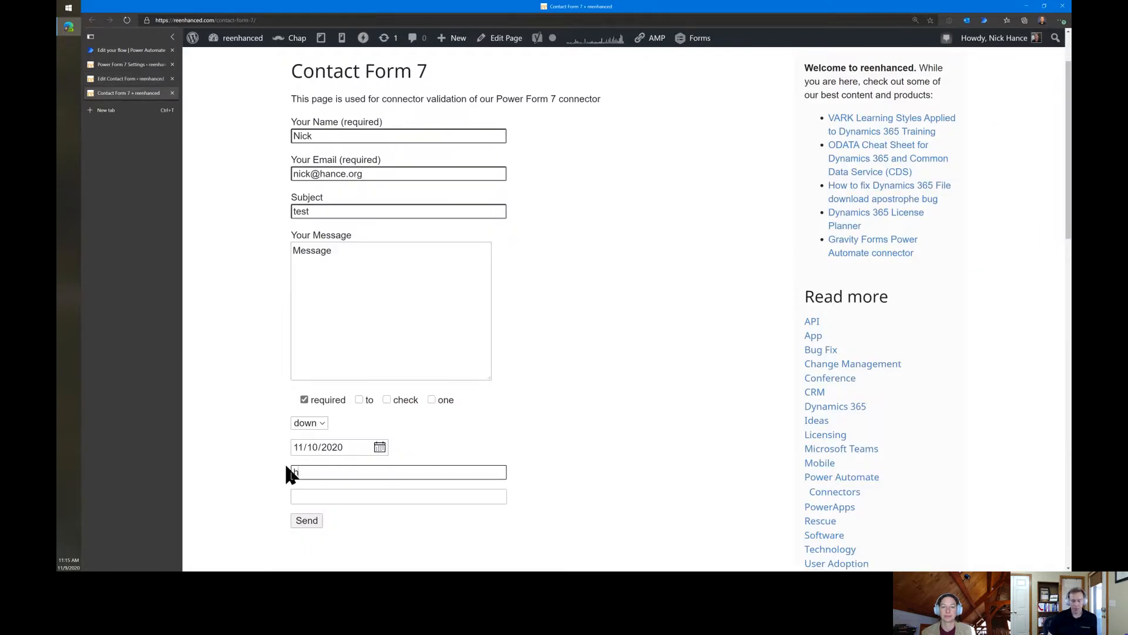
{"action": "type", "text": "http://rr"}
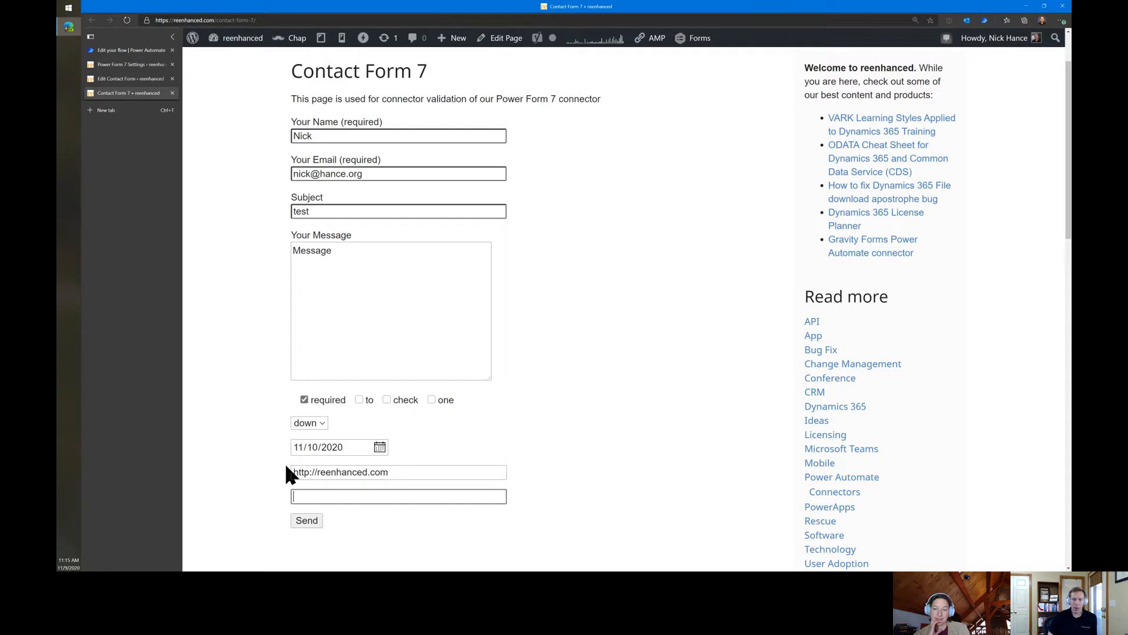
{"action": "type", "text": "111"}
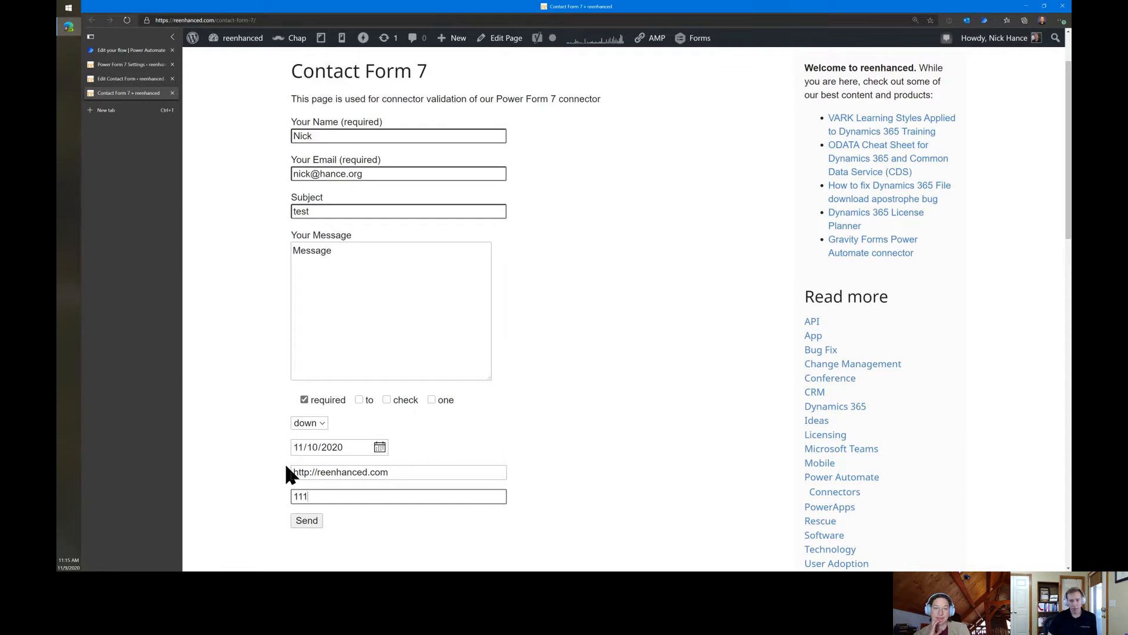
{"action": "type", "text": "222333"}
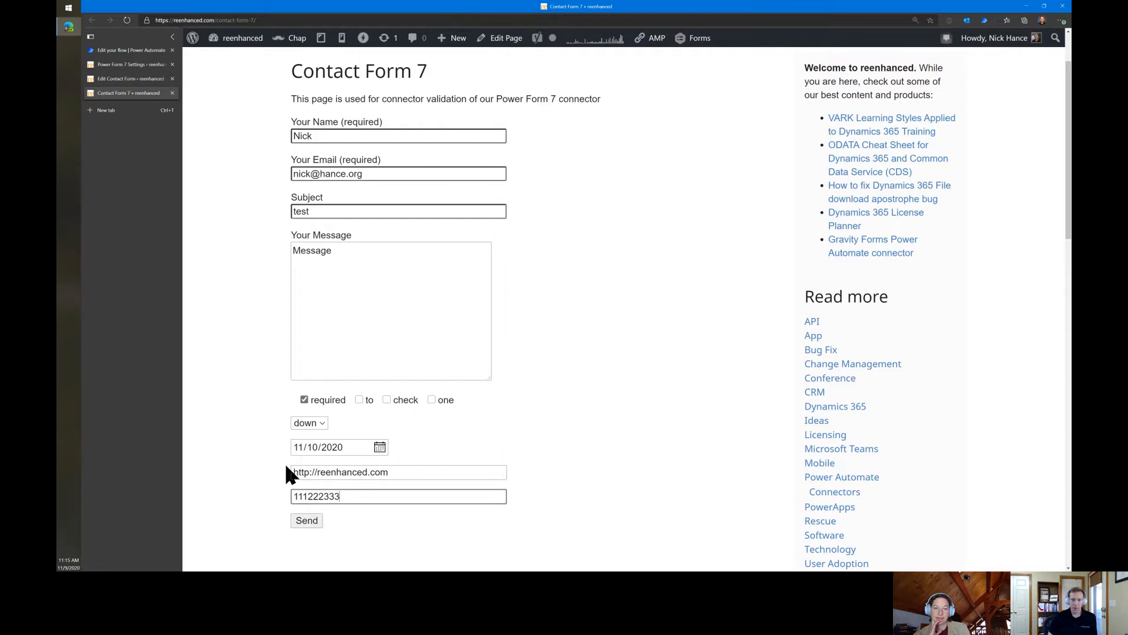
{"action": "left_click", "coordinate": [306, 521]}
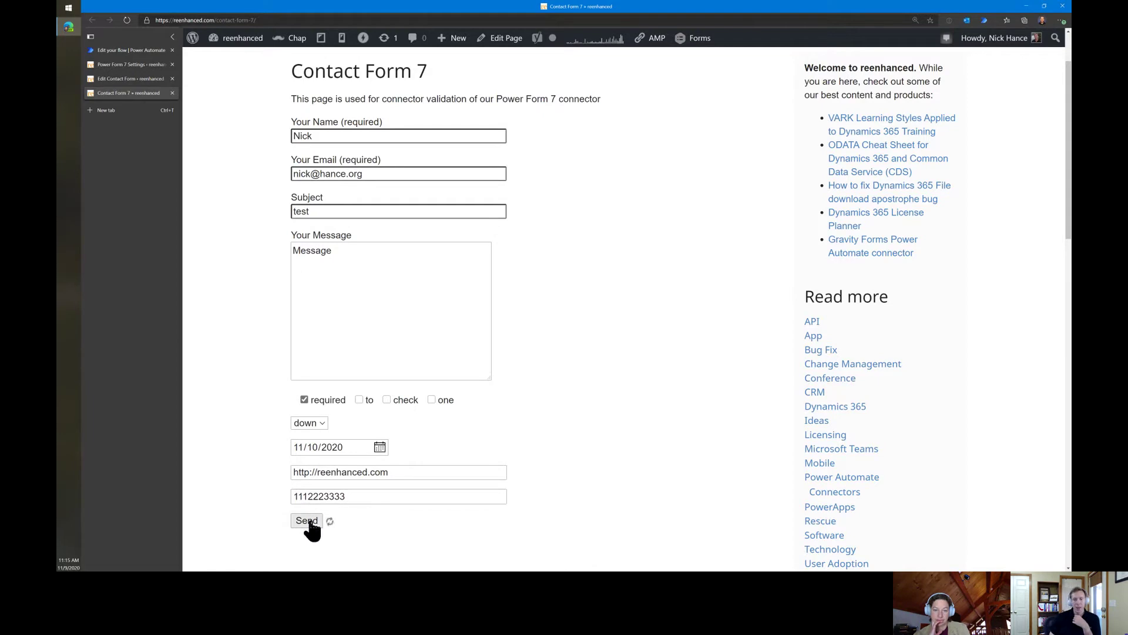
{"action": "mouse_move", "coordinate": [577, 371]}
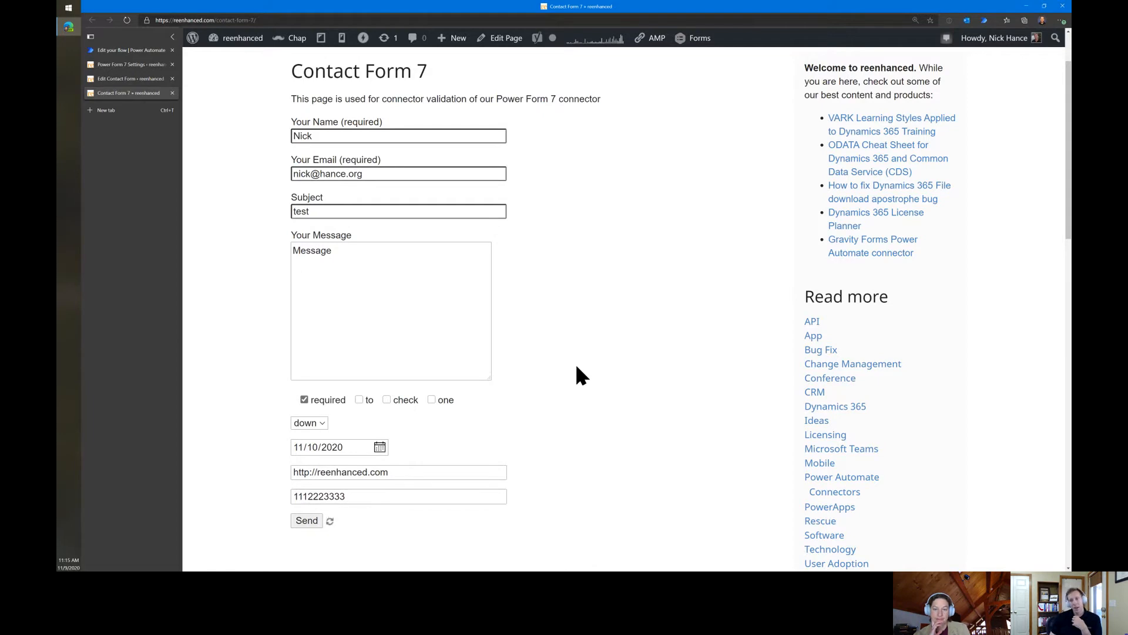
{"action": "left_click", "coordinate": [306, 520]}
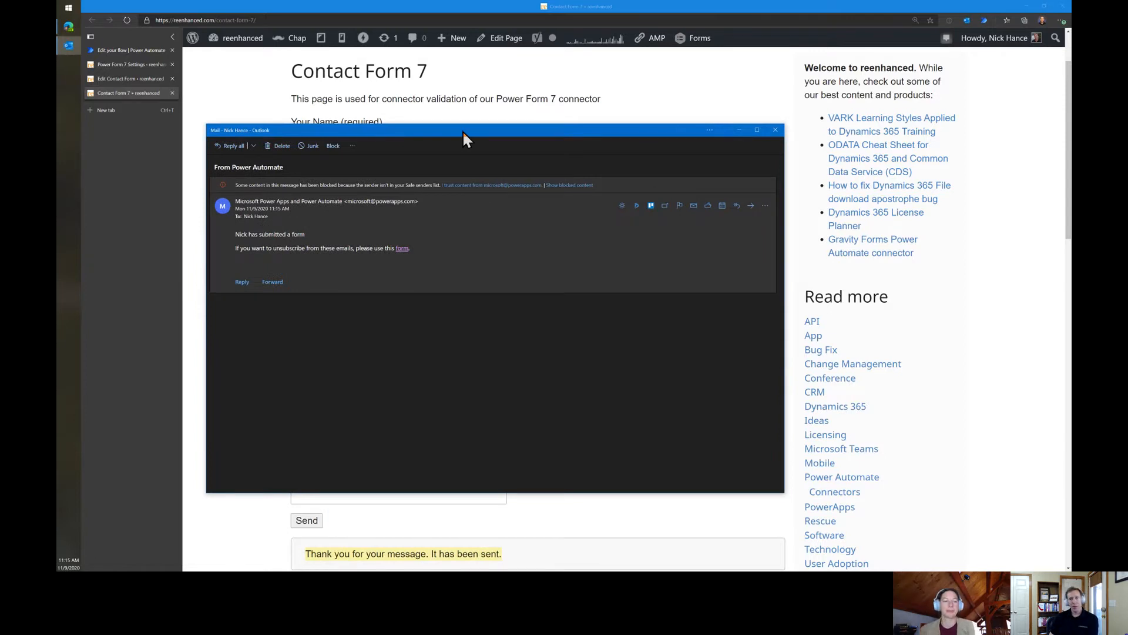
{"action": "left_click", "coordinate": [775, 129]}
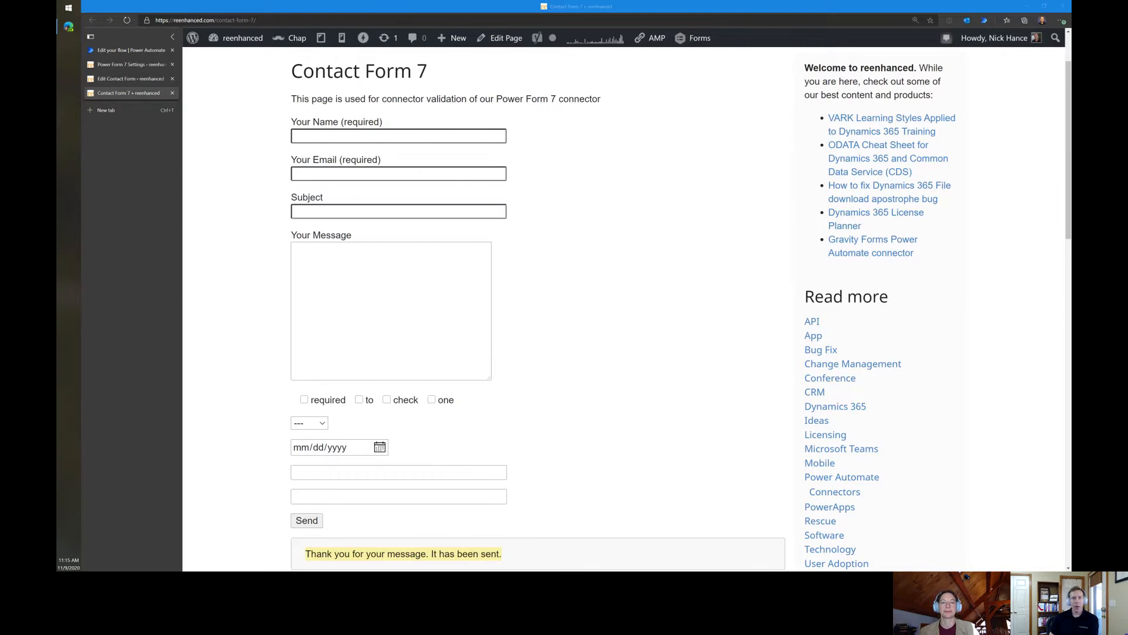
Step: Review the latest successful run's email step, then reopen the flow for editing
{"action": "left_click", "coordinate": [134, 50]}
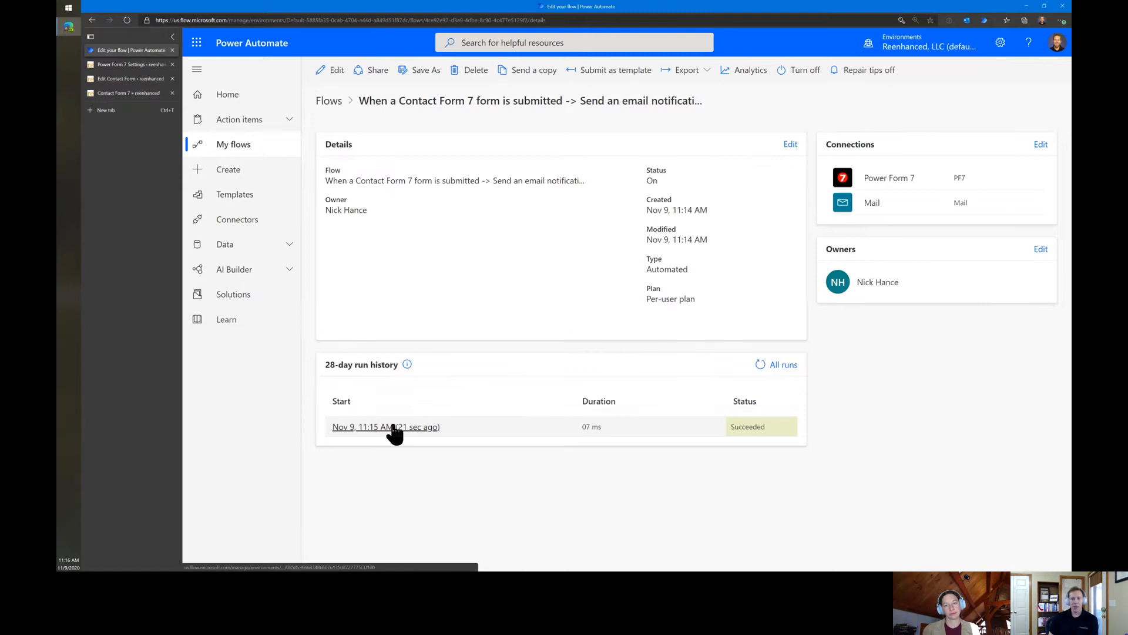
{"action": "left_click", "coordinate": [385, 426]}
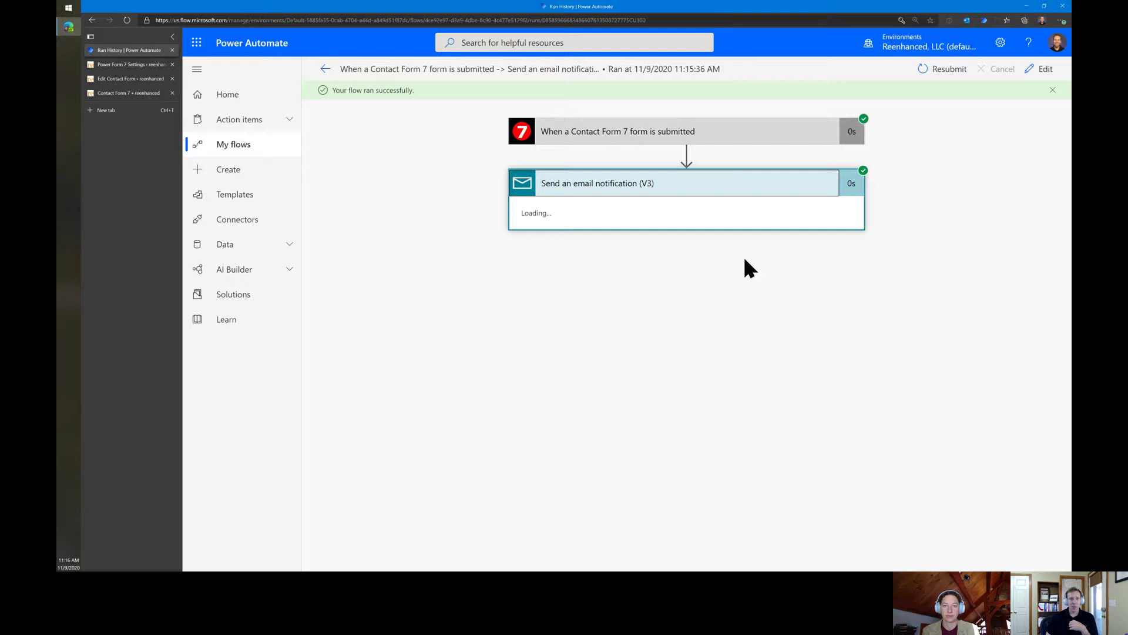
{"action": "mouse_move", "coordinate": [624, 163]}
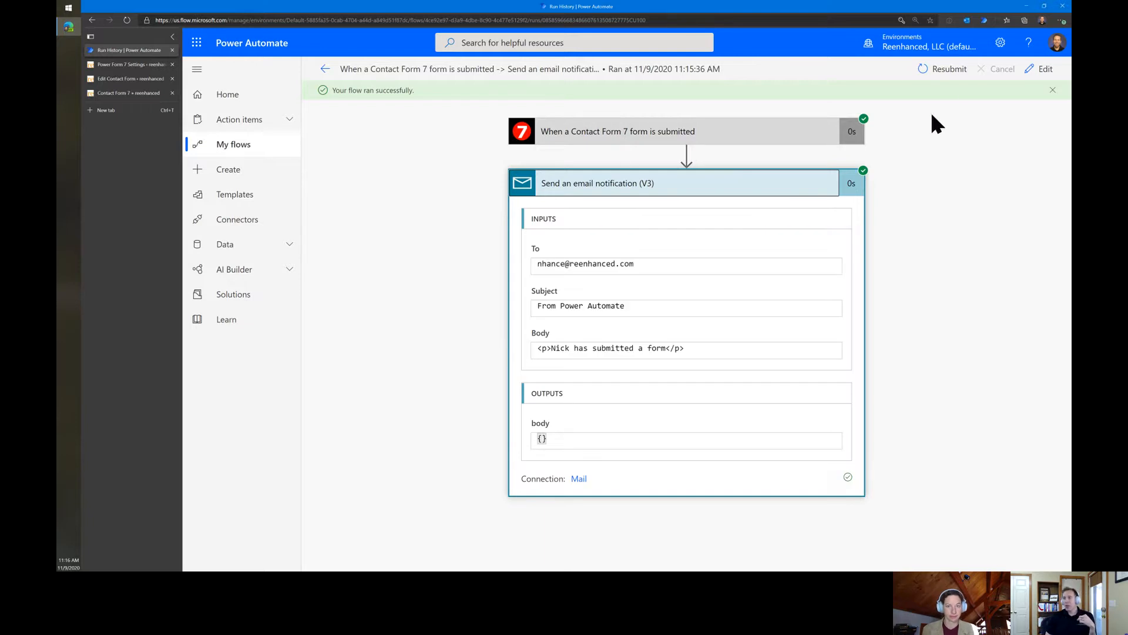
{"action": "left_click", "coordinate": [1044, 69]}
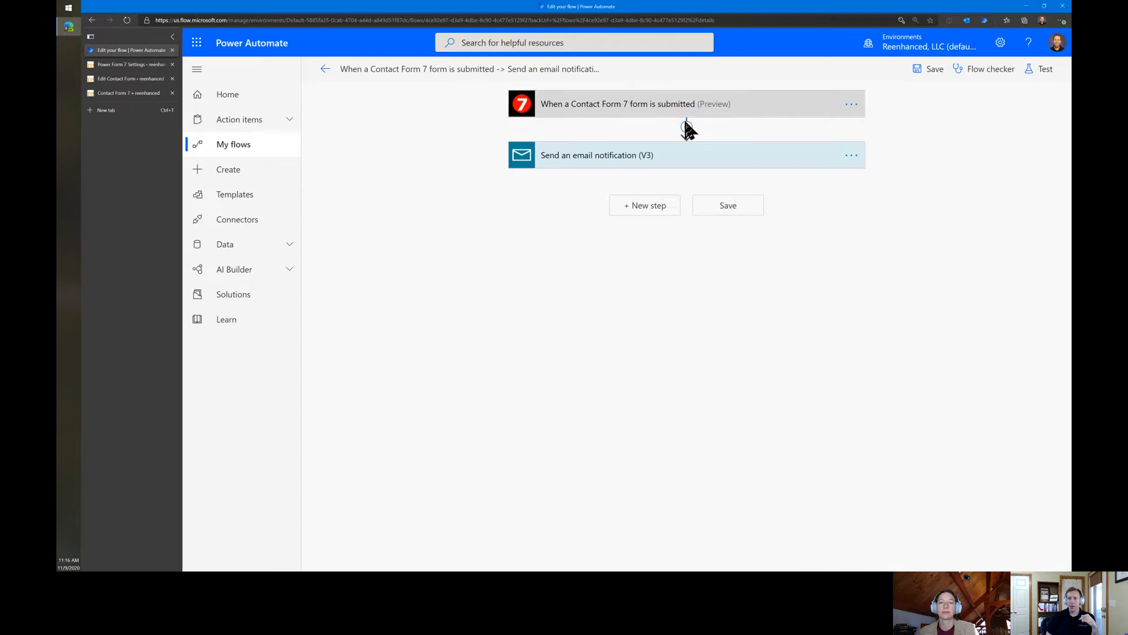
Step: Delete the Send an email notification step from the flow
{"action": "left_click", "coordinate": [850, 104]}
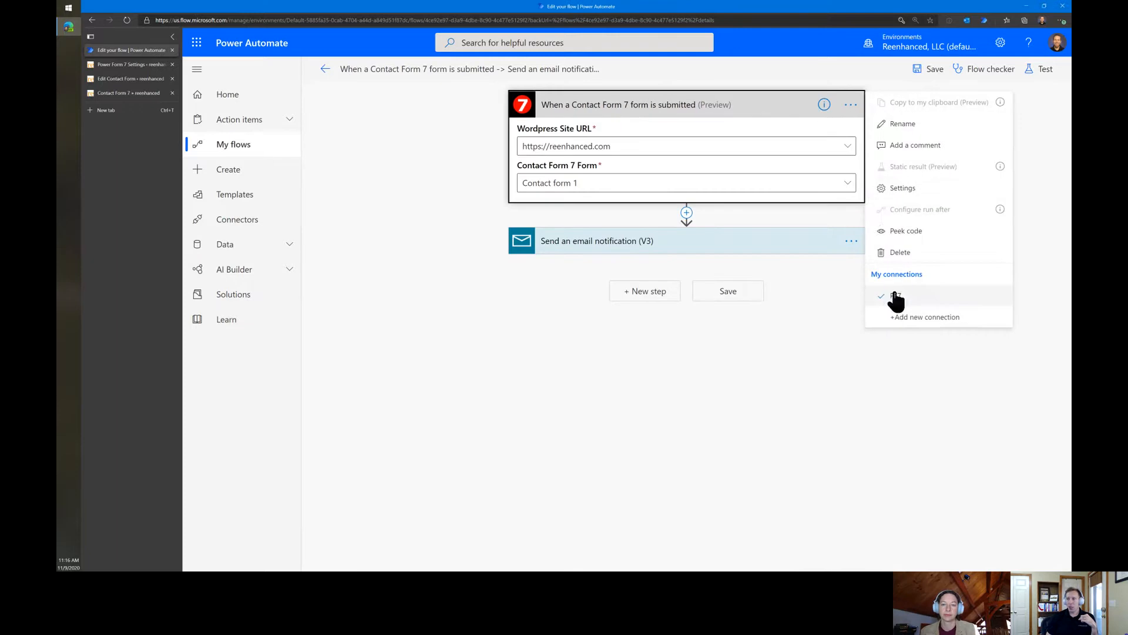
{"action": "left_click", "coordinate": [901, 252]}
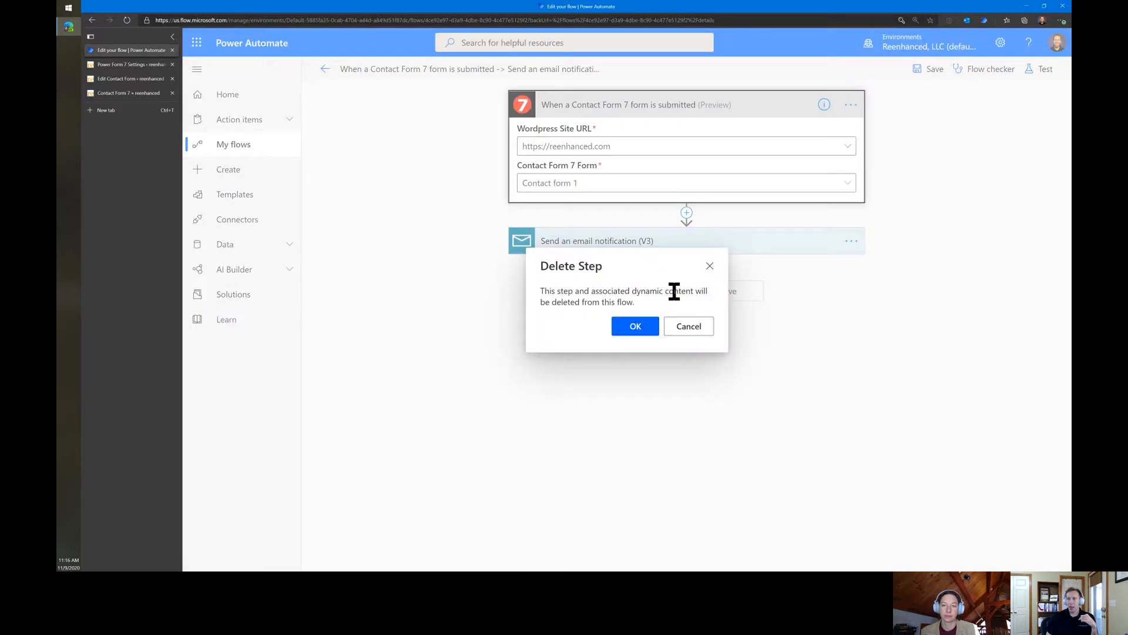
{"action": "left_click", "coordinate": [635, 326]}
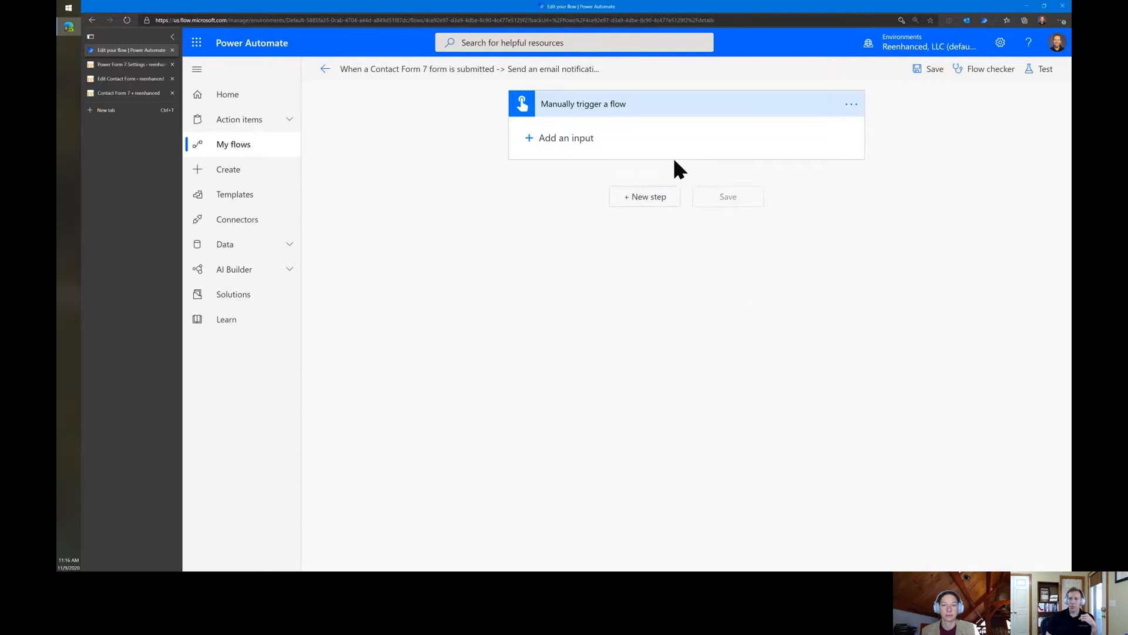
{"action": "mouse_move", "coordinate": [553, 151]}
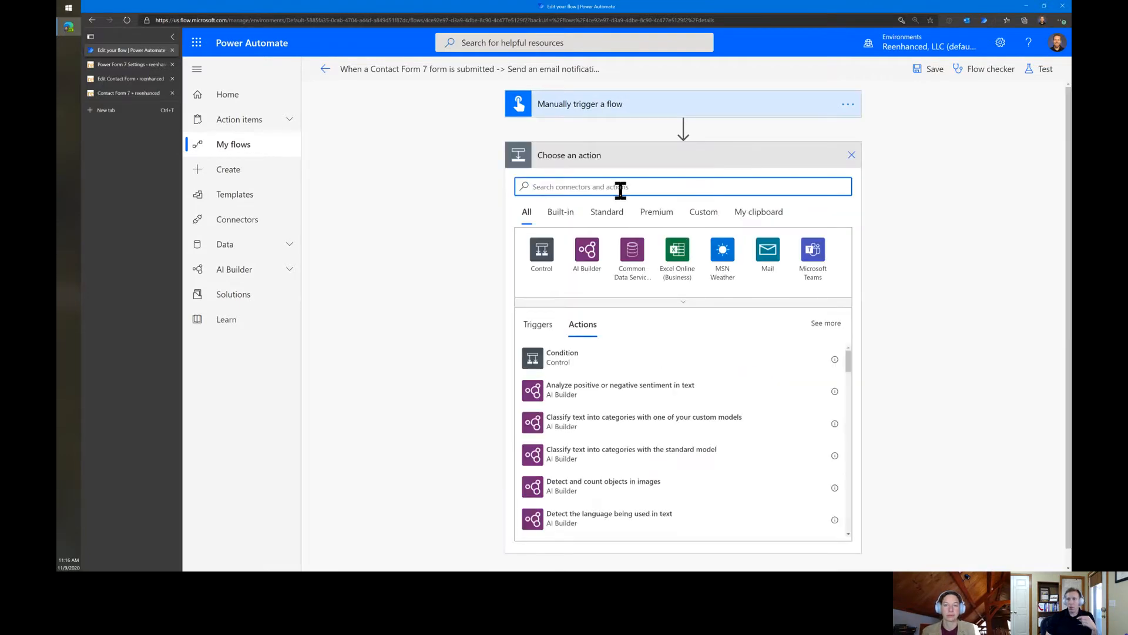
Step: Add a Submit a Contact Form 7 form action targeting Contact form 1
{"action": "type", "text": "power form 7"}
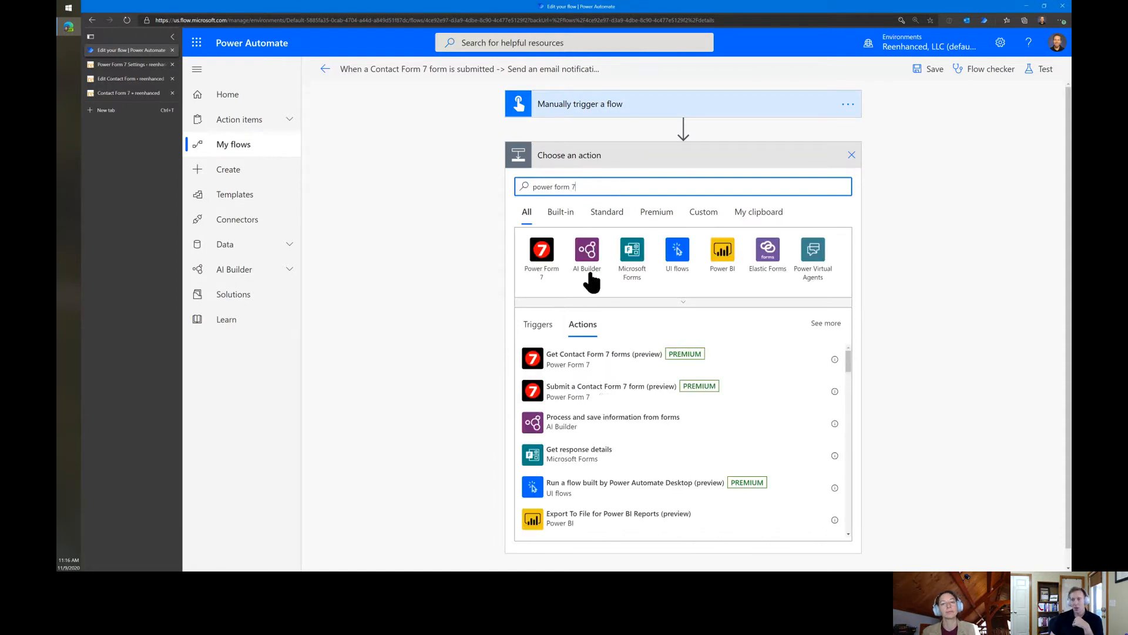
{"action": "mouse_move", "coordinate": [606, 402]}
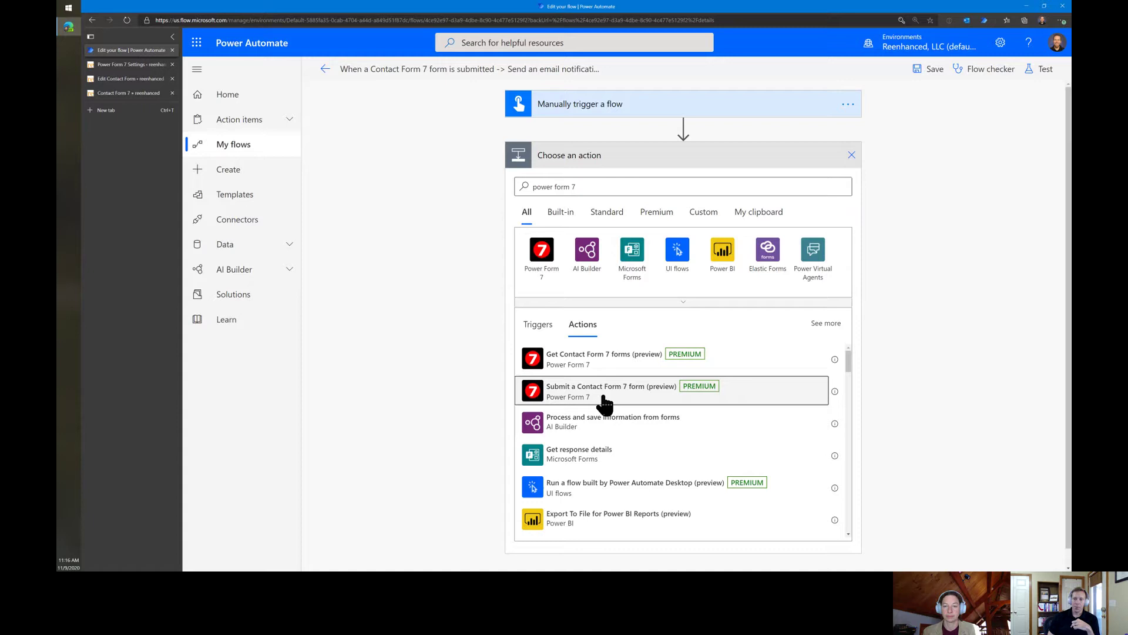
{"action": "left_click", "coordinate": [611, 391]}
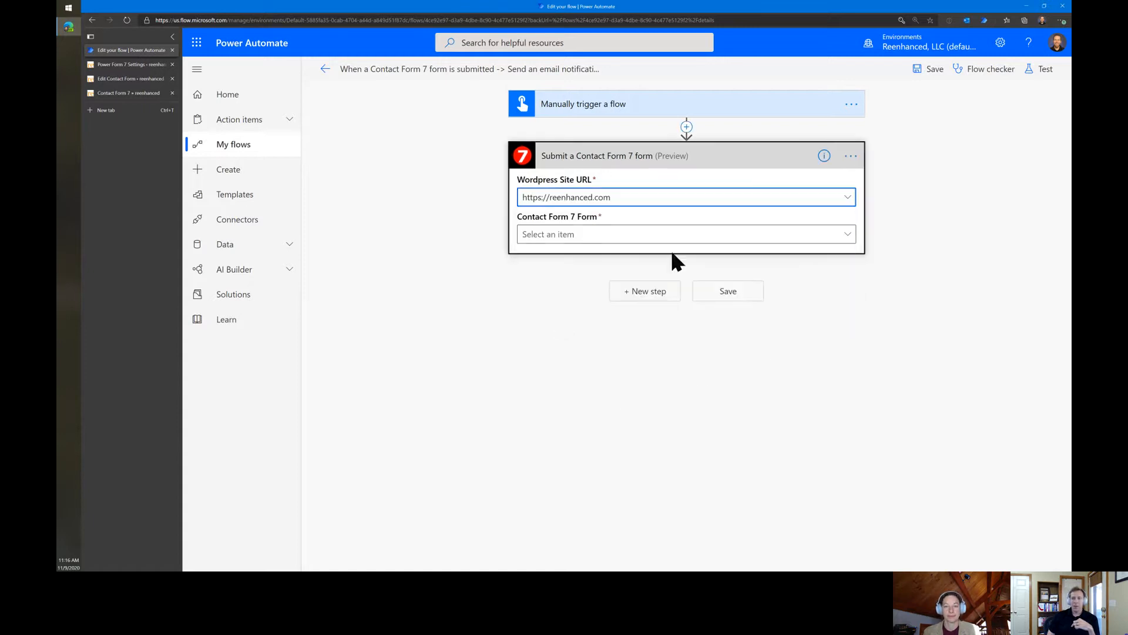
{"action": "left_click", "coordinate": [686, 234]}
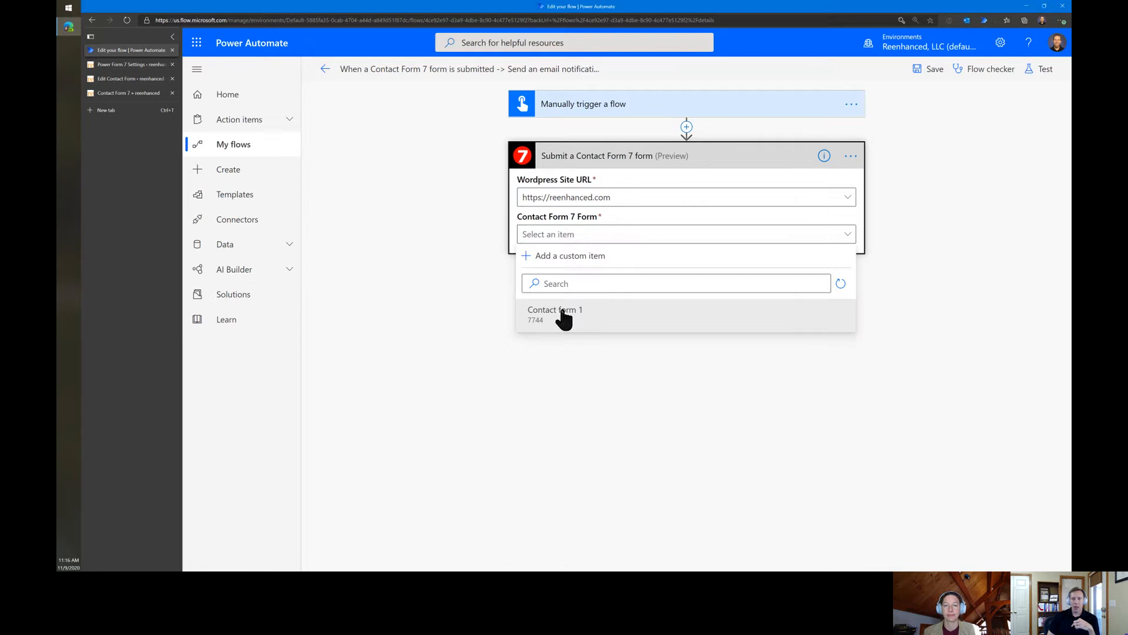
{"action": "left_click", "coordinate": [555, 312]}
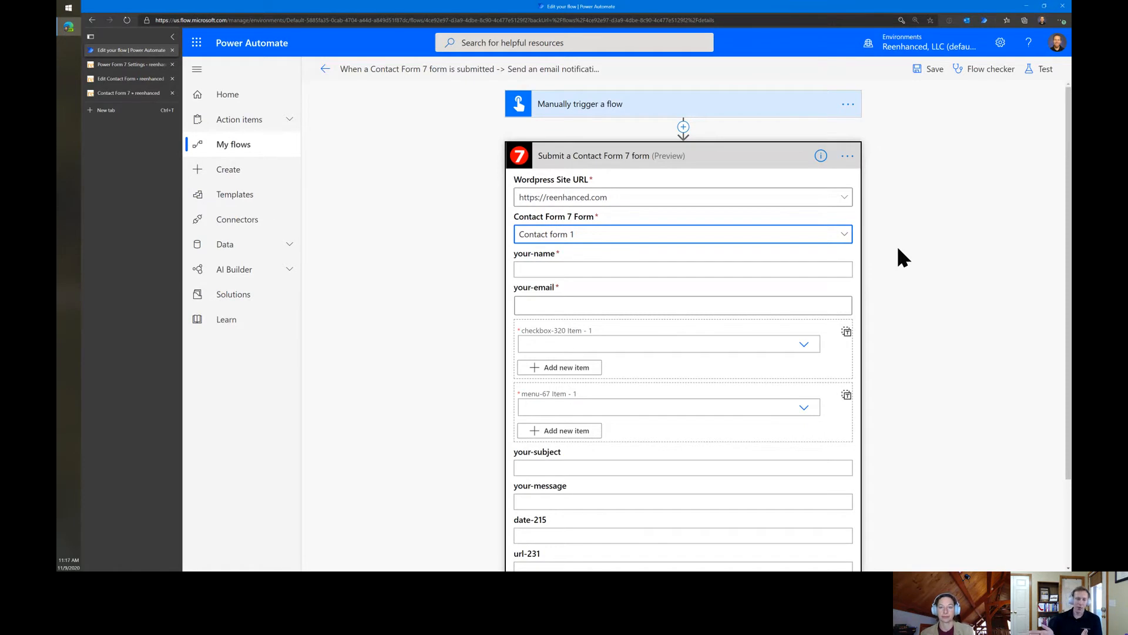
Step: Fill the submit step with name Nick, an email address, and checkbox-320 set to check
{"action": "scroll", "scroll_direction": "down", "scroll_amount": 3}
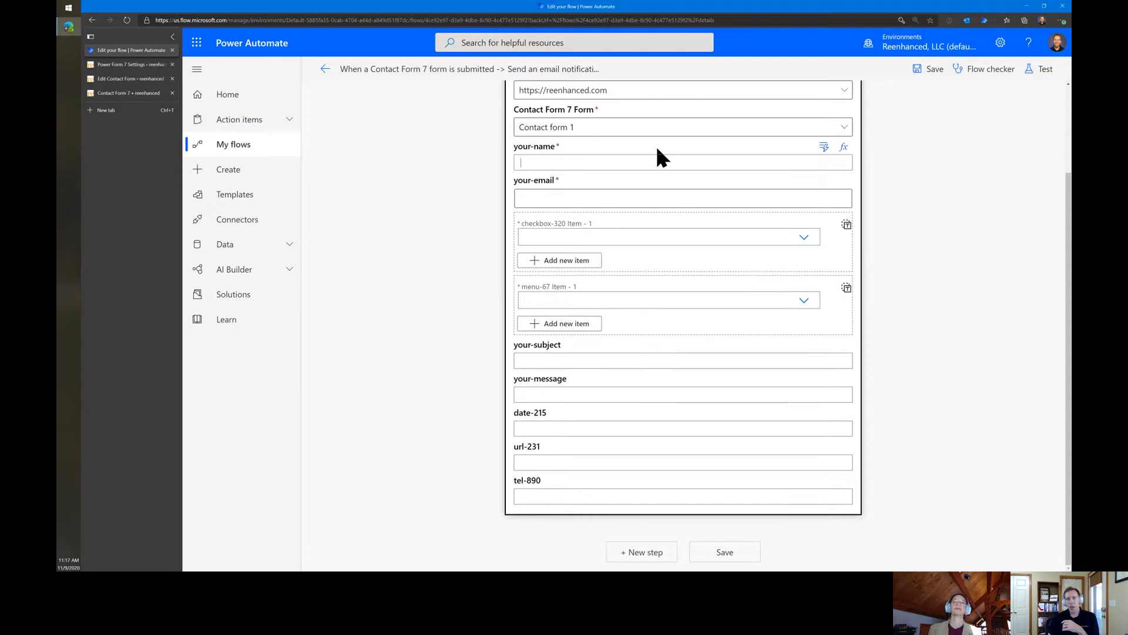
{"action": "type", "text": "Nick"}
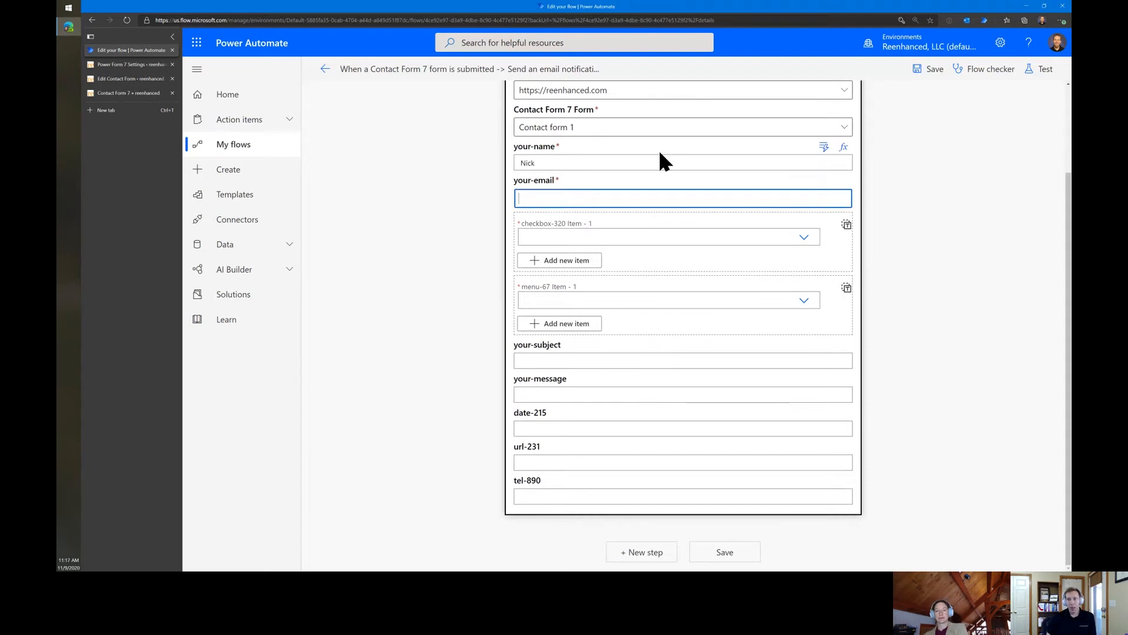
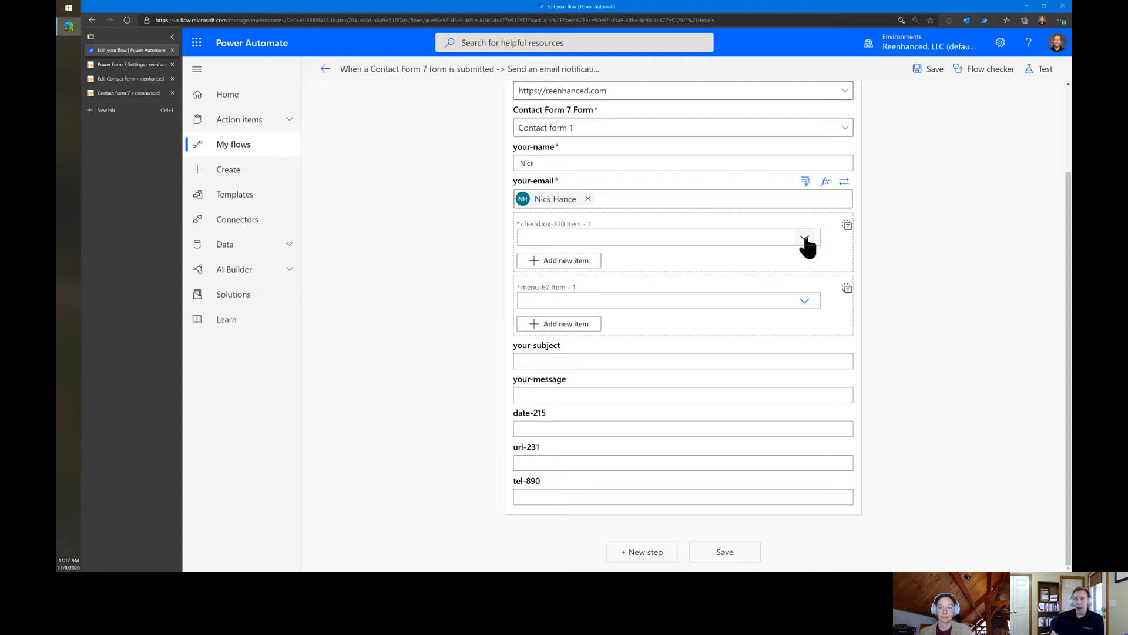
{"action": "left_click", "coordinate": [805, 237]}
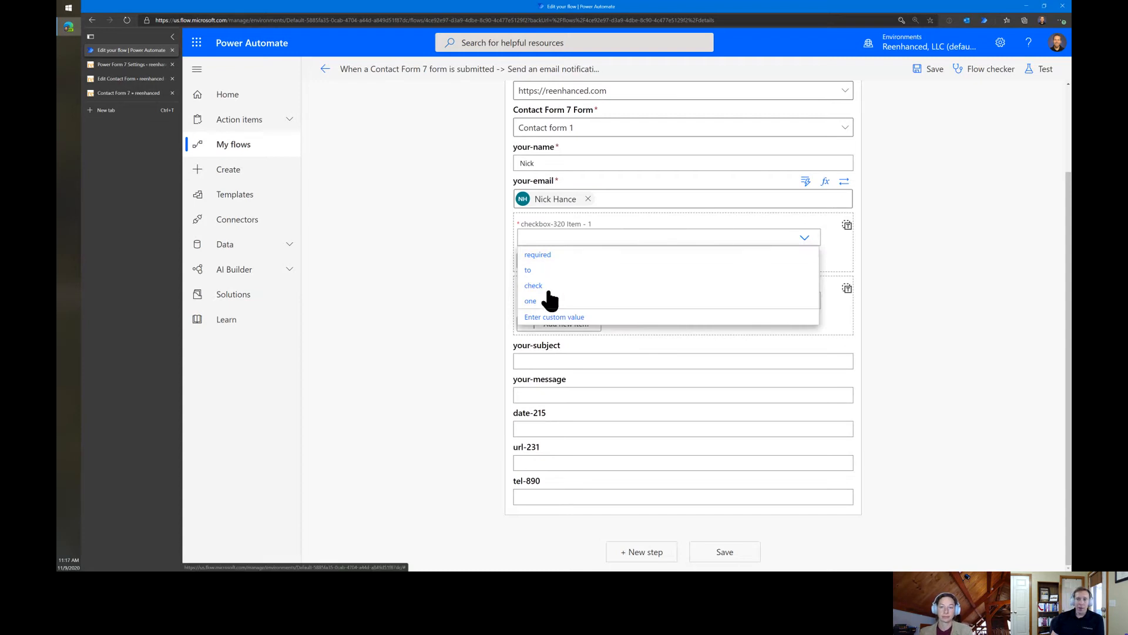
{"action": "left_click", "coordinate": [533, 285]}
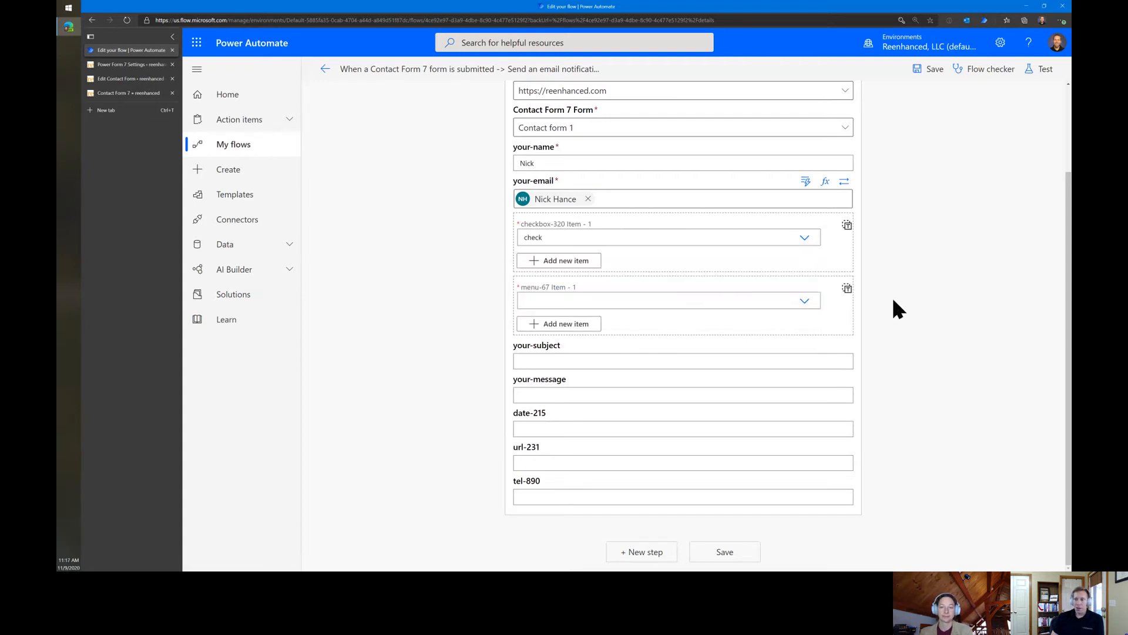
{"action": "mouse_move", "coordinate": [804, 308]}
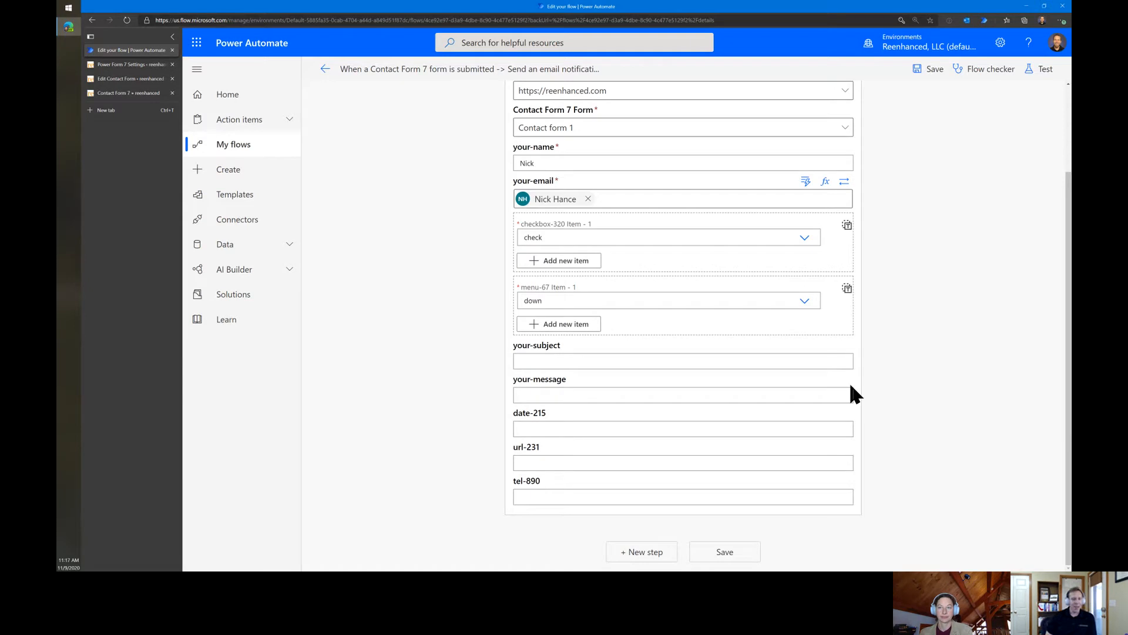
{"action": "left_click", "coordinate": [664, 360]}
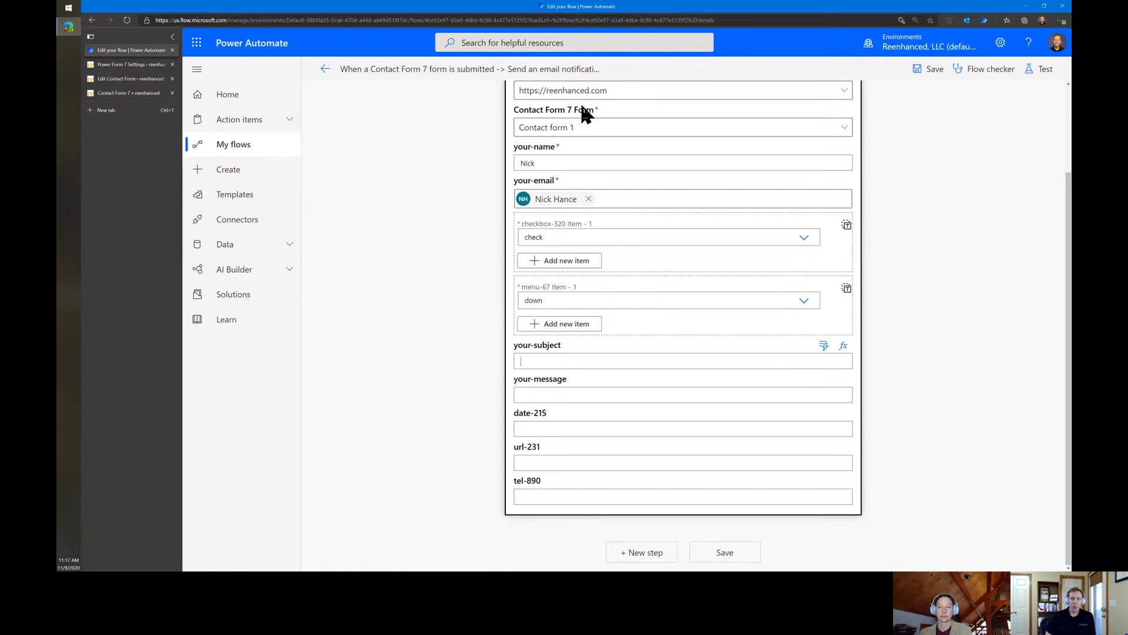
{"action": "mouse_move", "coordinate": [708, 562]}
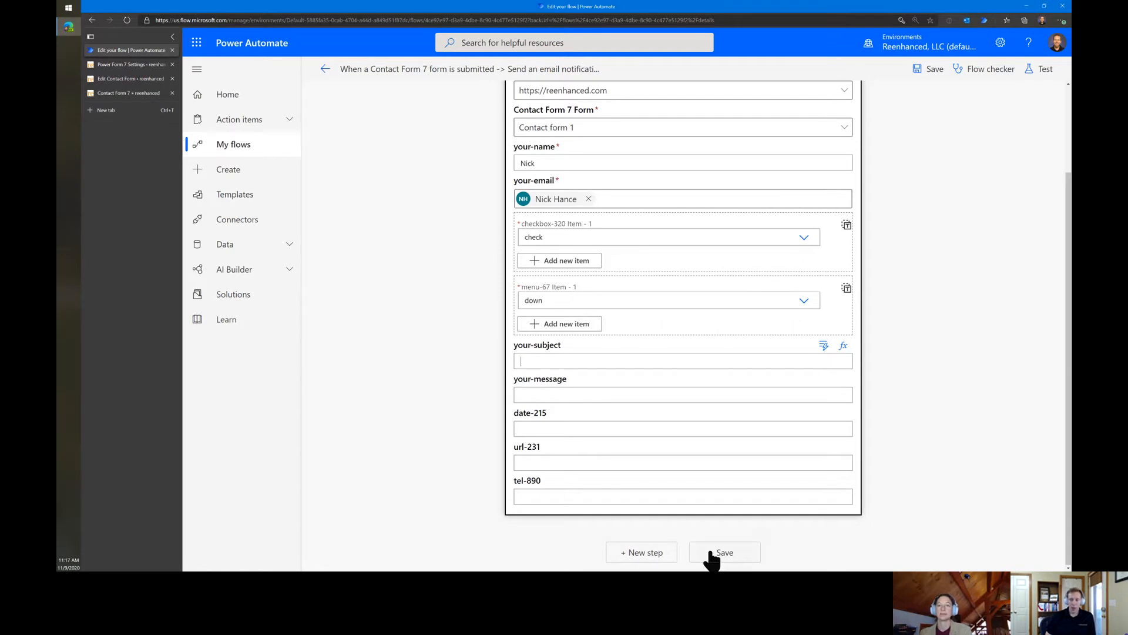
Step: Save the flow and run a test where you perform the trigger yourself
{"action": "left_click", "coordinate": [724, 552]}
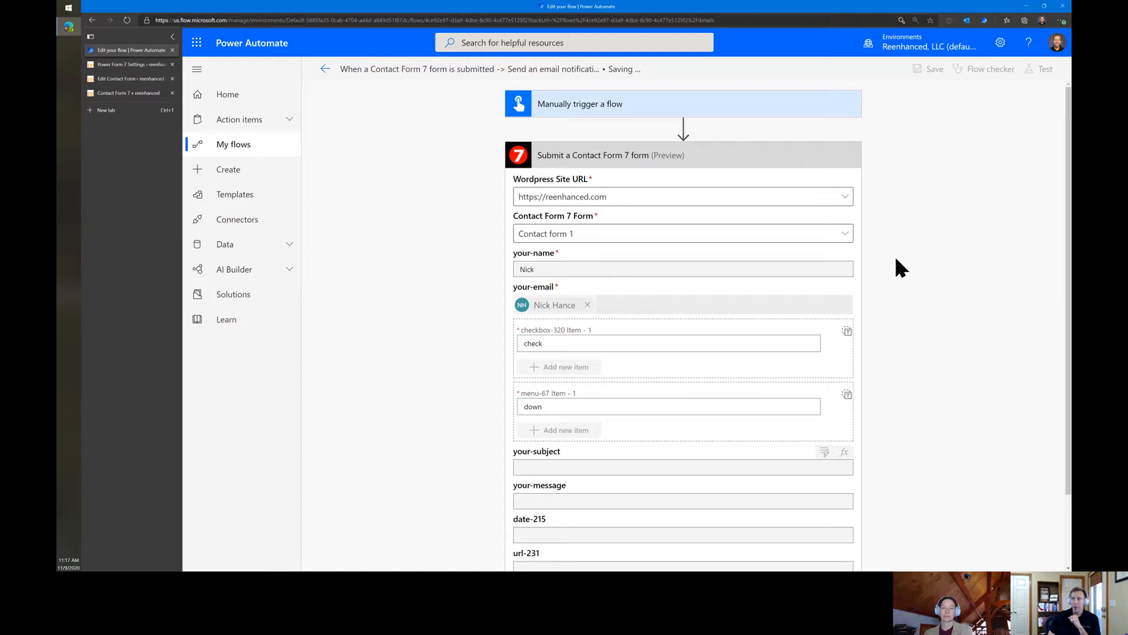
{"action": "left_click", "coordinate": [1046, 69]}
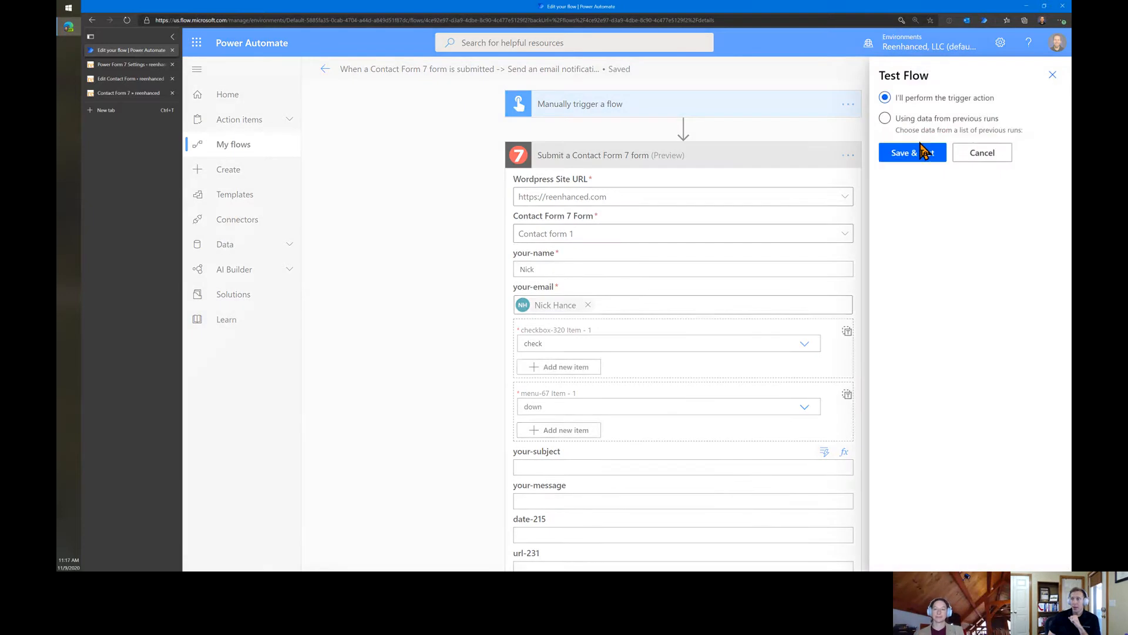
{"action": "left_click", "coordinate": [913, 152]}
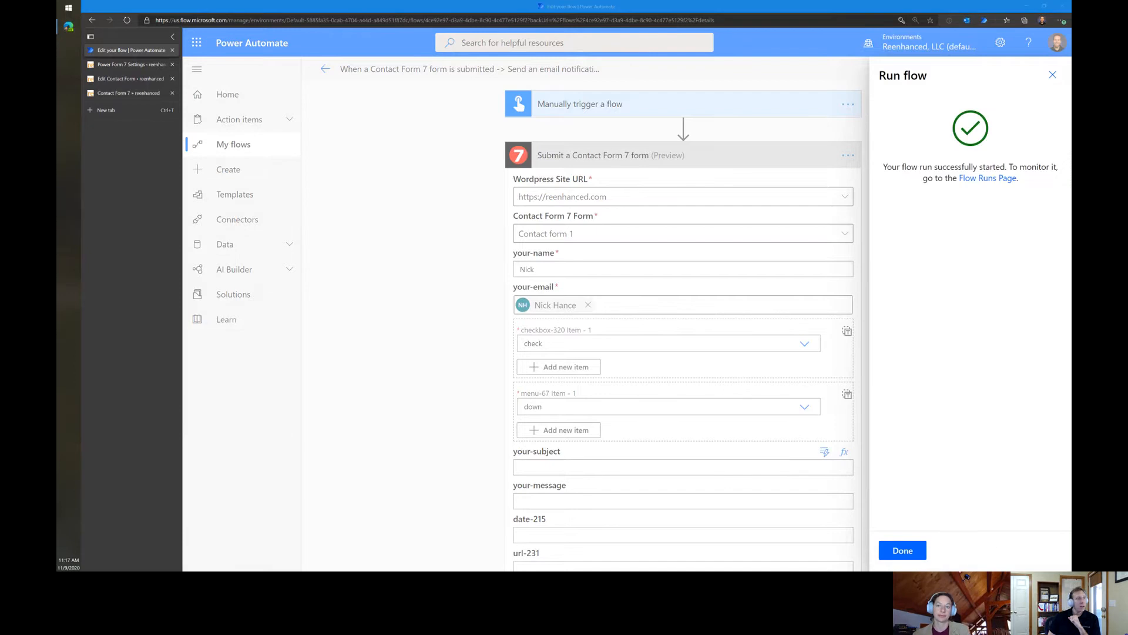
{"action": "mouse_move", "coordinate": [246, 501]}
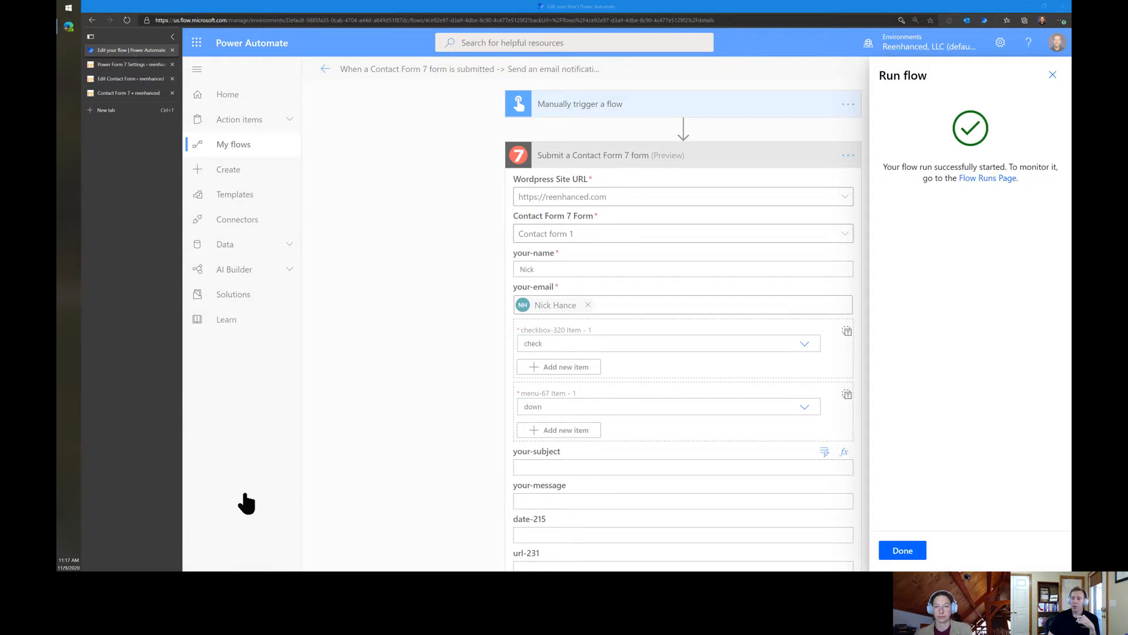
{"action": "left_click", "coordinate": [902, 550]}
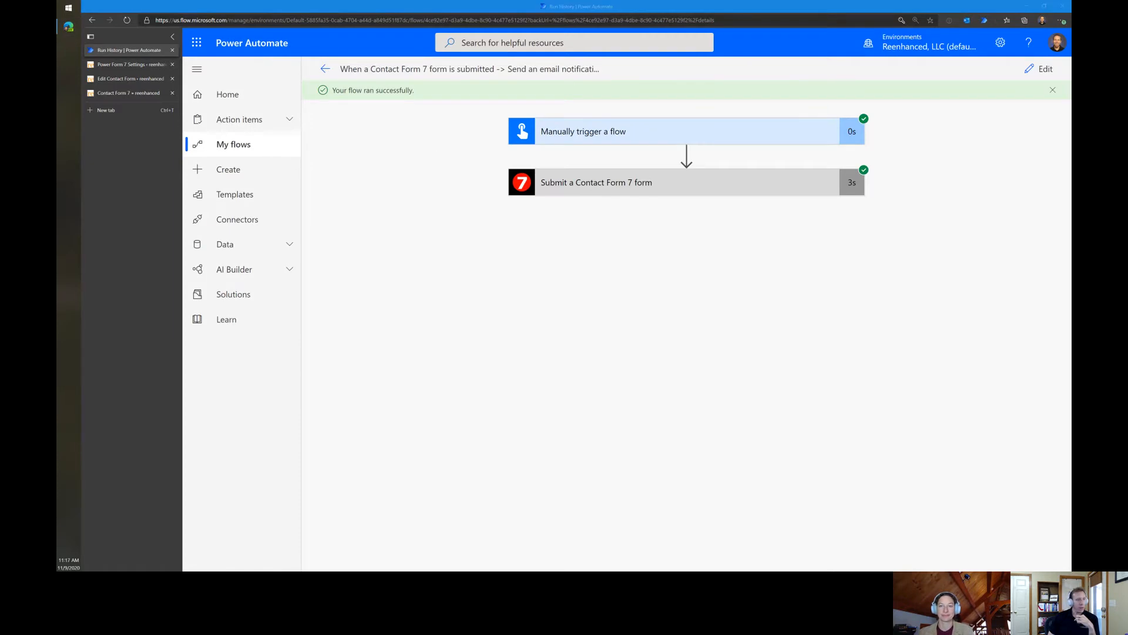
{"action": "mouse_move", "coordinate": [621, 200]}
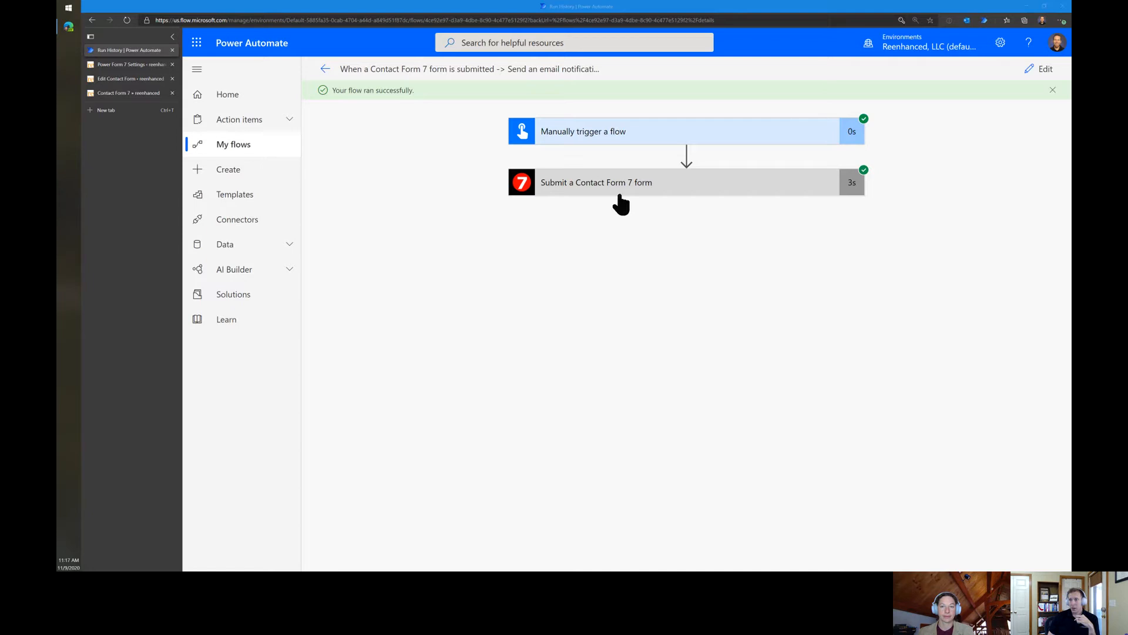
Step: Expand the Submit a Contact Form 7 form run details, then close the received email
{"action": "left_click", "coordinate": [596, 182]}
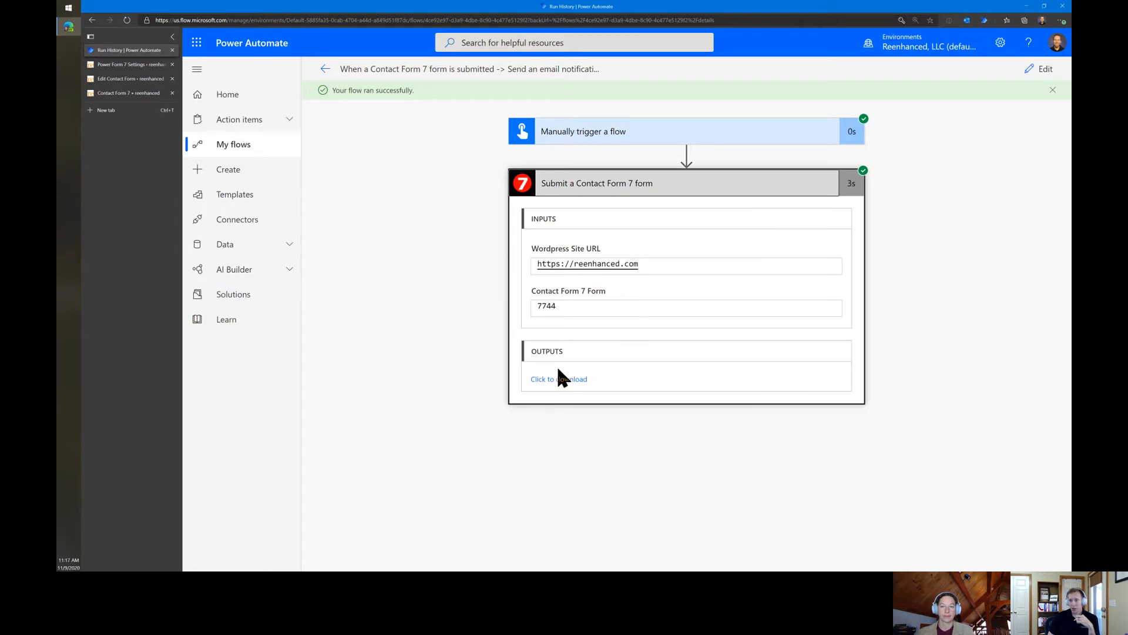
{"action": "mouse_move", "coordinate": [560, 380]}
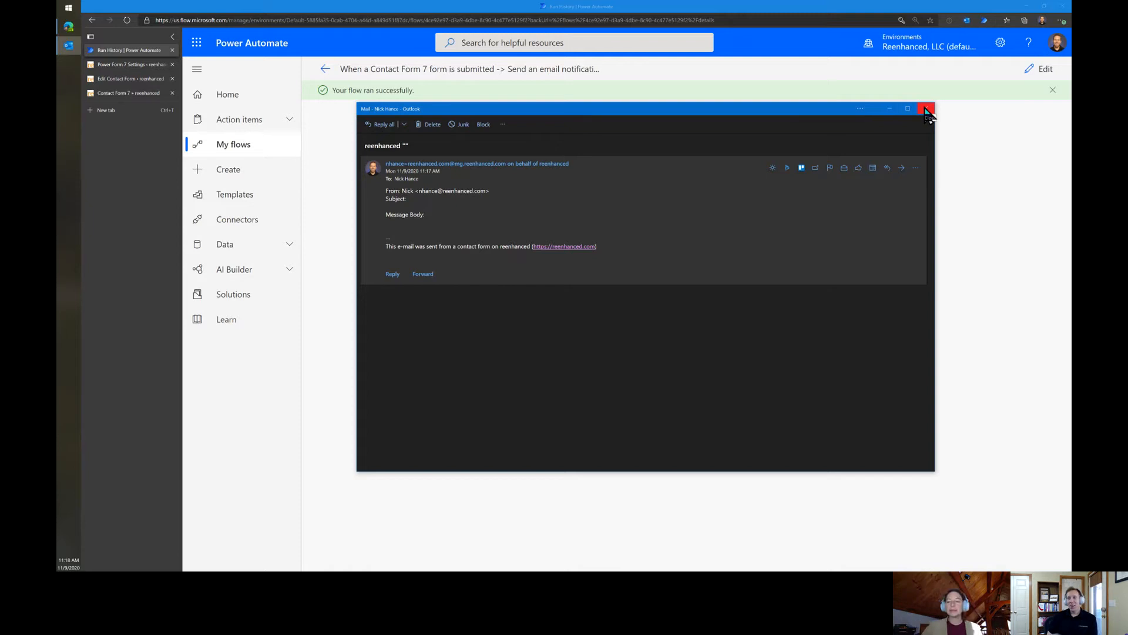
{"action": "left_click", "coordinate": [927, 110]}
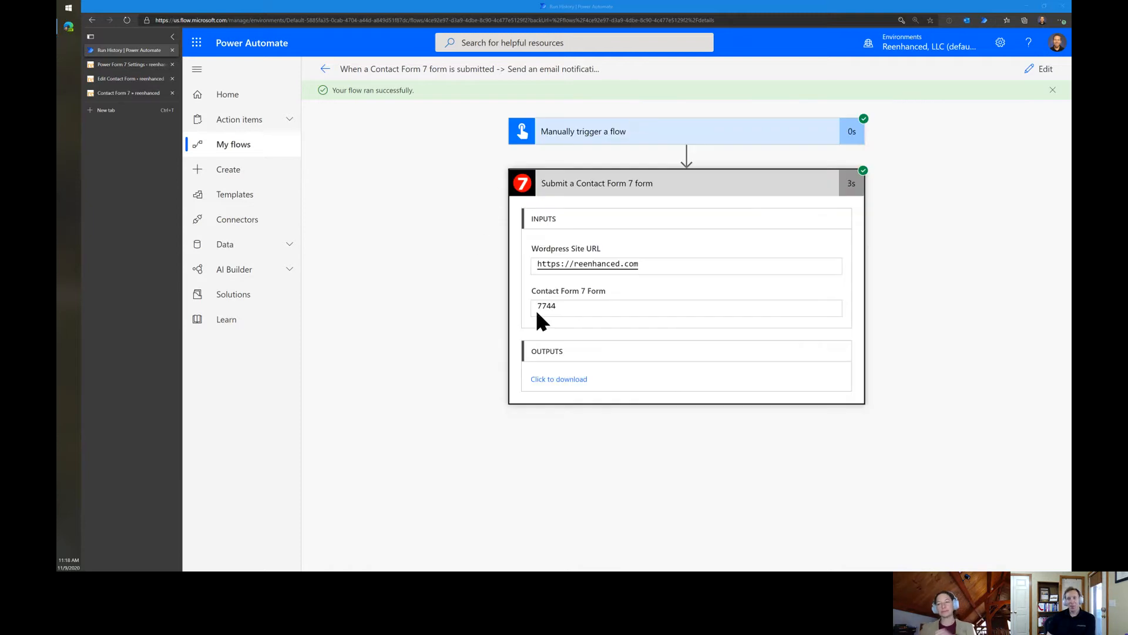